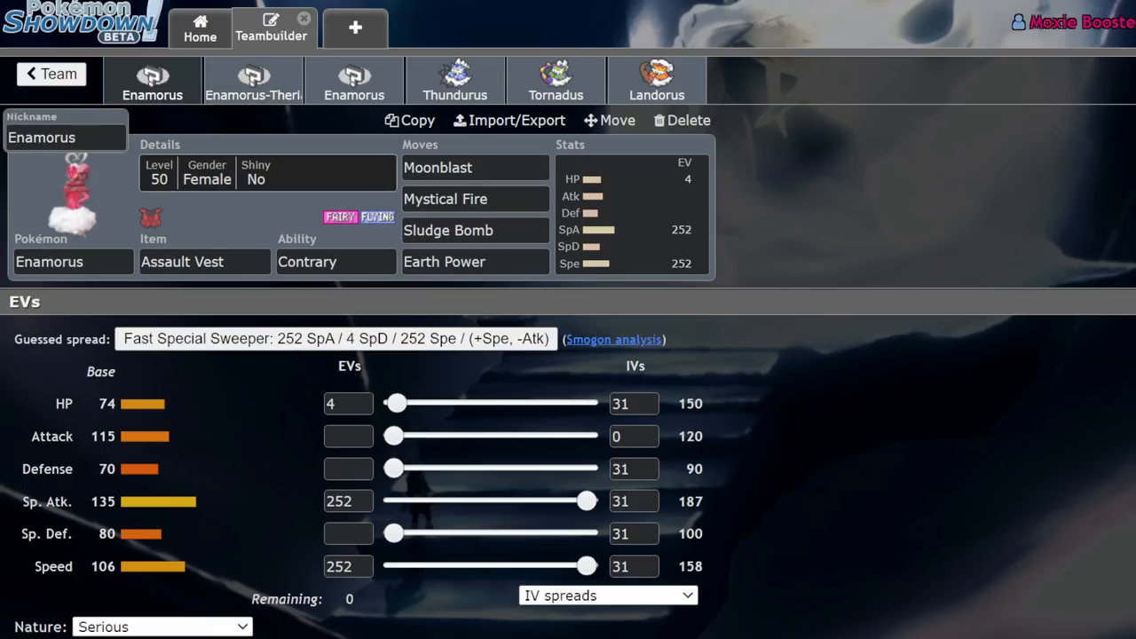
- Switch from the Enamorus set to another team slot in the top bar
click(252, 80)
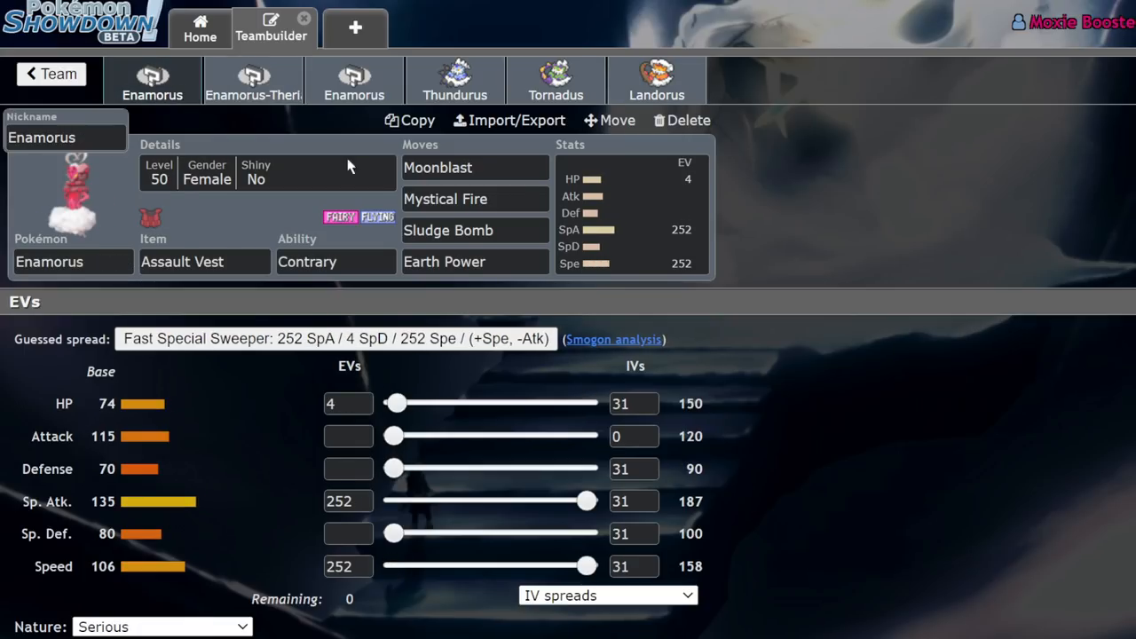
mouse_move(691, 366)
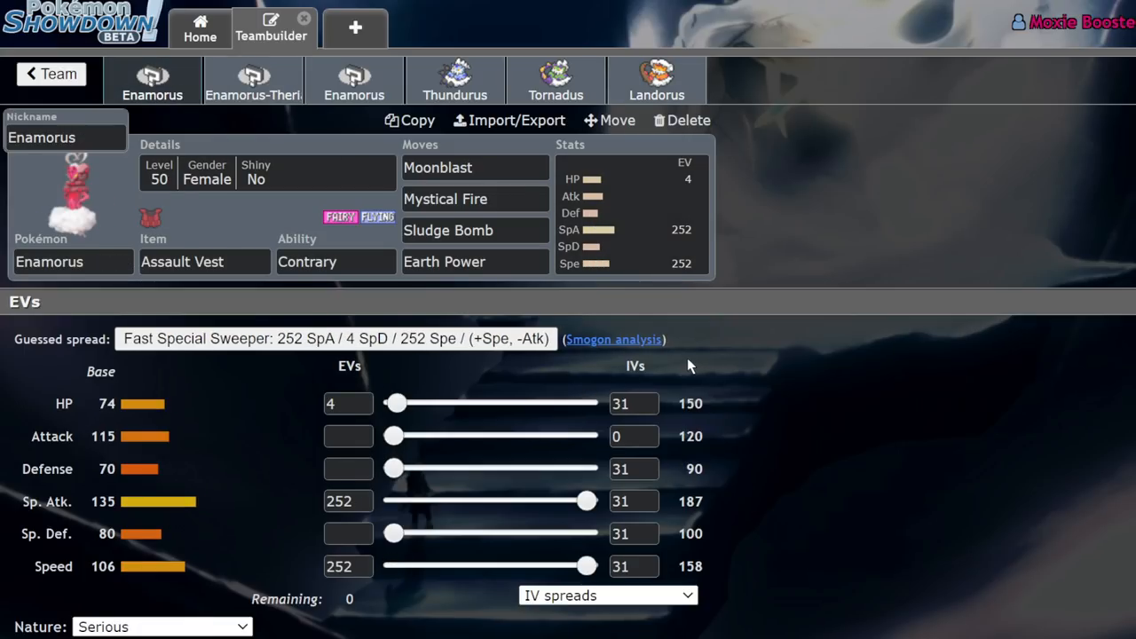
mouse_move(213, 280)
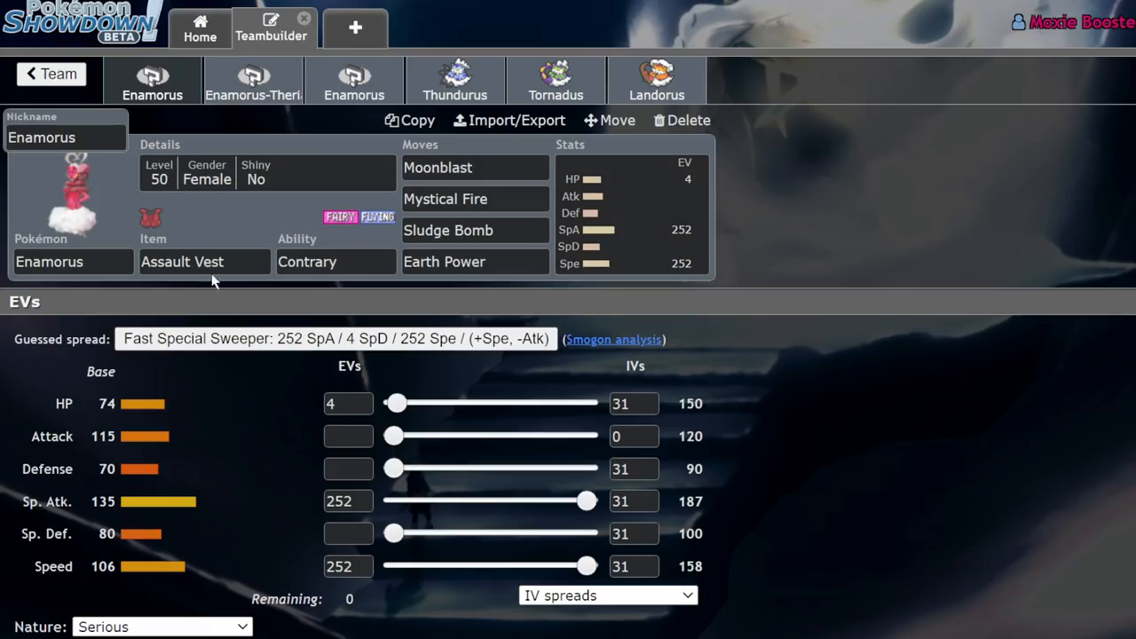
mouse_move(661, 106)
text(f)
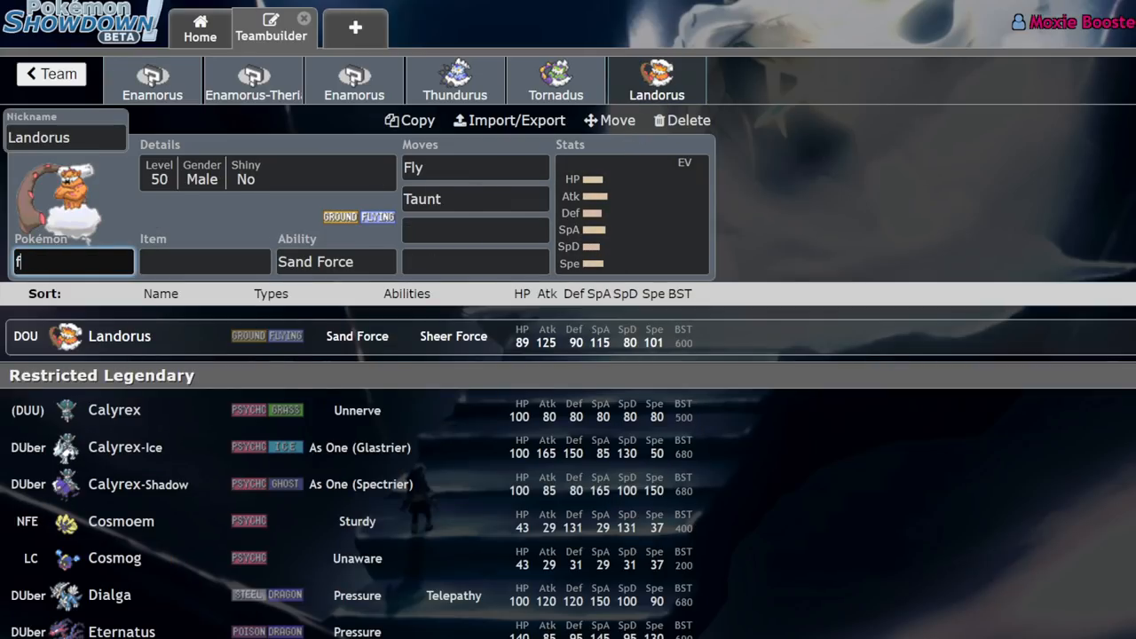
- Search 'fairy' in the species field, check the Landorus slot, and return to the first Enamorus set
text(airy)
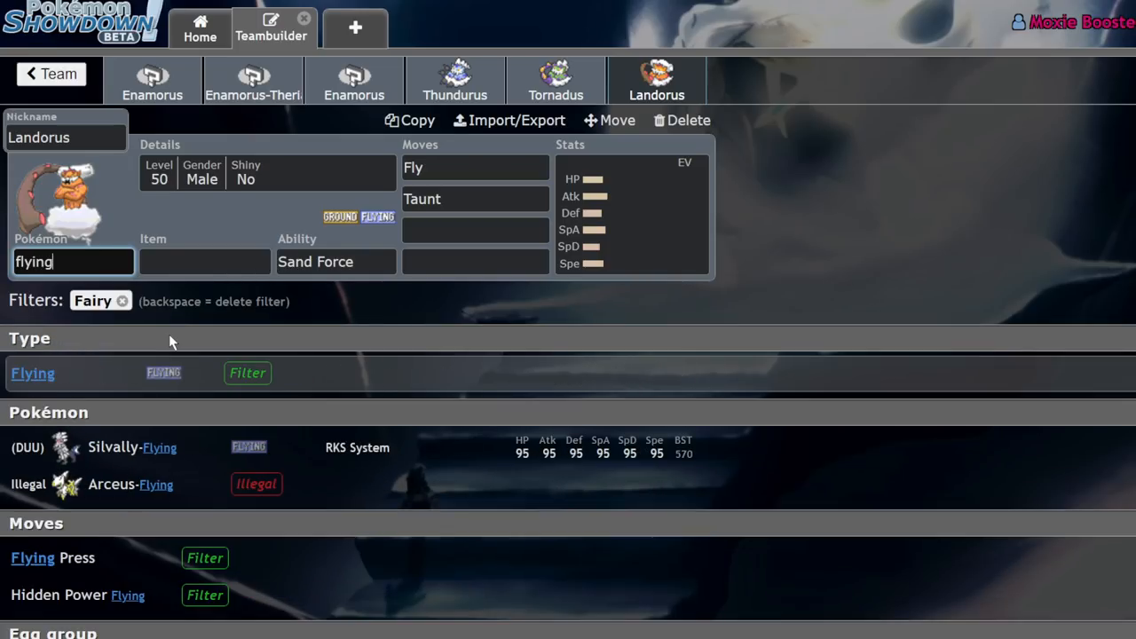
click(249, 372)
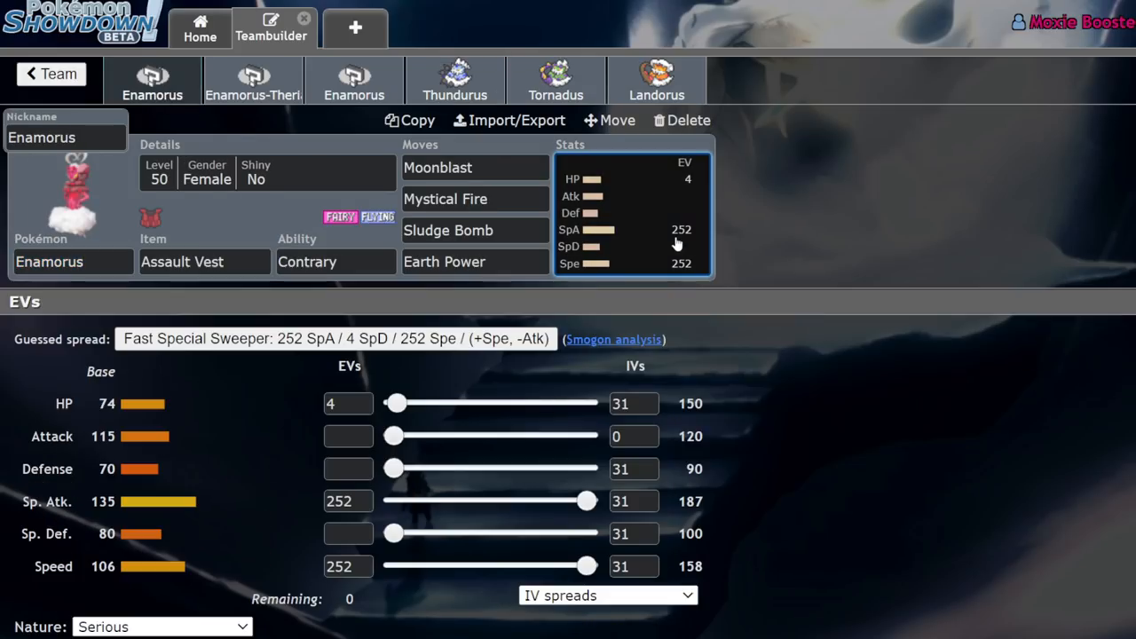
mouse_move(310, 320)
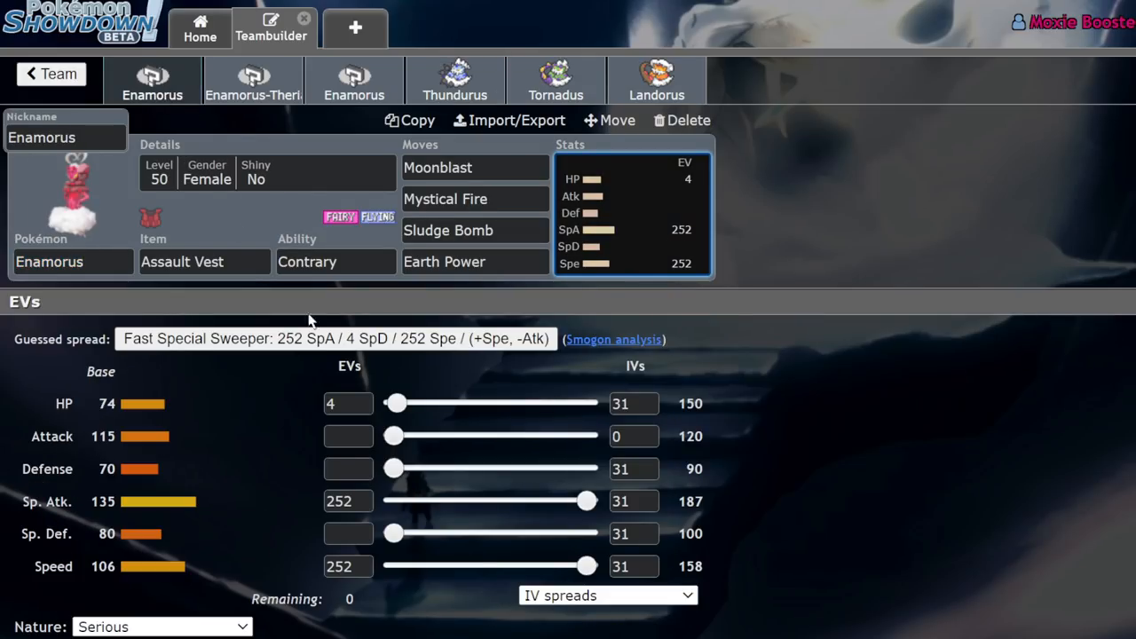
mouse_move(703, 146)
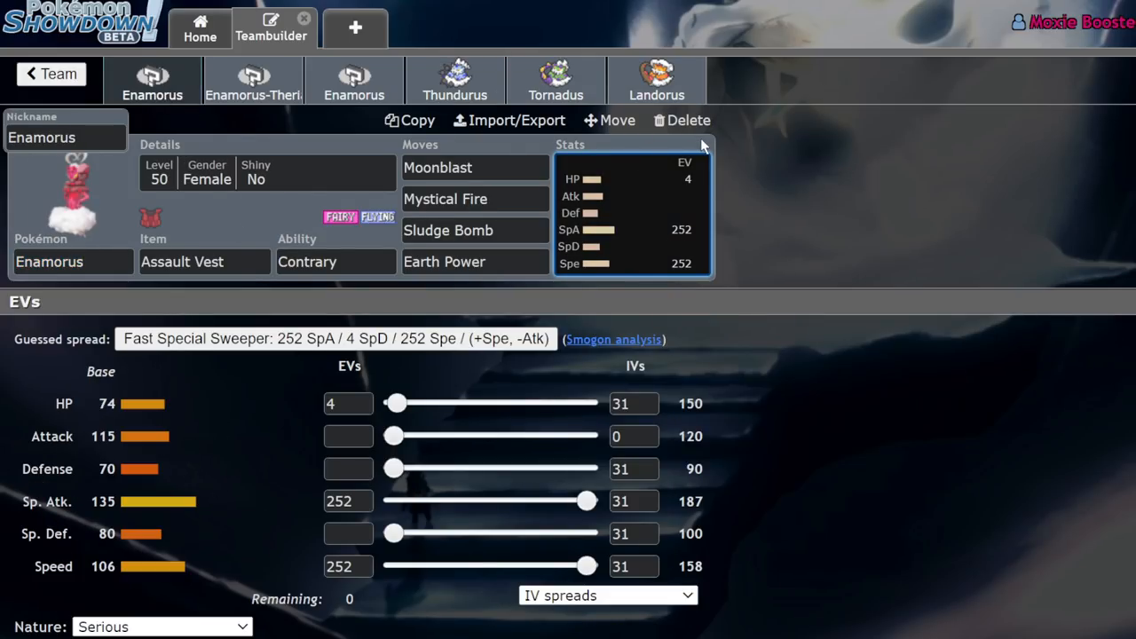
mouse_move(1008, 263)
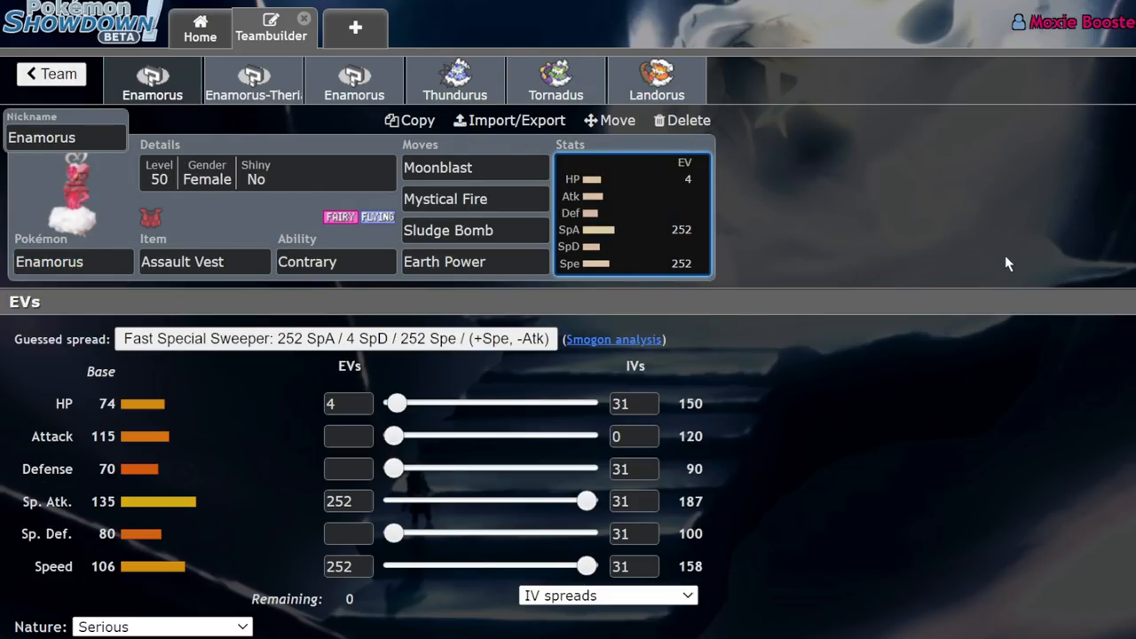
mouse_move(163, 387)
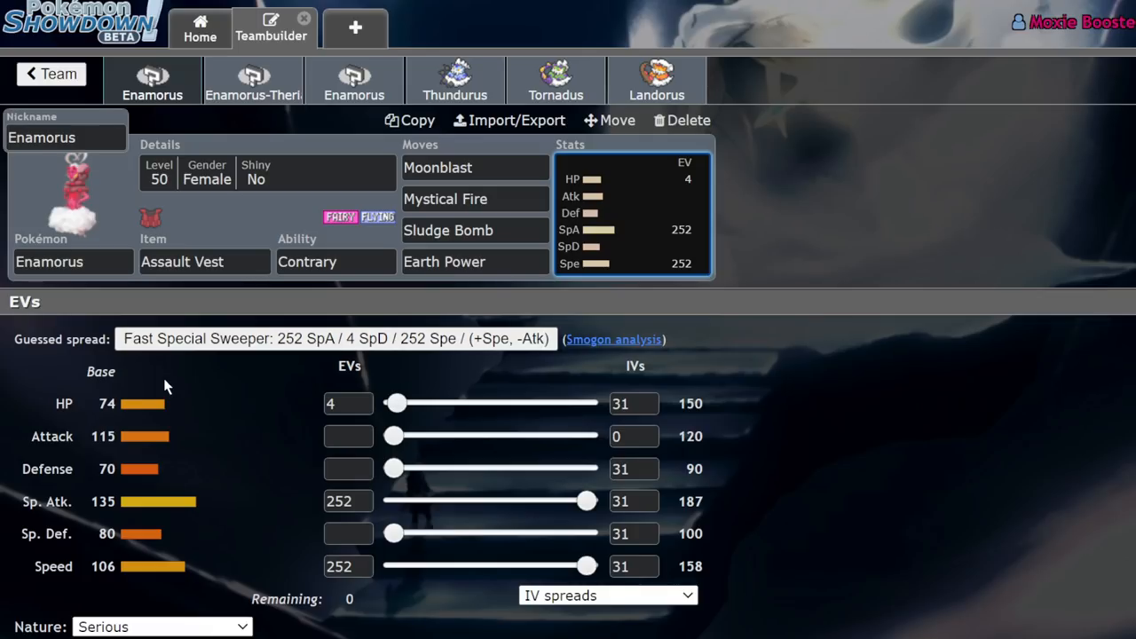
mouse_move(163, 529)
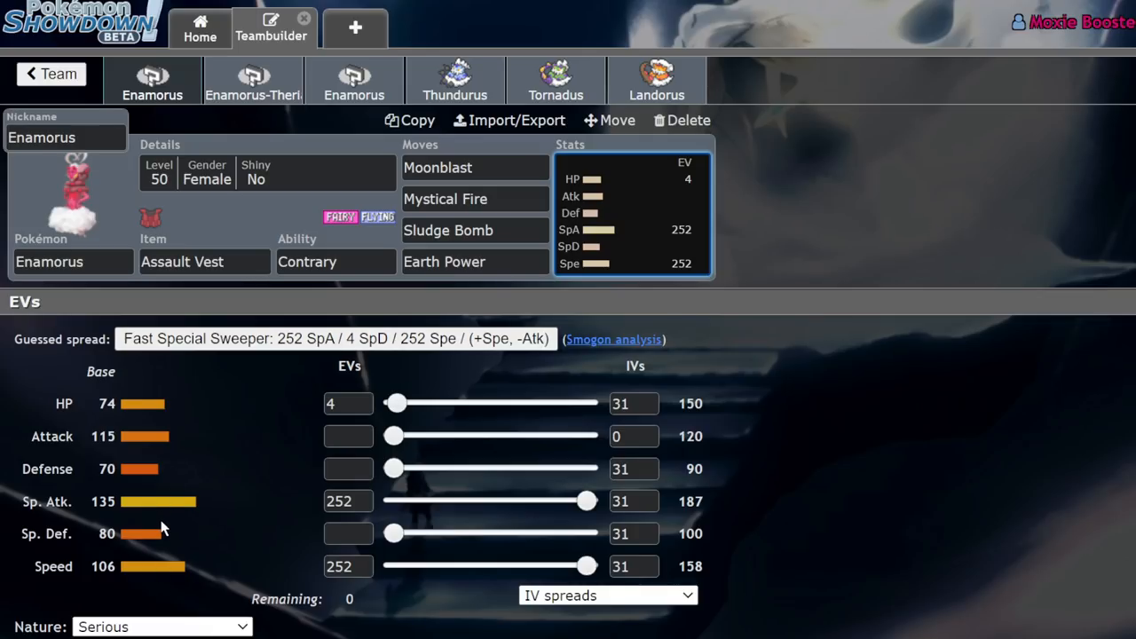
click(657, 80)
text(toge)
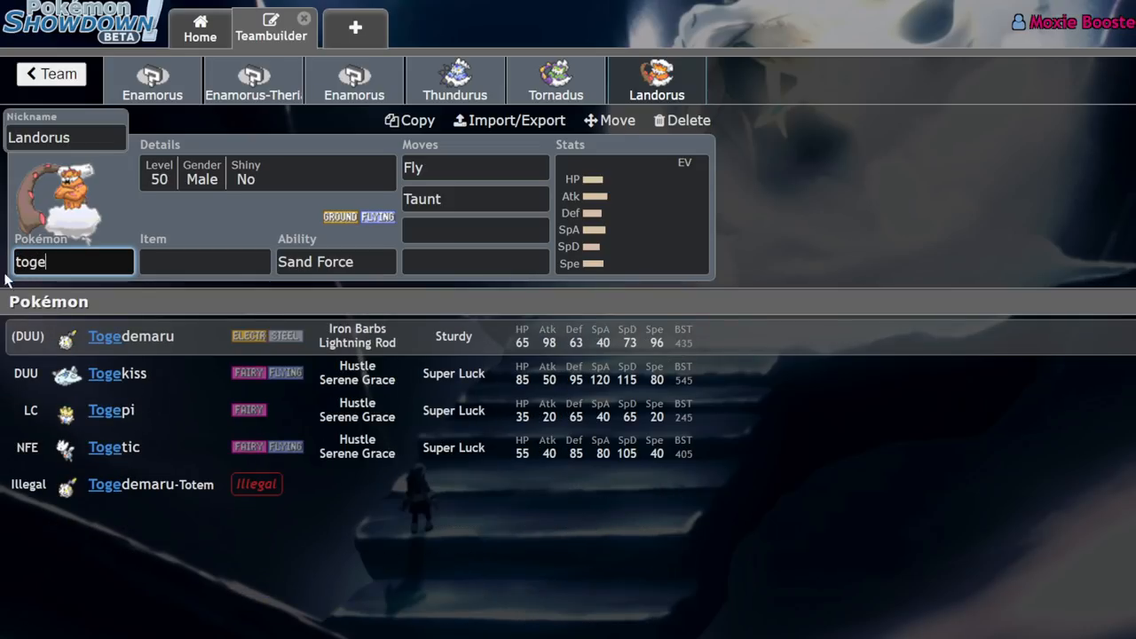
click(153, 80)
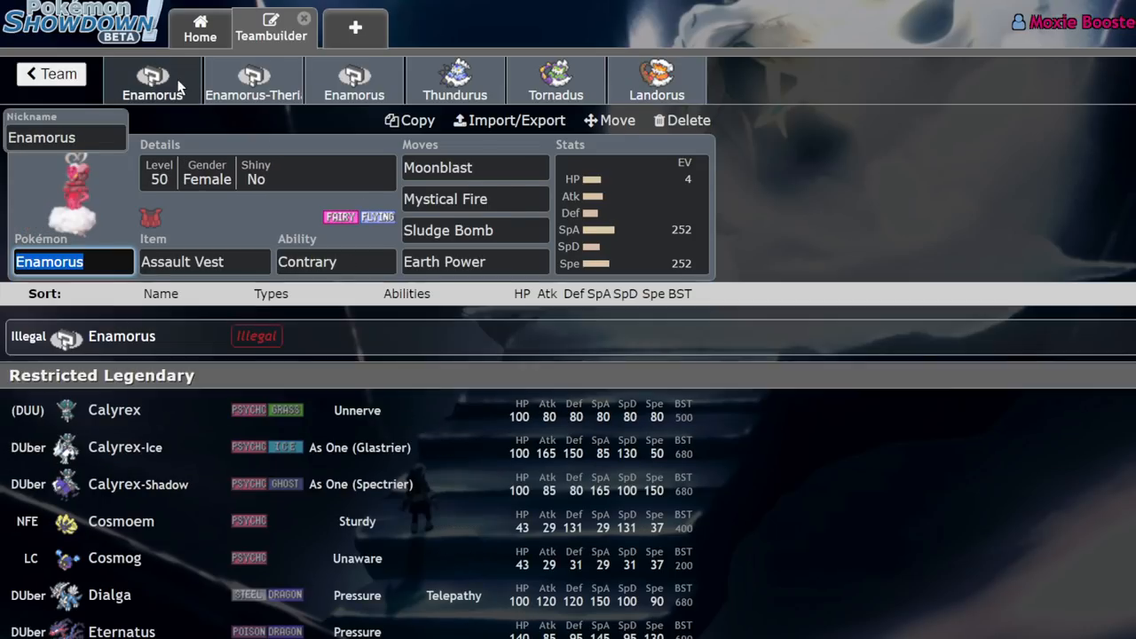
- Close the species list and show Enamorus's EV and IV spread again
click(630, 213)
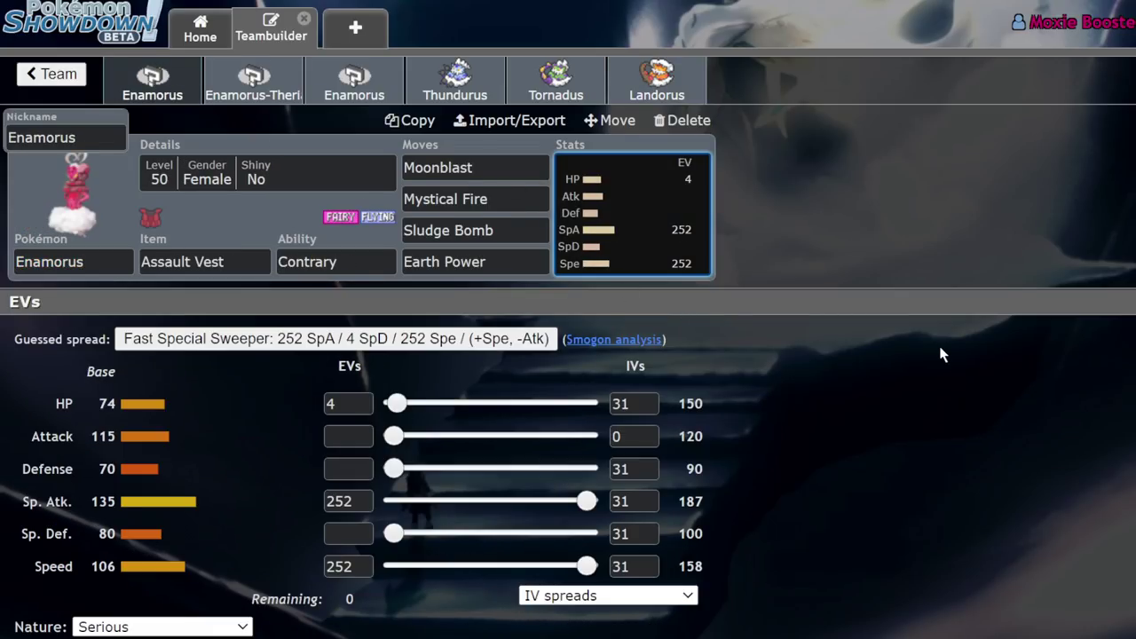
mouse_move(799, 330)
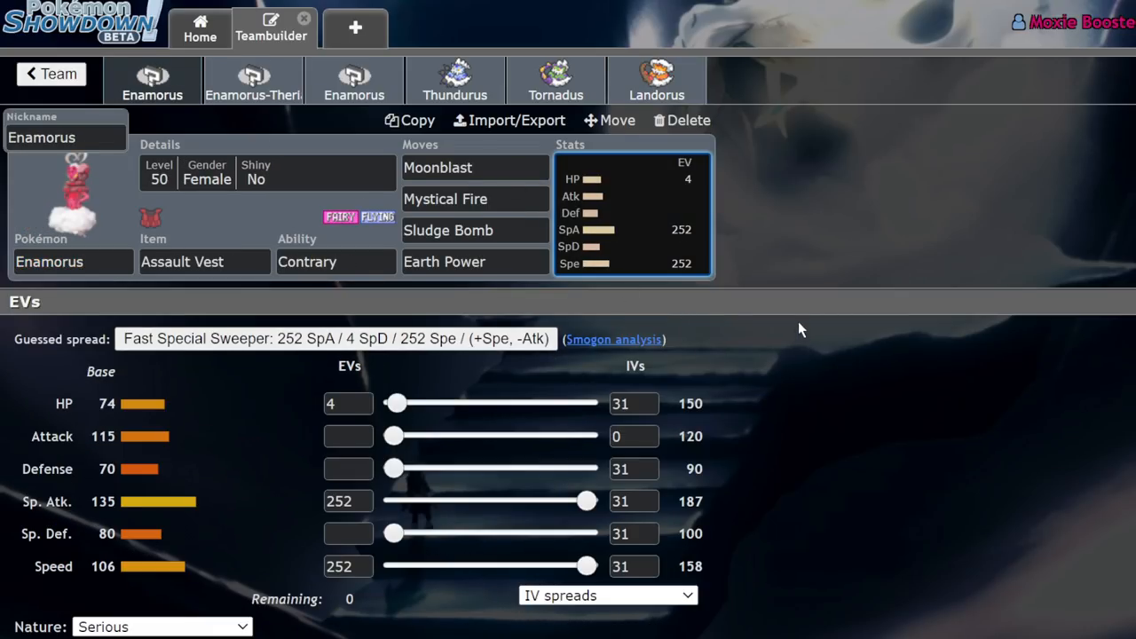
mouse_move(455, 80)
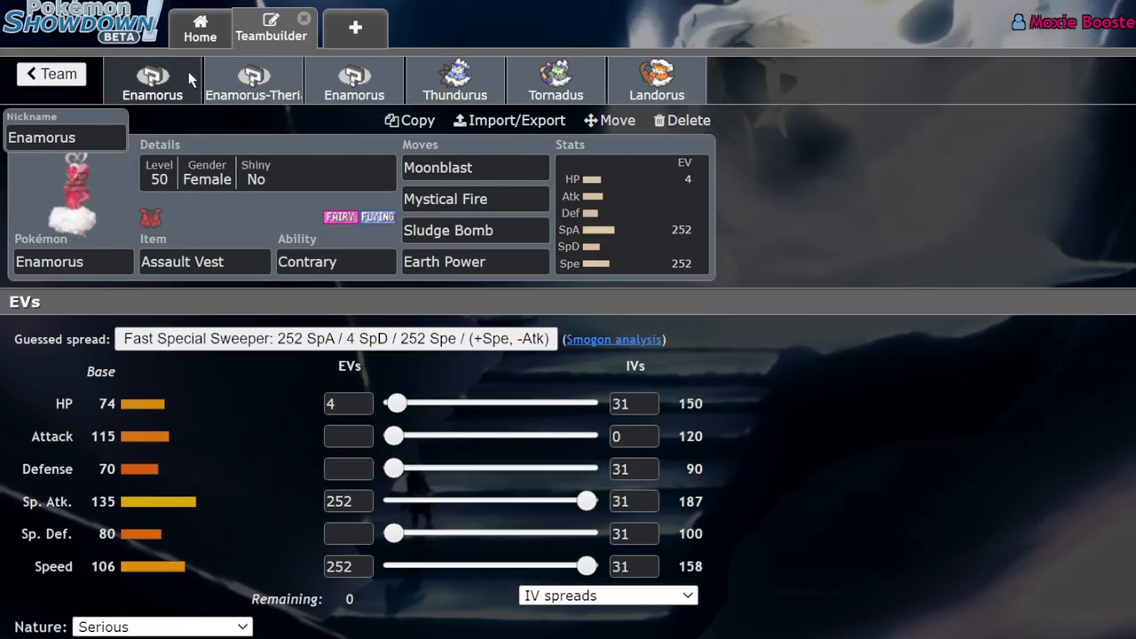
mouse_move(984, 401)
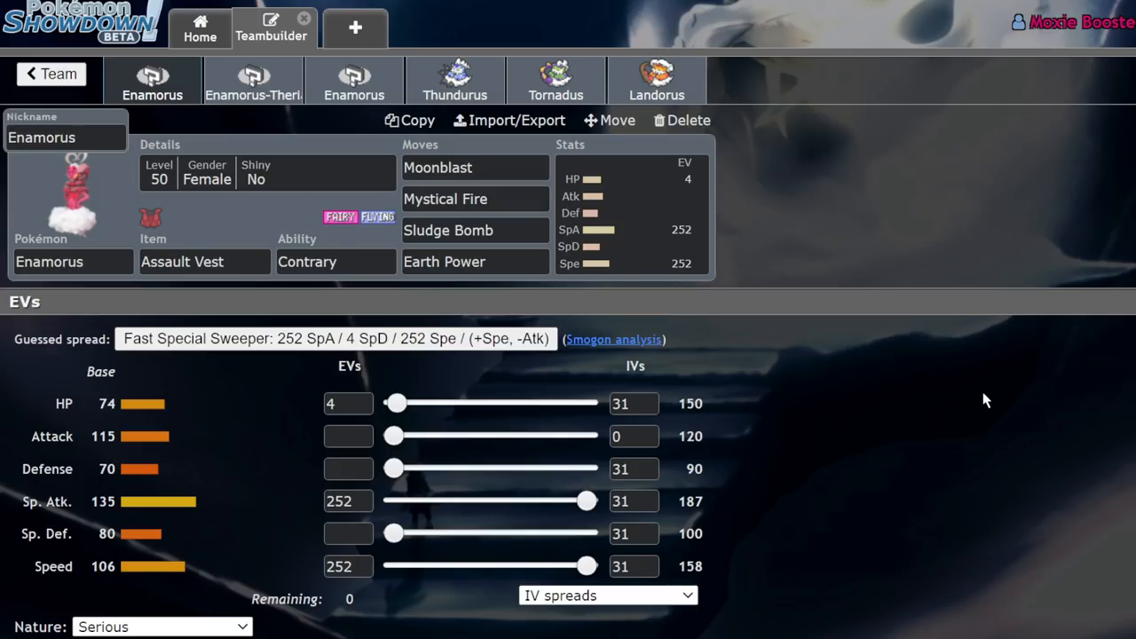
mouse_move(737, 387)
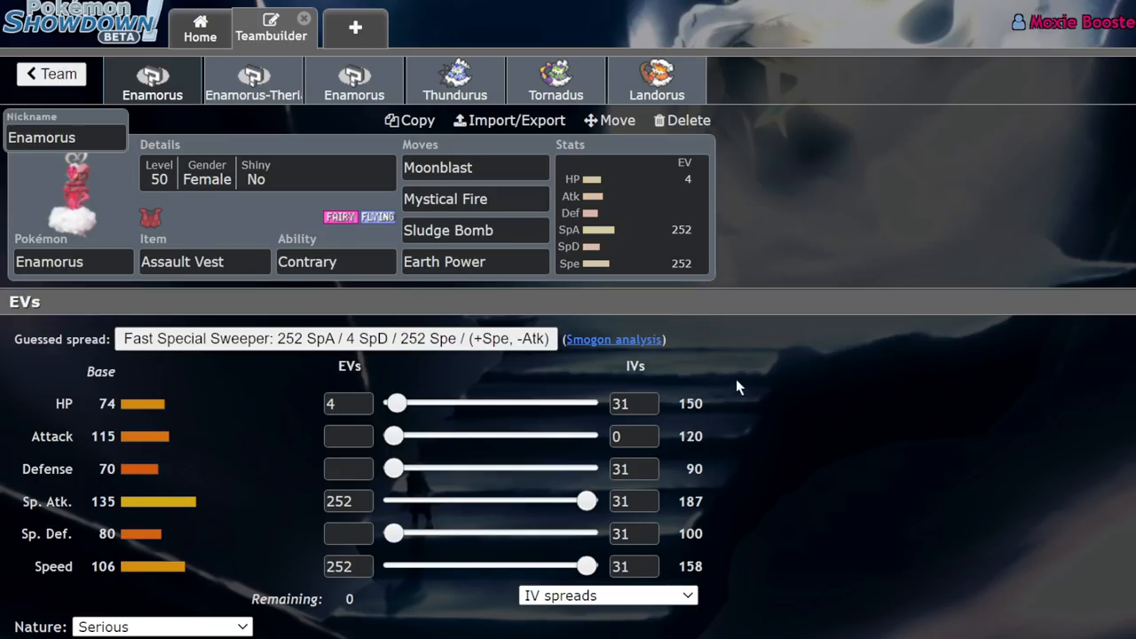
mouse_move(941, 352)
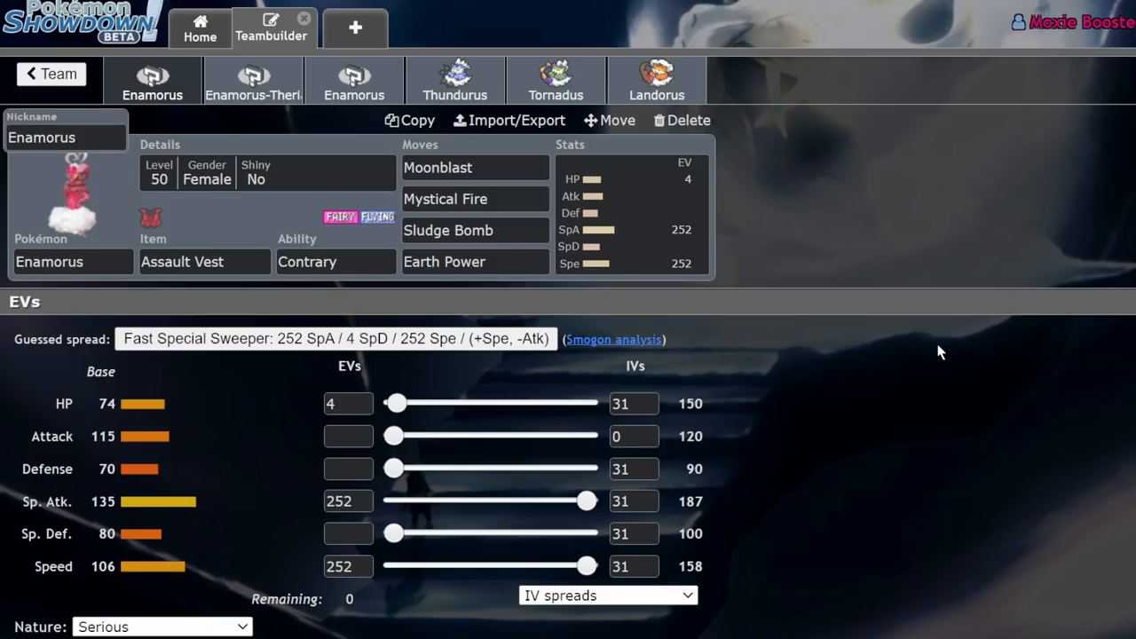
mouse_move(195, 224)
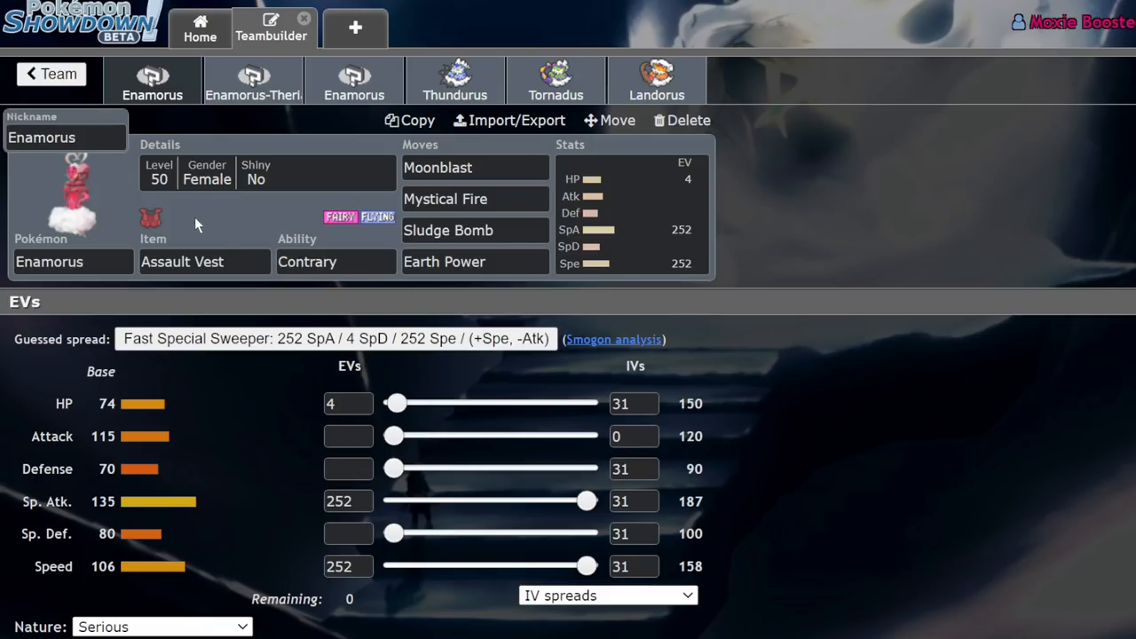
mouse_move(705, 307)
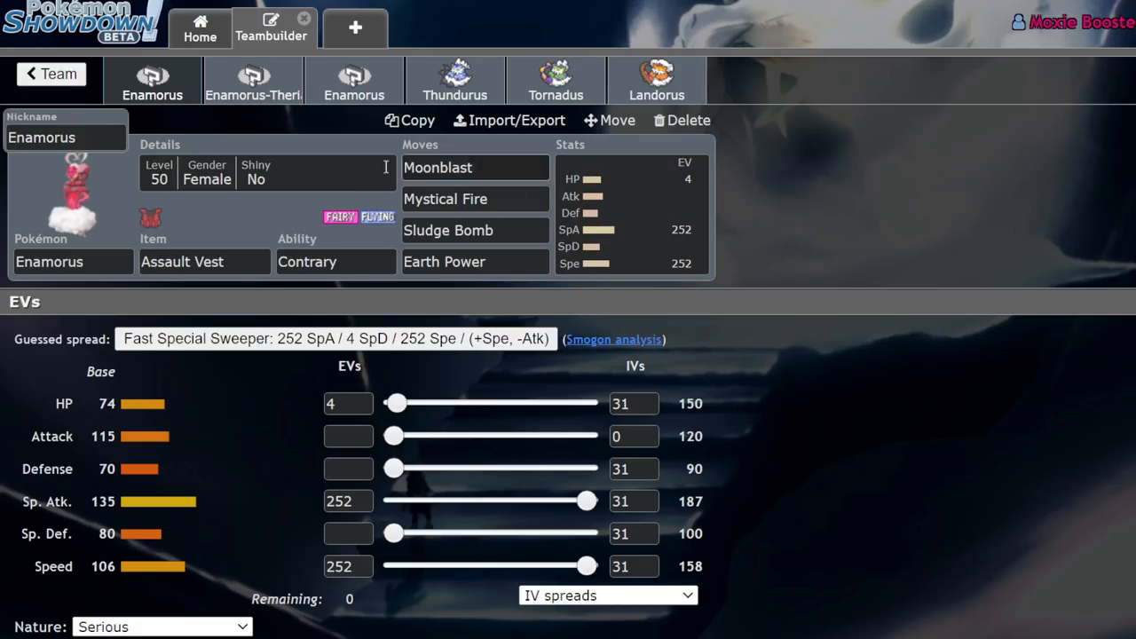
mouse_move(336, 280)
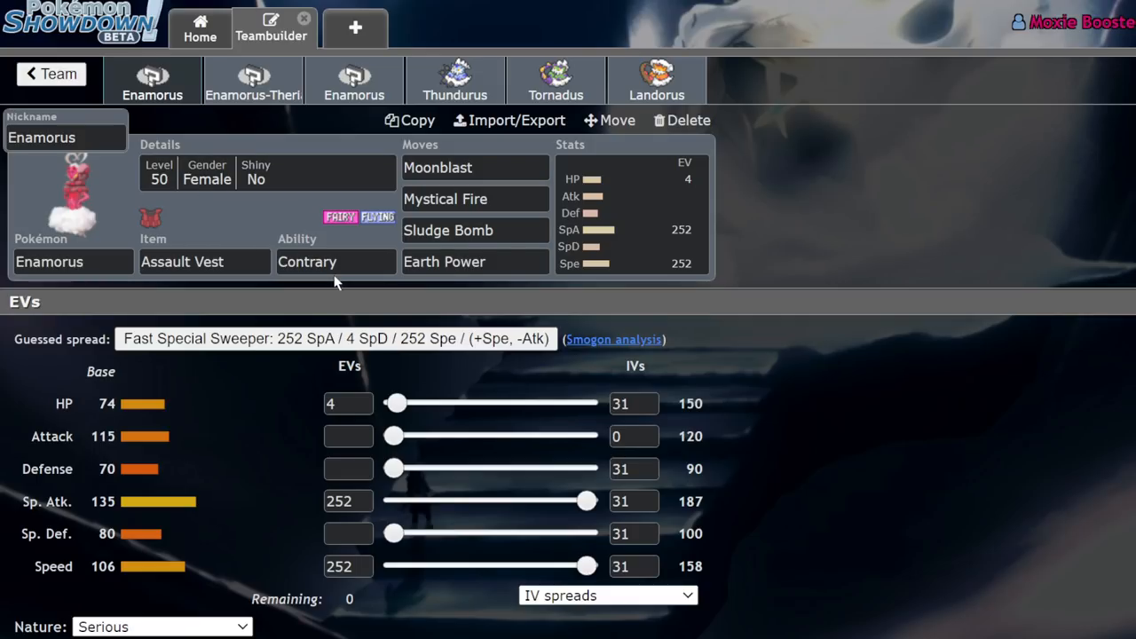
- Check Enamorus's ability options, glance at Tornadus and Landorus, then show Enamorus's EV spread
click(335, 261)
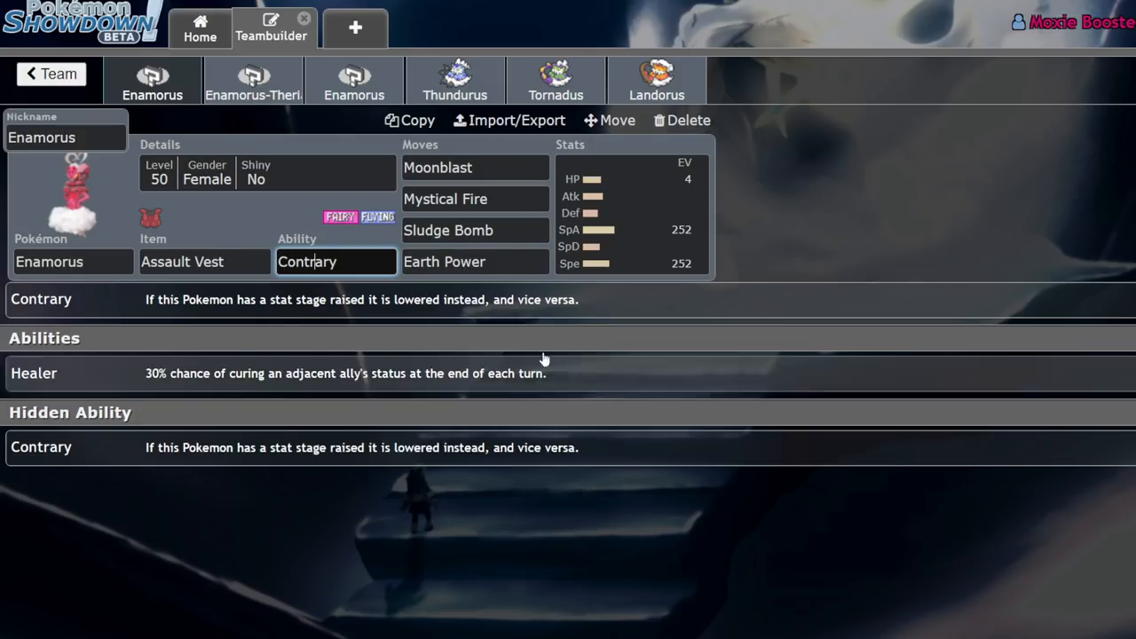
click(556, 80)
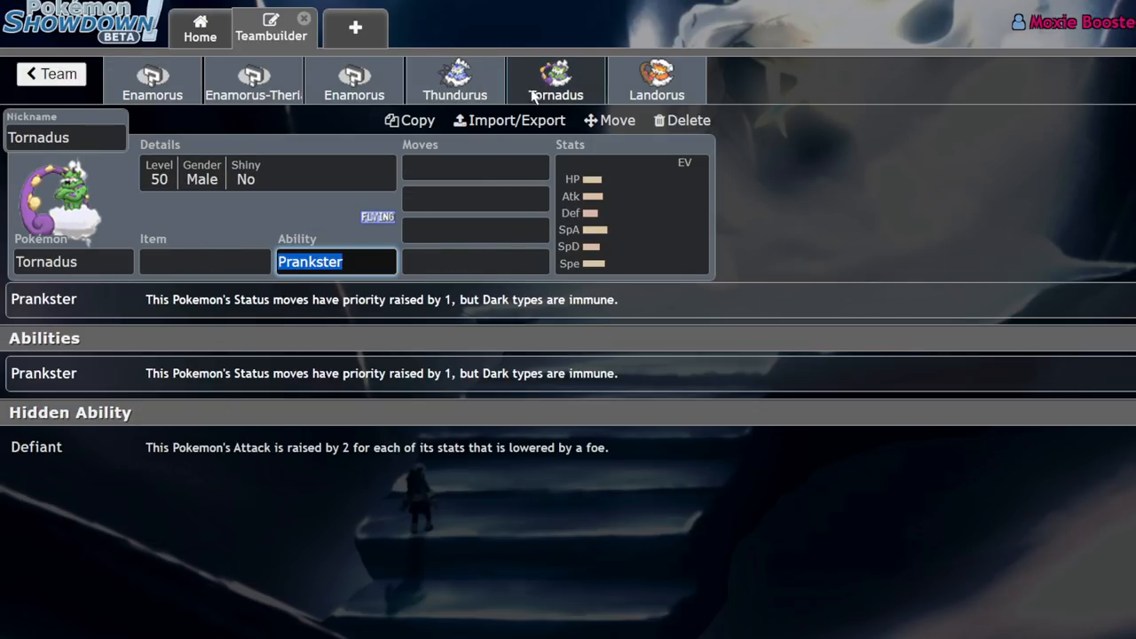
mouse_move(507, 120)
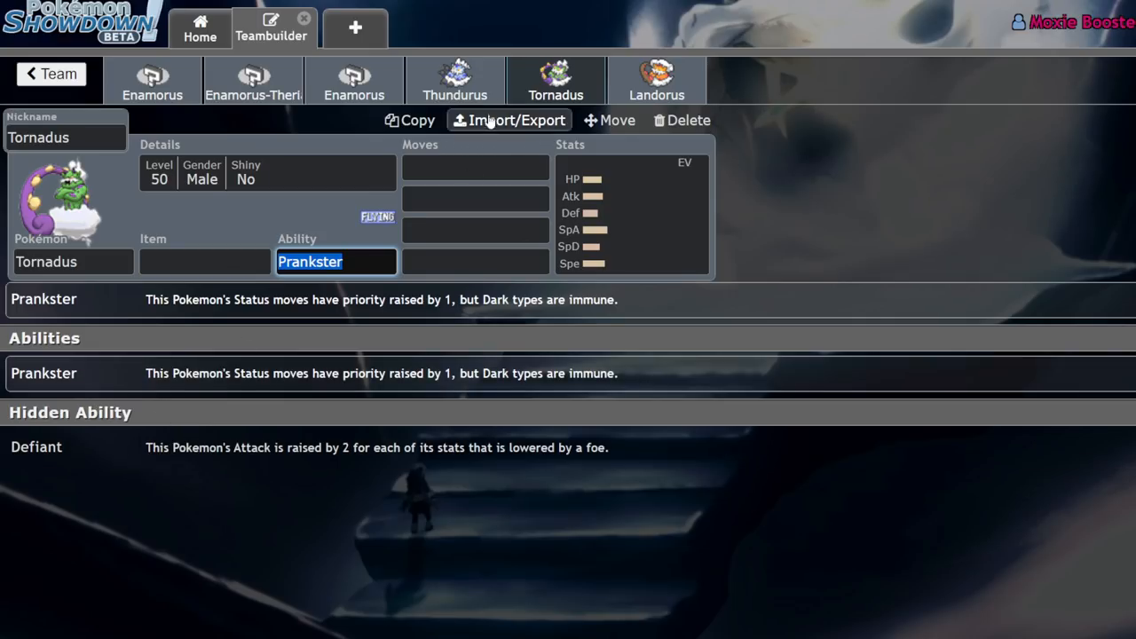
click(657, 80)
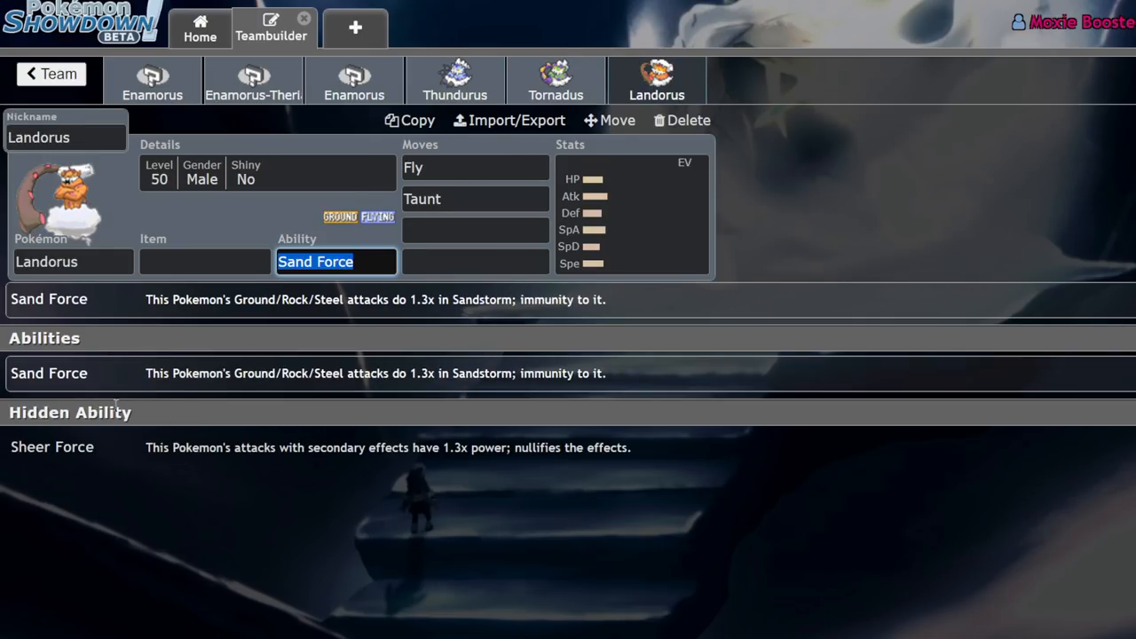
mouse_move(139, 99)
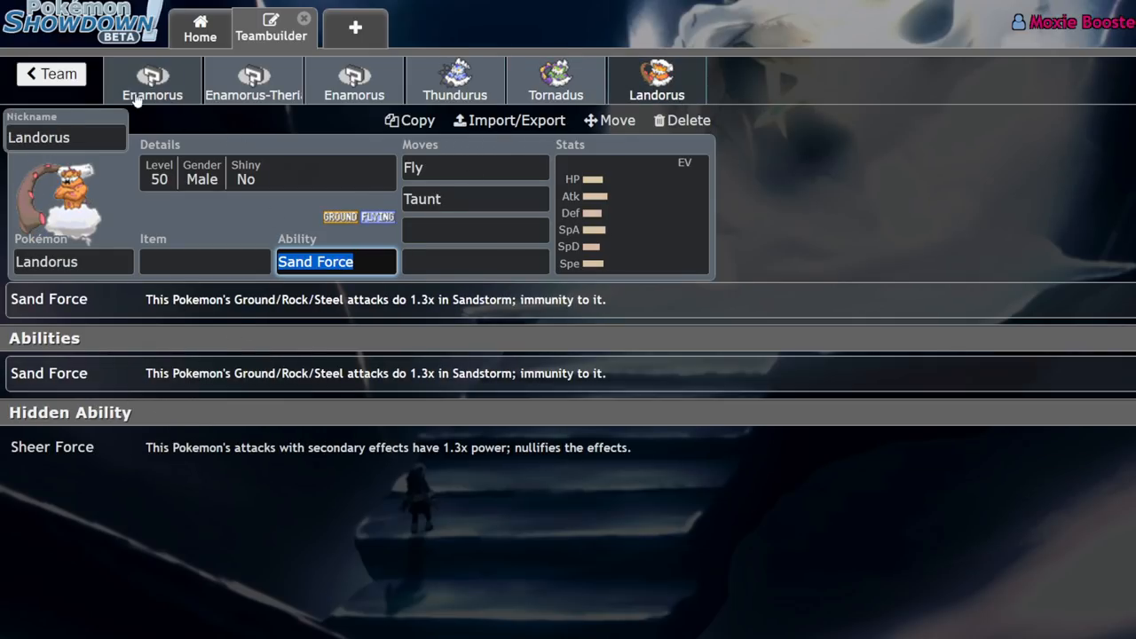
click(152, 80)
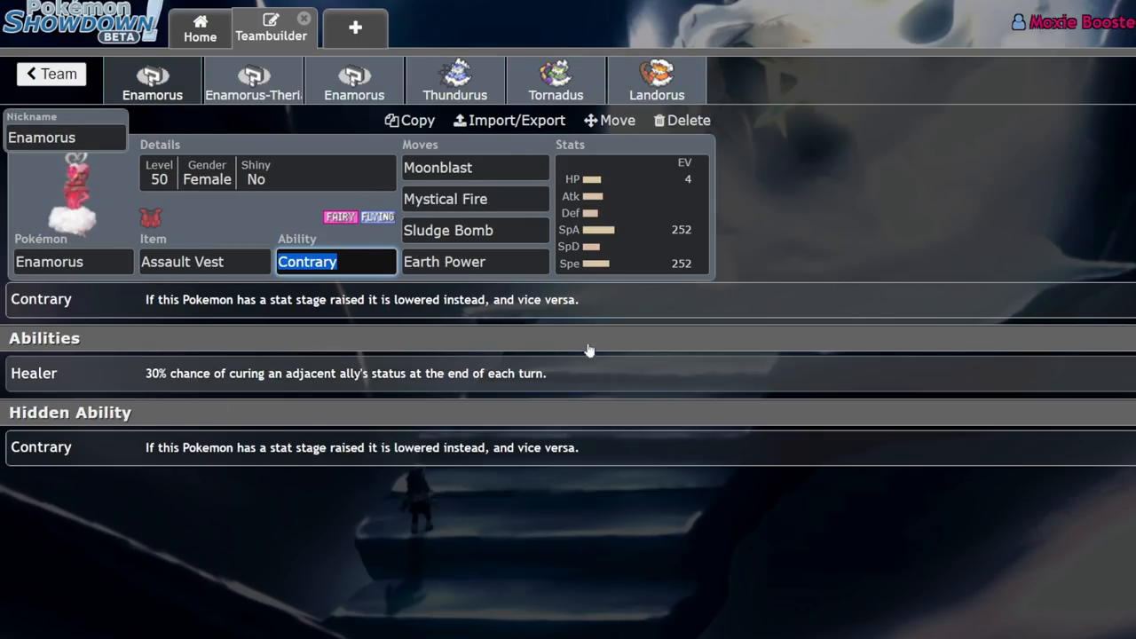
mouse_move(134, 382)
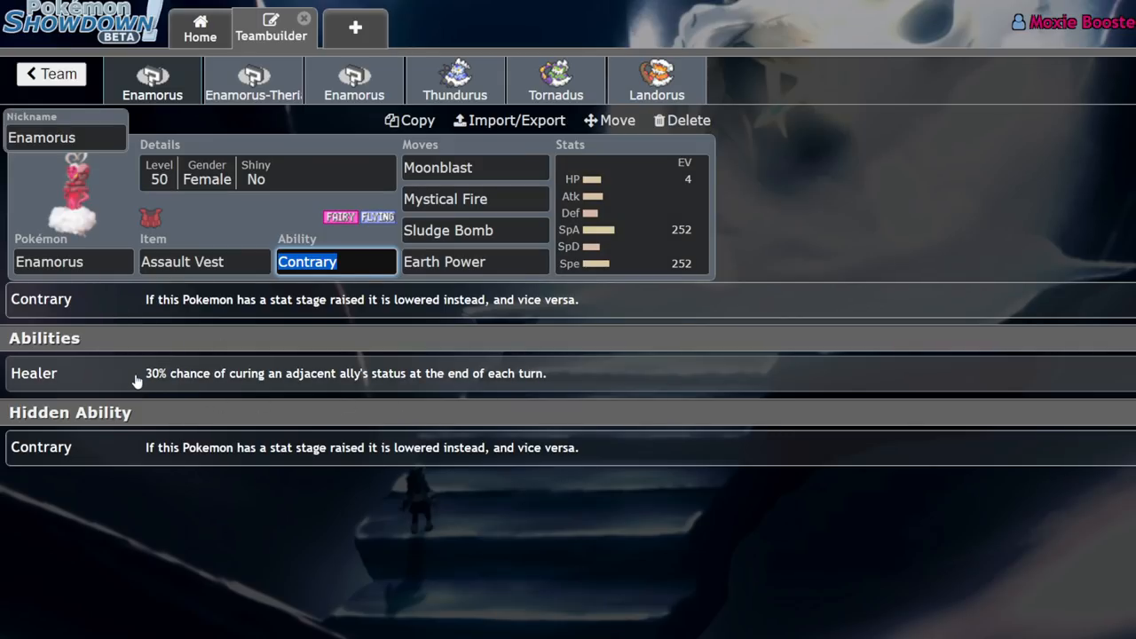
mouse_move(727, 238)
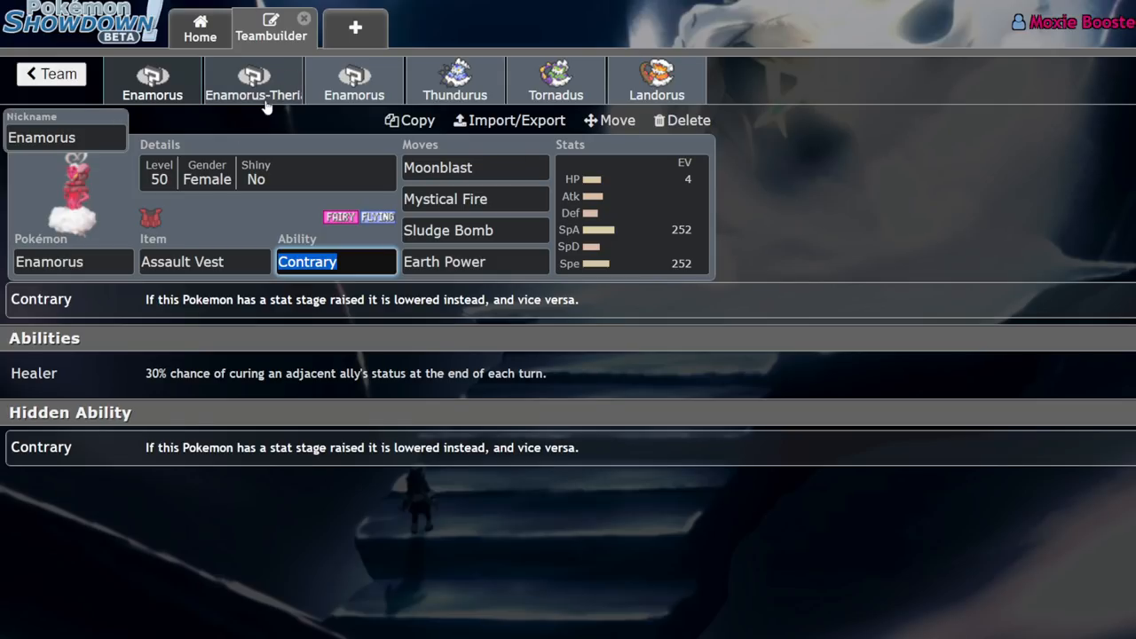
mouse_move(880, 273)
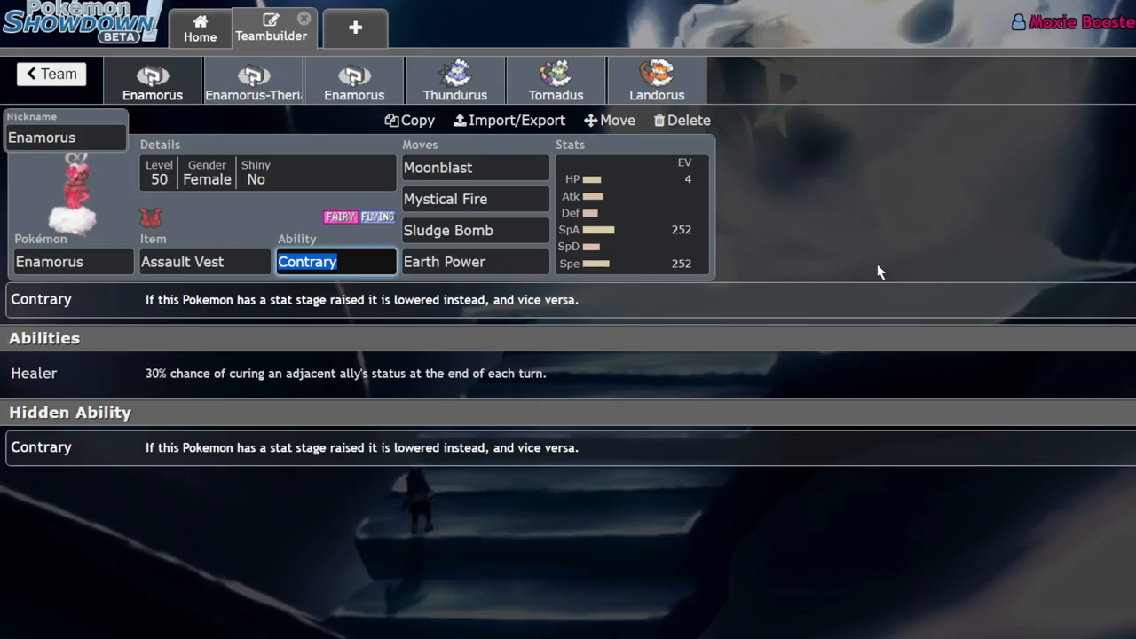
click(630, 213)
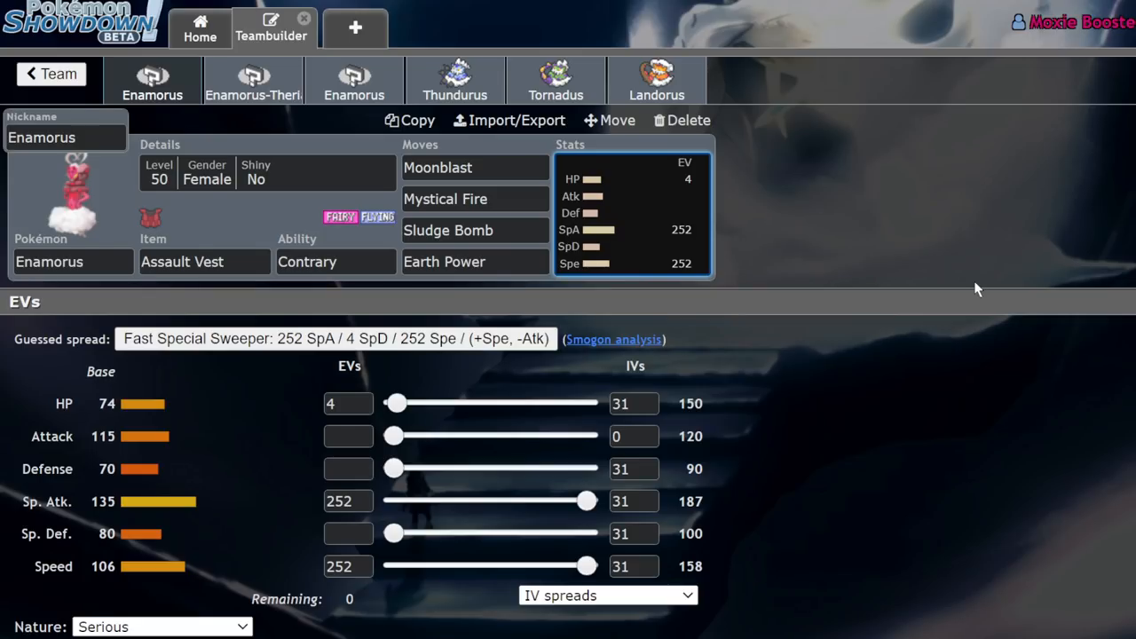
click(335, 261)
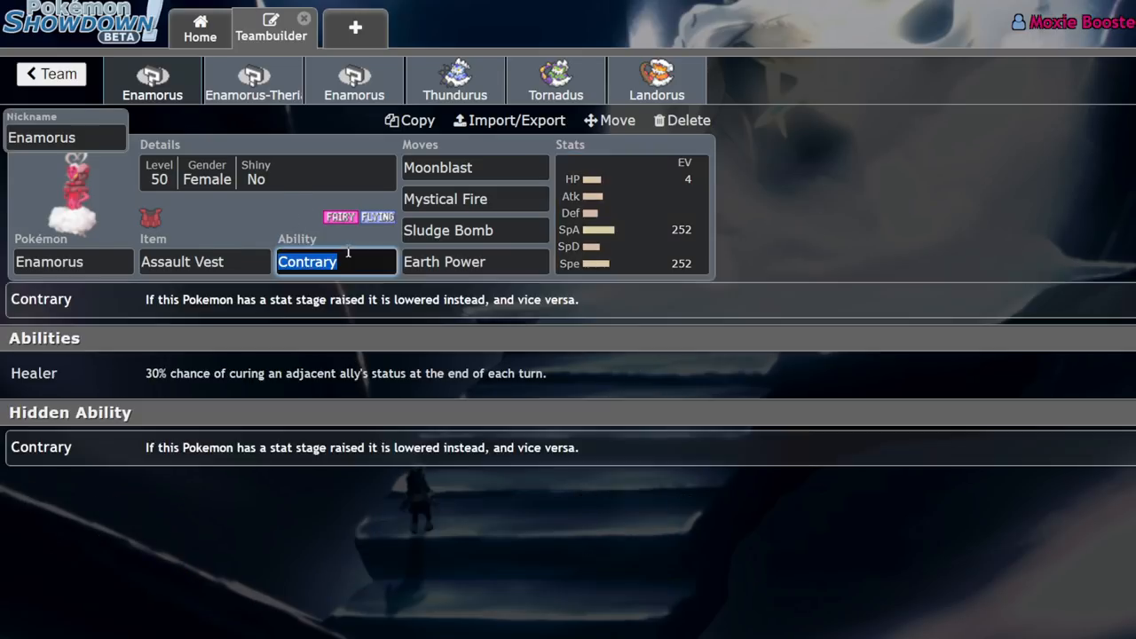
click(632, 213)
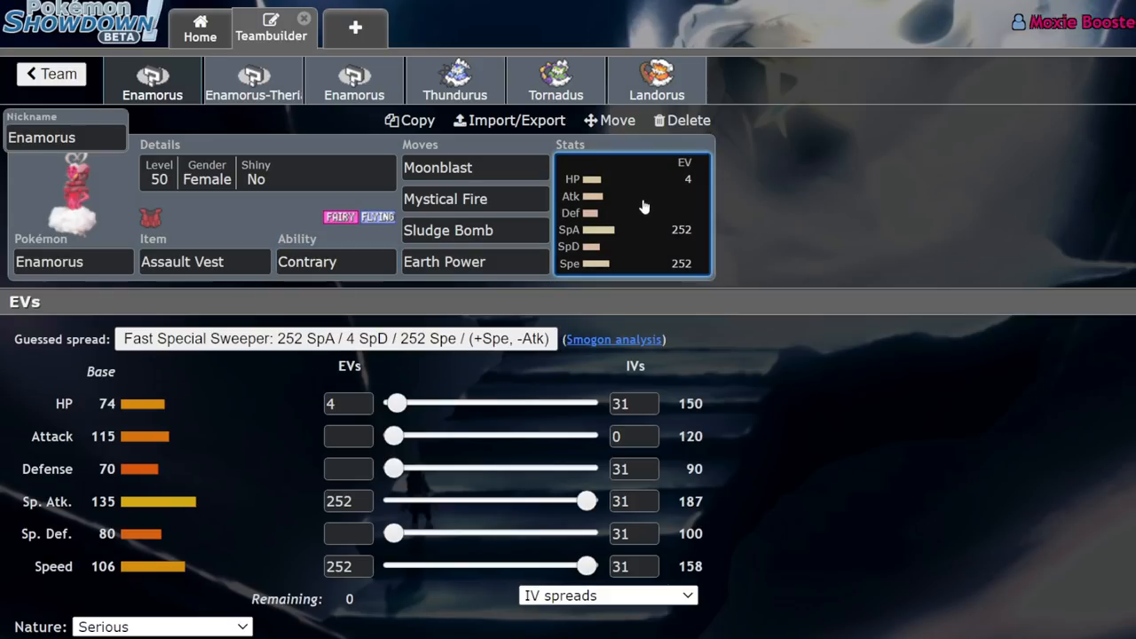
mouse_move(942, 249)
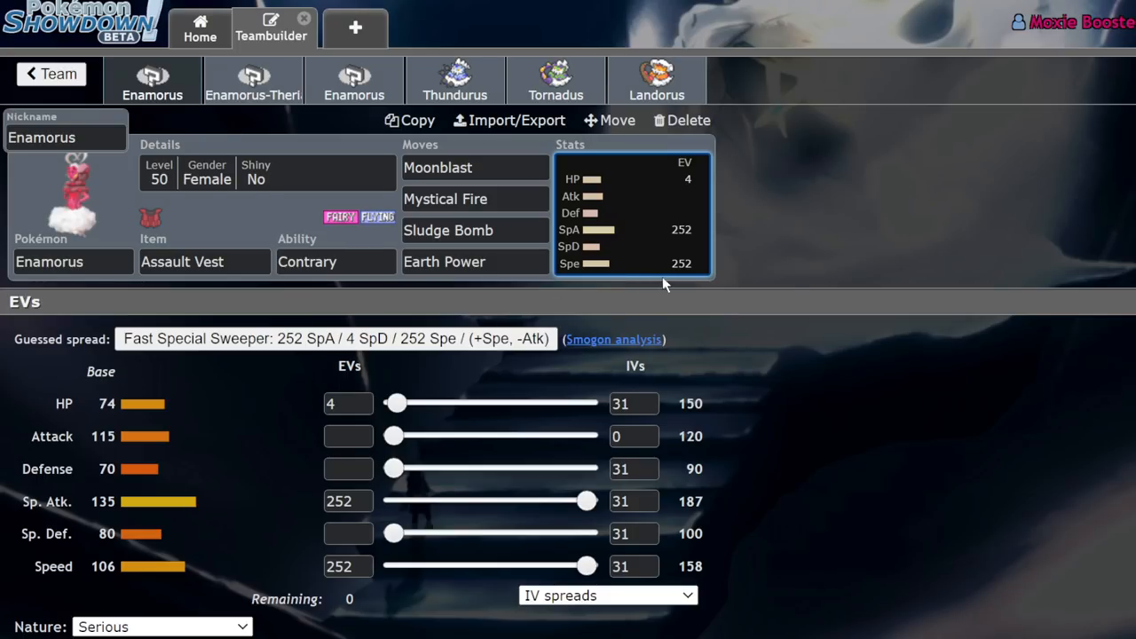
mouse_move(345, 280)
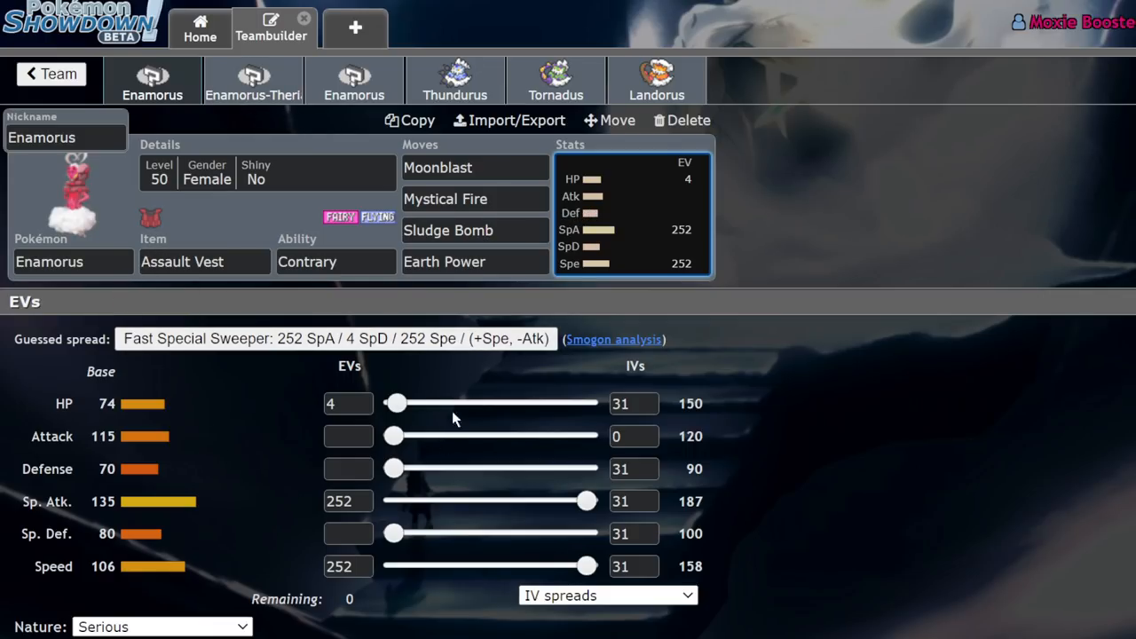
mouse_move(310, 428)
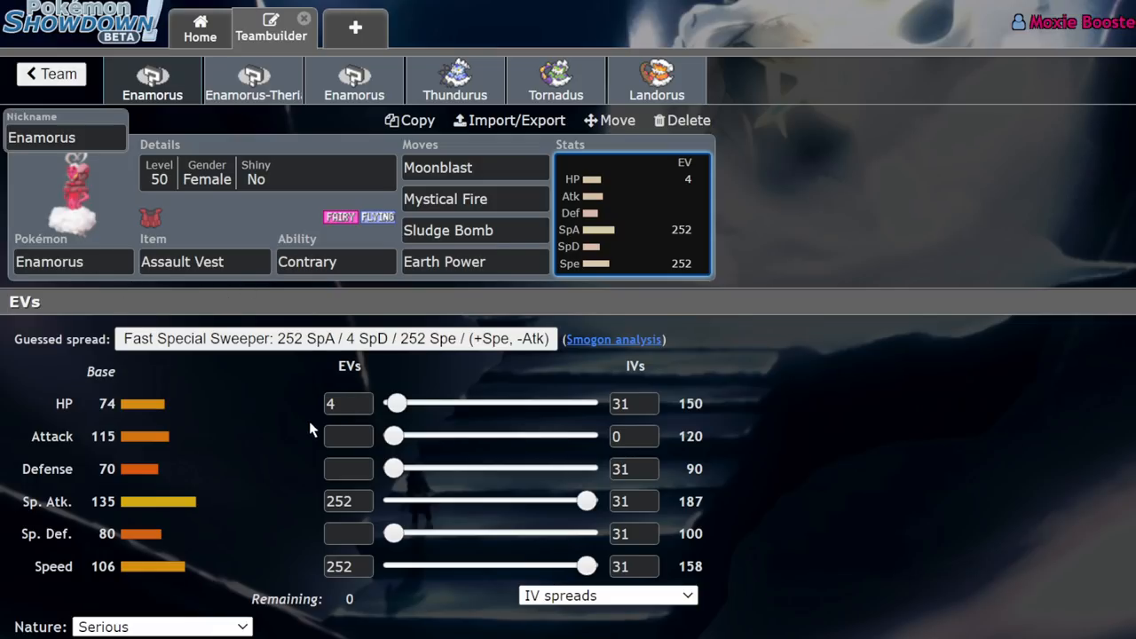
mouse_move(238, 387)
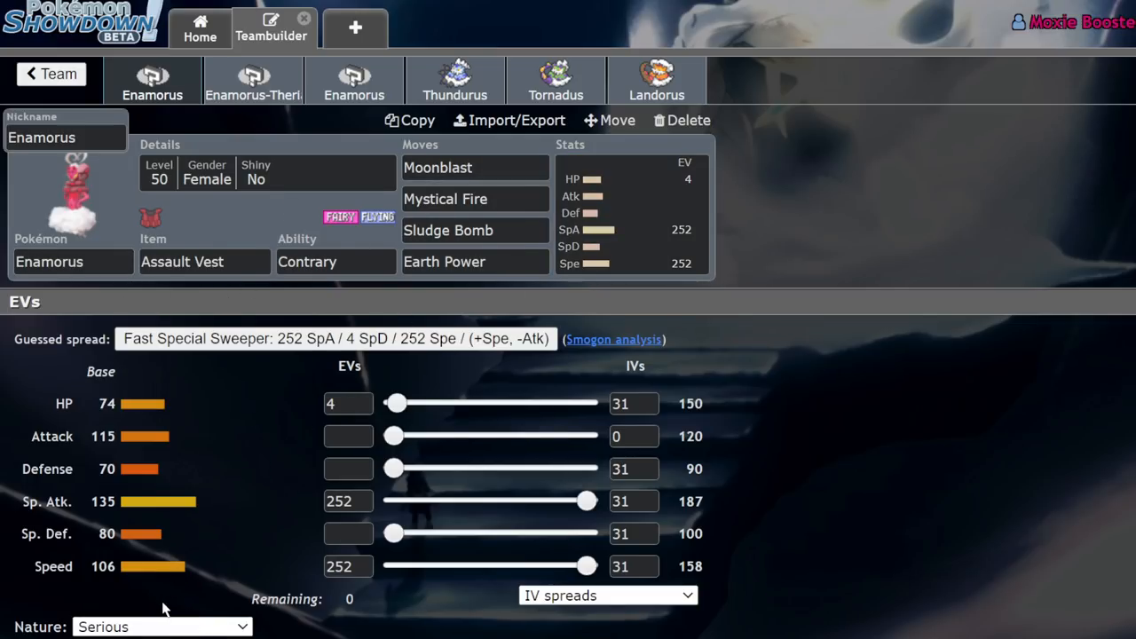
- Set Enamorus's nature to Timid and check the Earth Power move slot
click(164, 626)
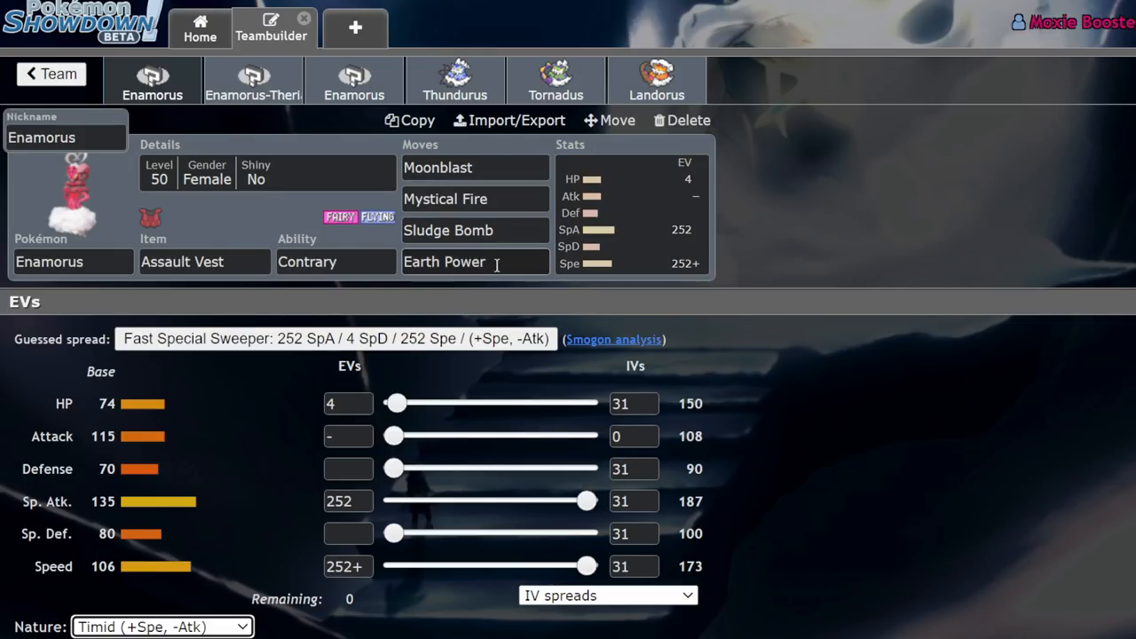
click(476, 261)
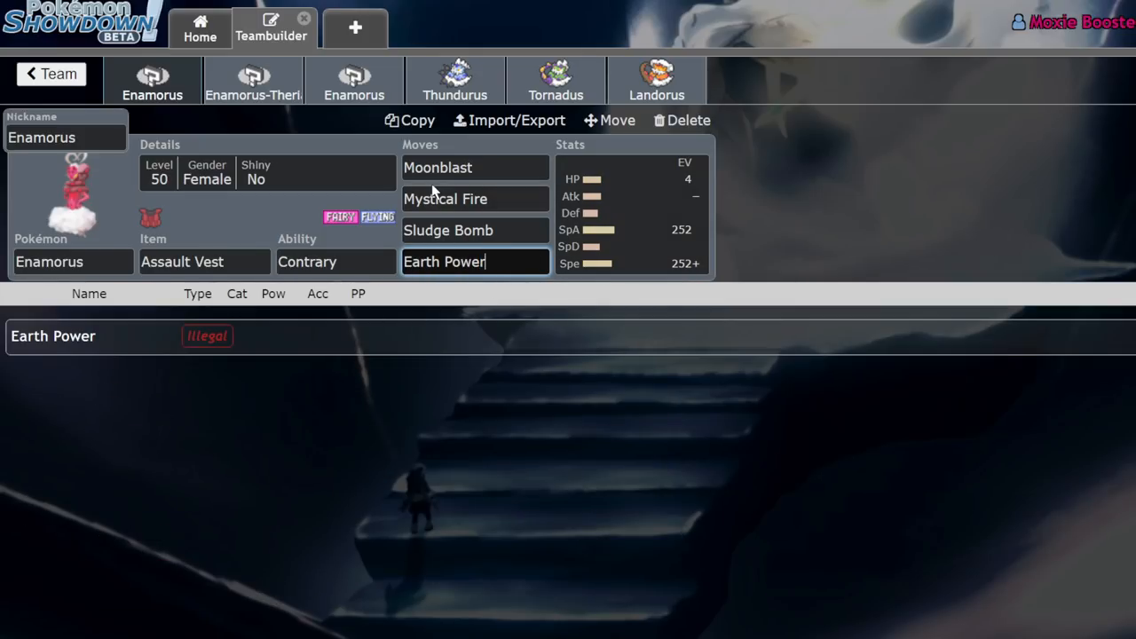
mouse_move(631, 232)
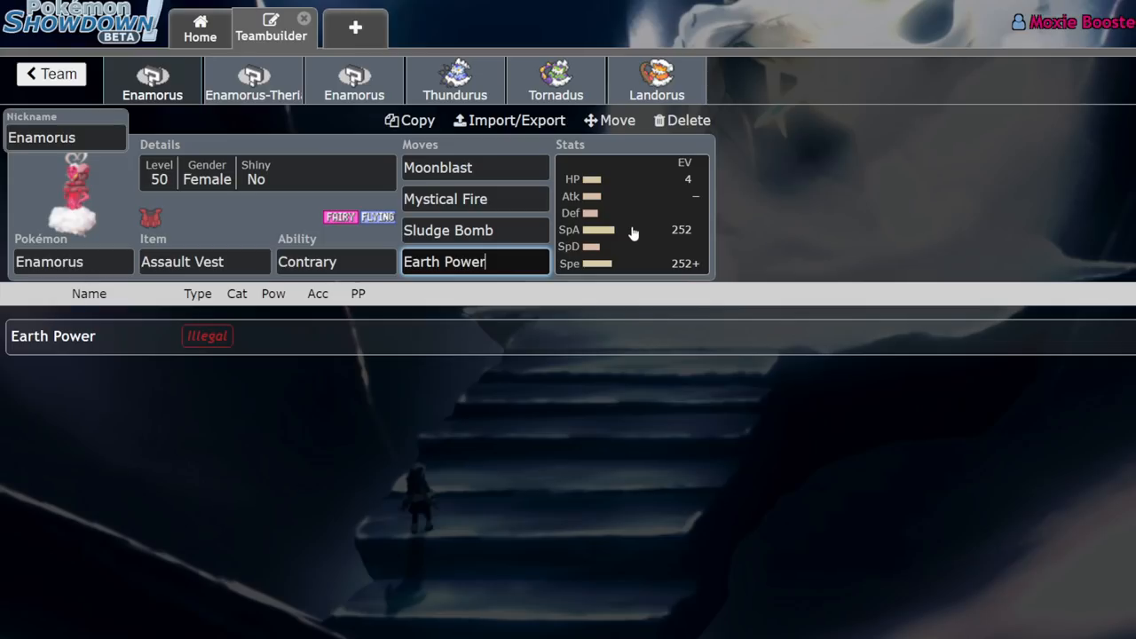
- Look over the Thundurus, Tornadus and Landorus sets, ending on Thundurus
click(455, 80)
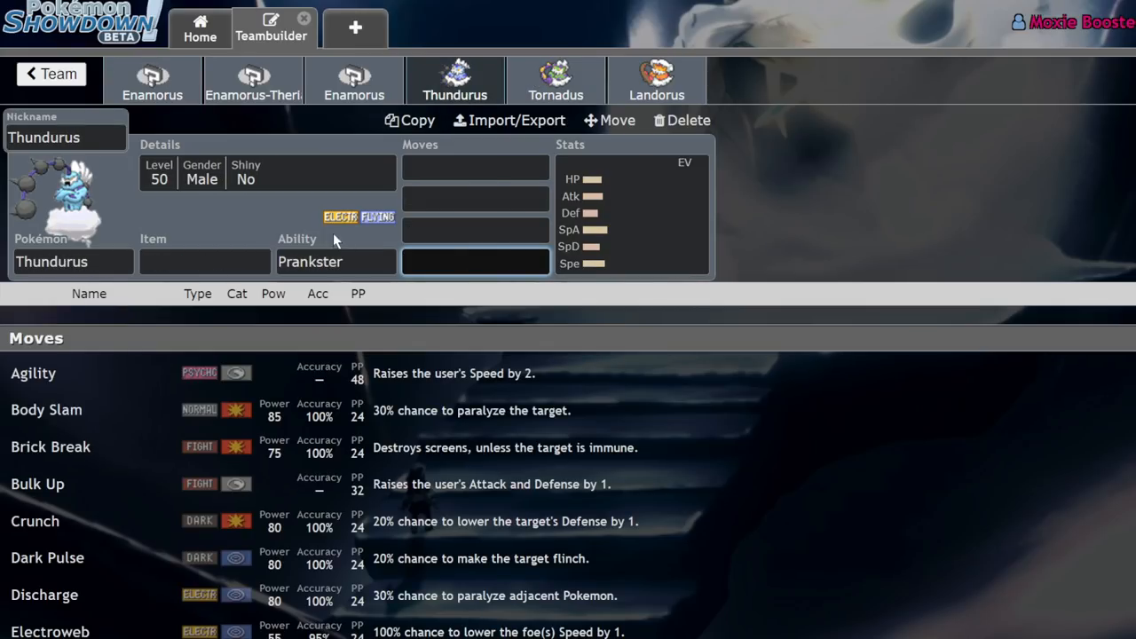
click(556, 80)
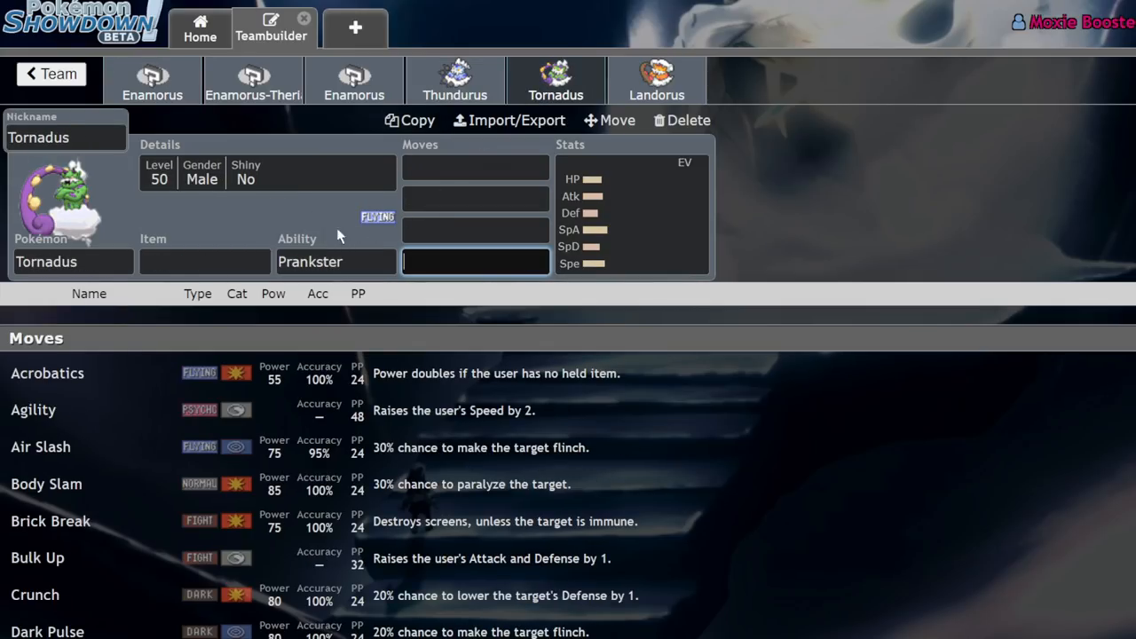
click(657, 80)
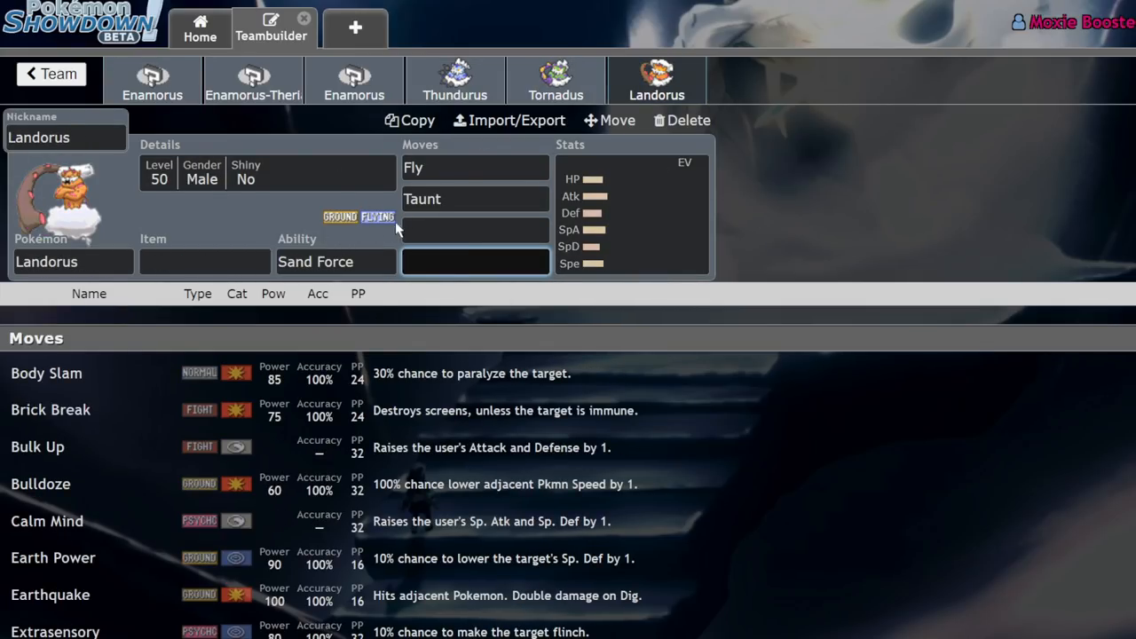
click(454, 80)
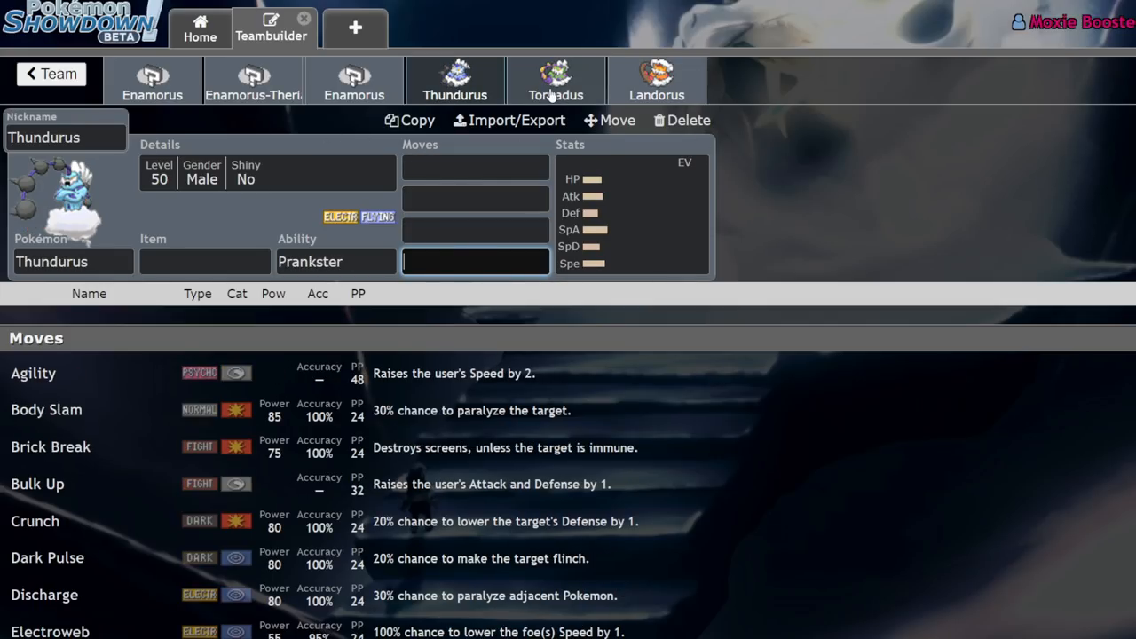
- Recheck the Tornadus and Landorus sets, then return to the first Enamorus set
click(555, 79)
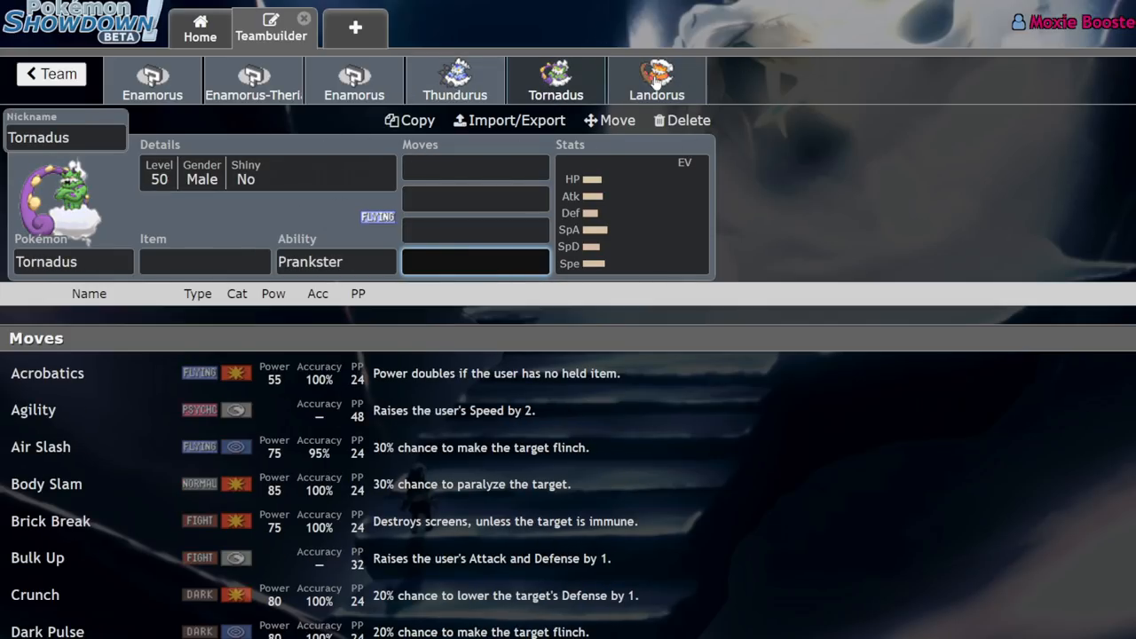
click(656, 80)
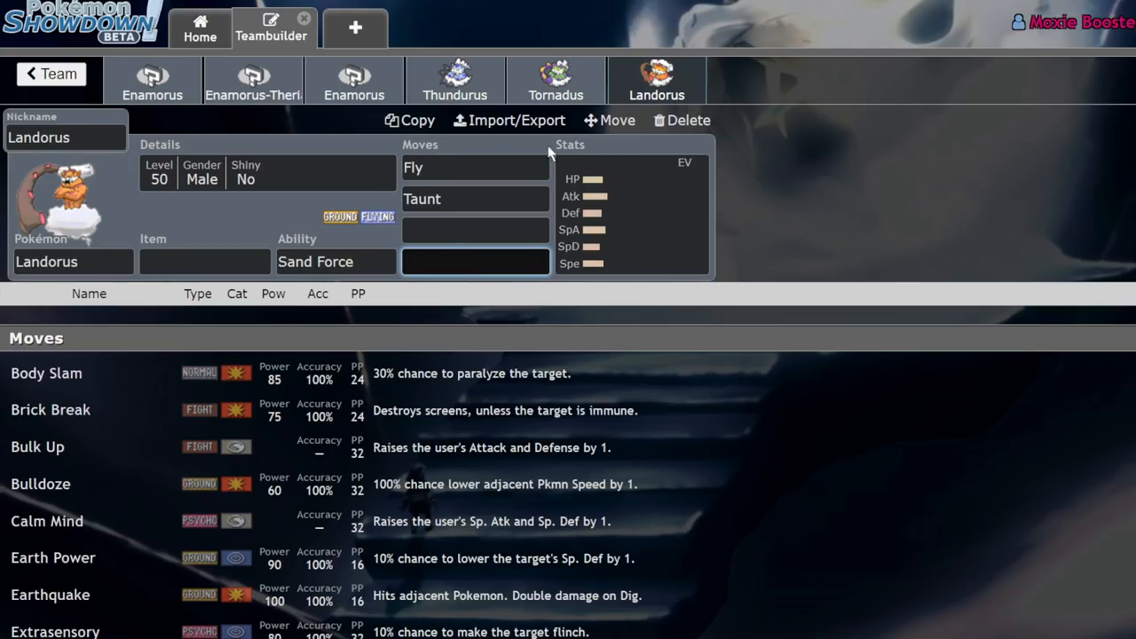
click(555, 80)
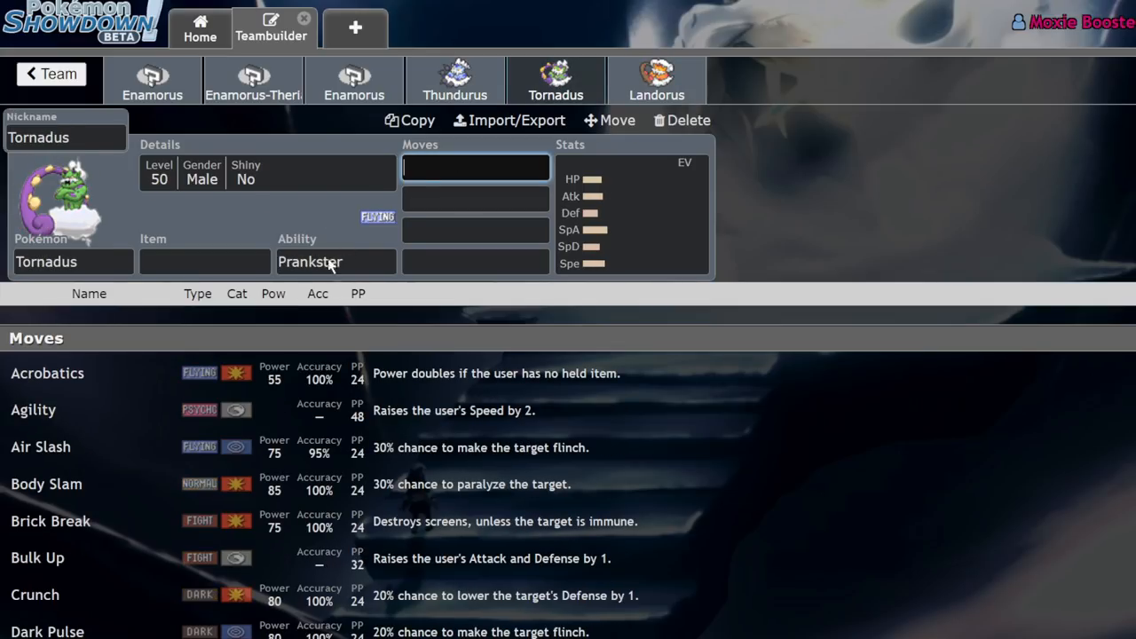
click(153, 80)
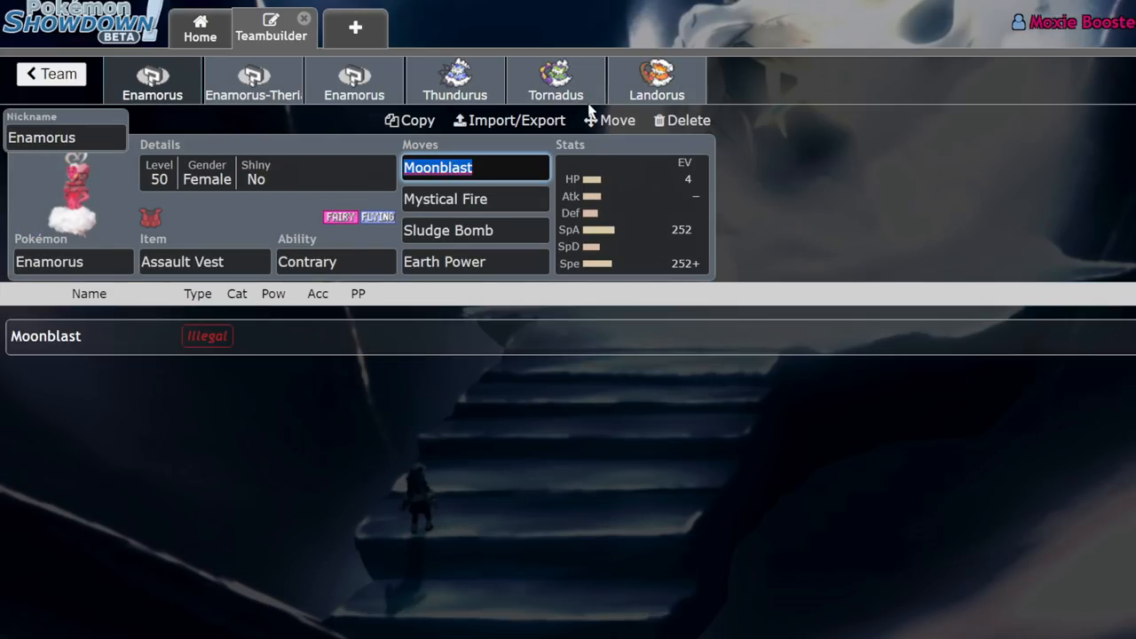
mouse_move(510, 121)
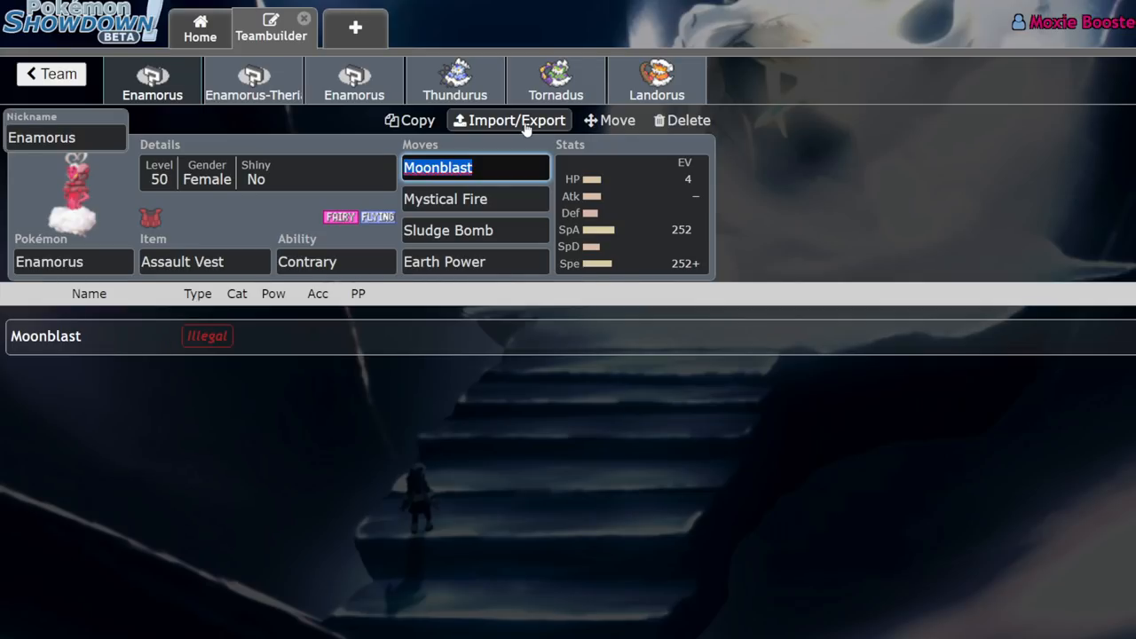
- Review Enamorus's held item, level/gender/shiny details and EV spread on the Life Orb Timid set
click(630, 212)
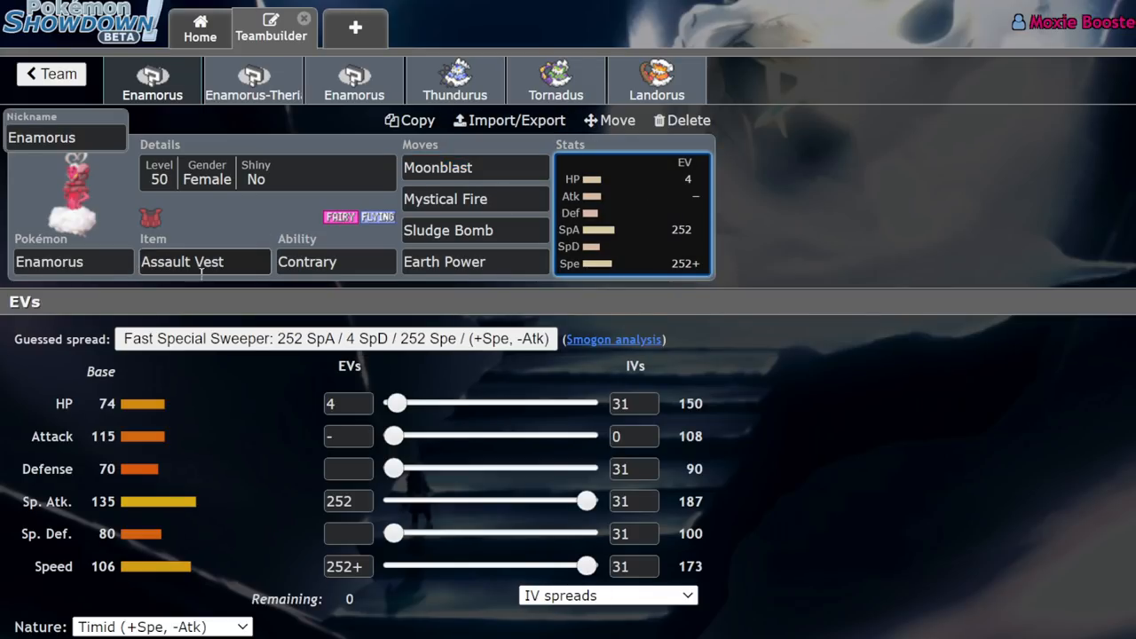
click(476, 231)
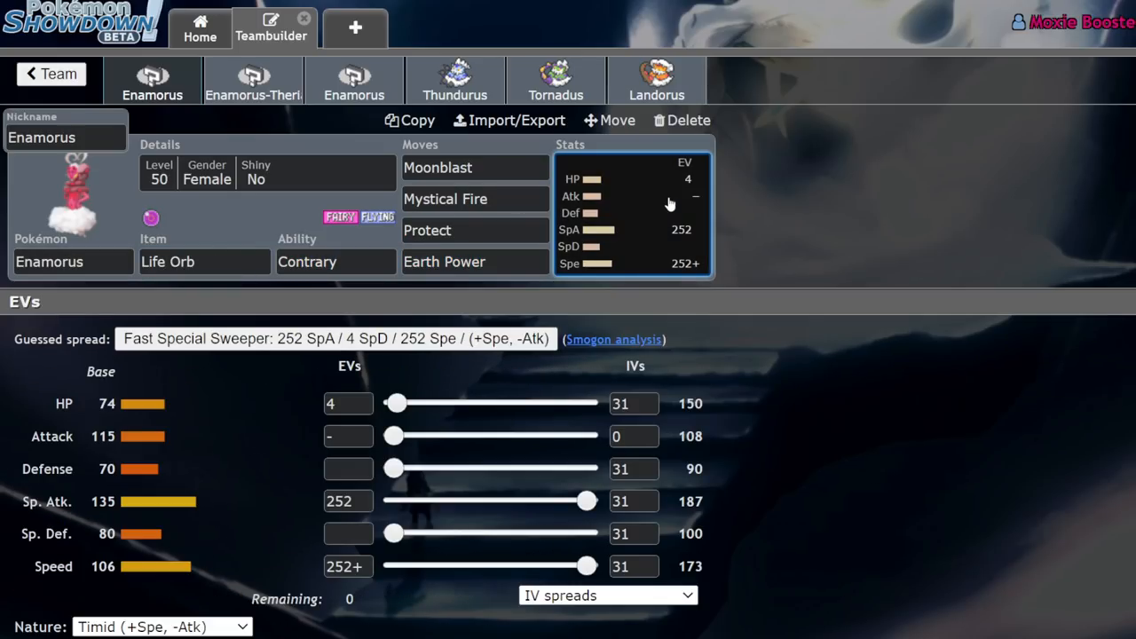
mouse_move(275, 512)
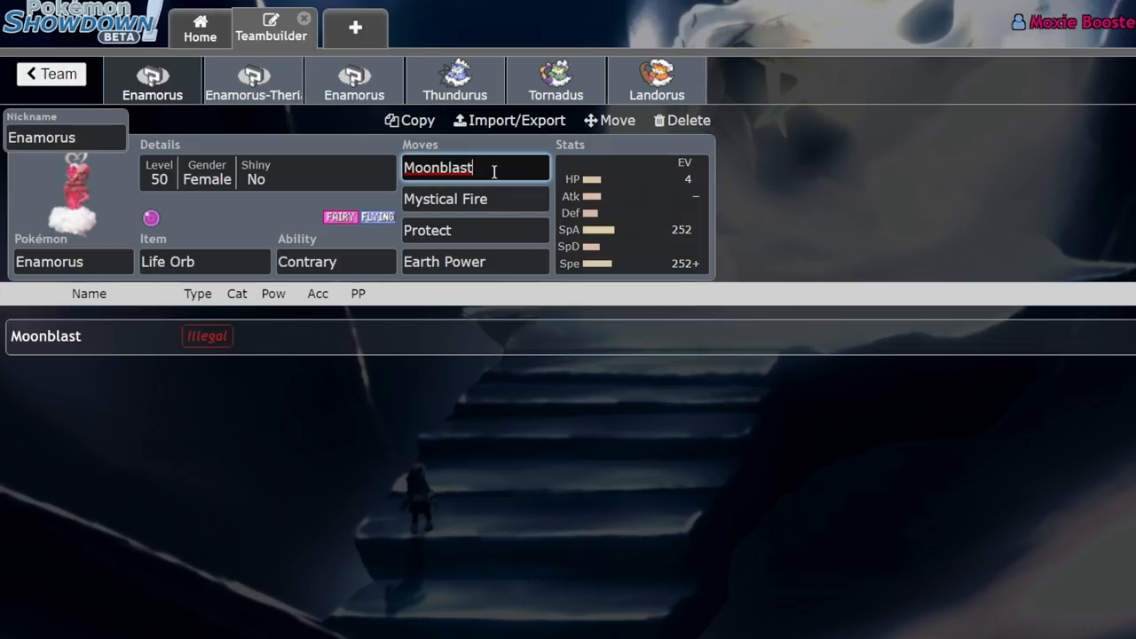
click(632, 213)
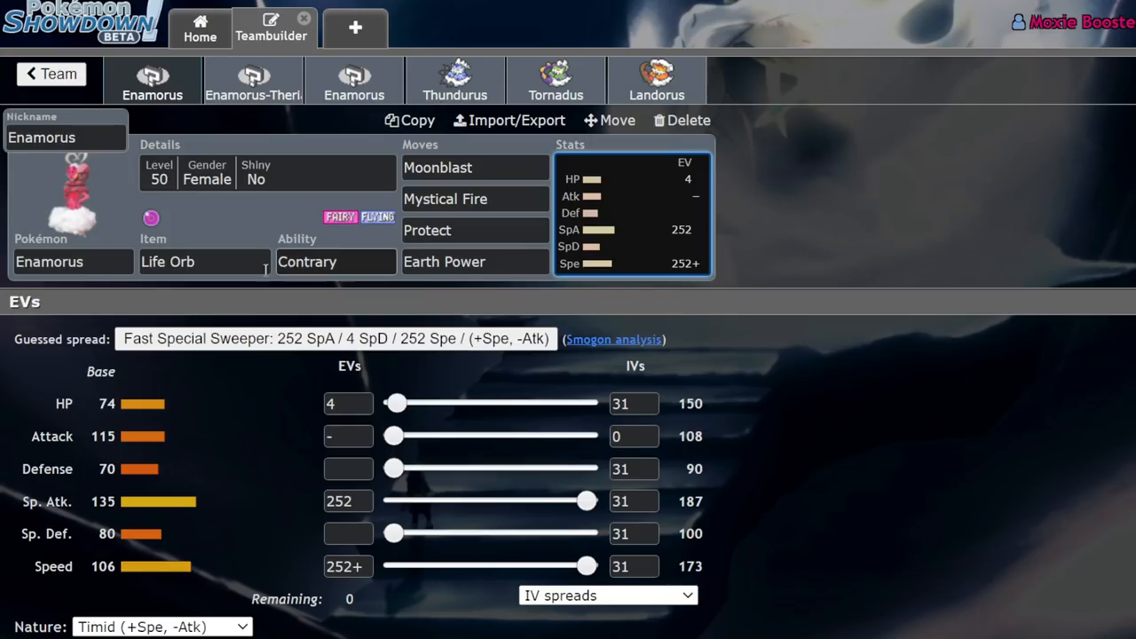
click(476, 167)
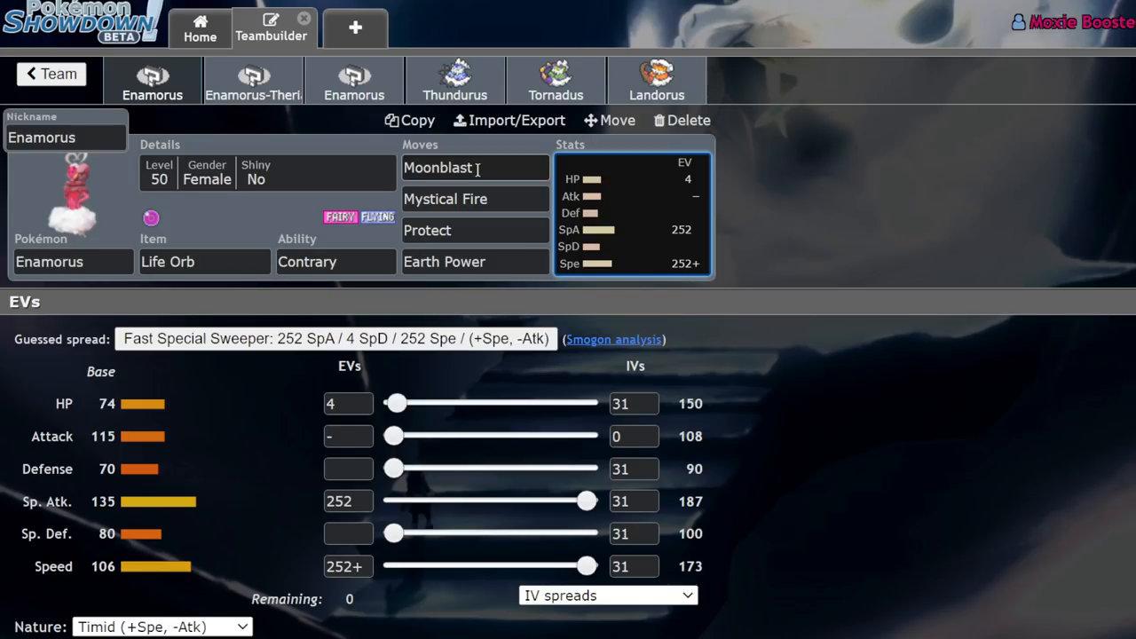
mouse_move(257, 220)
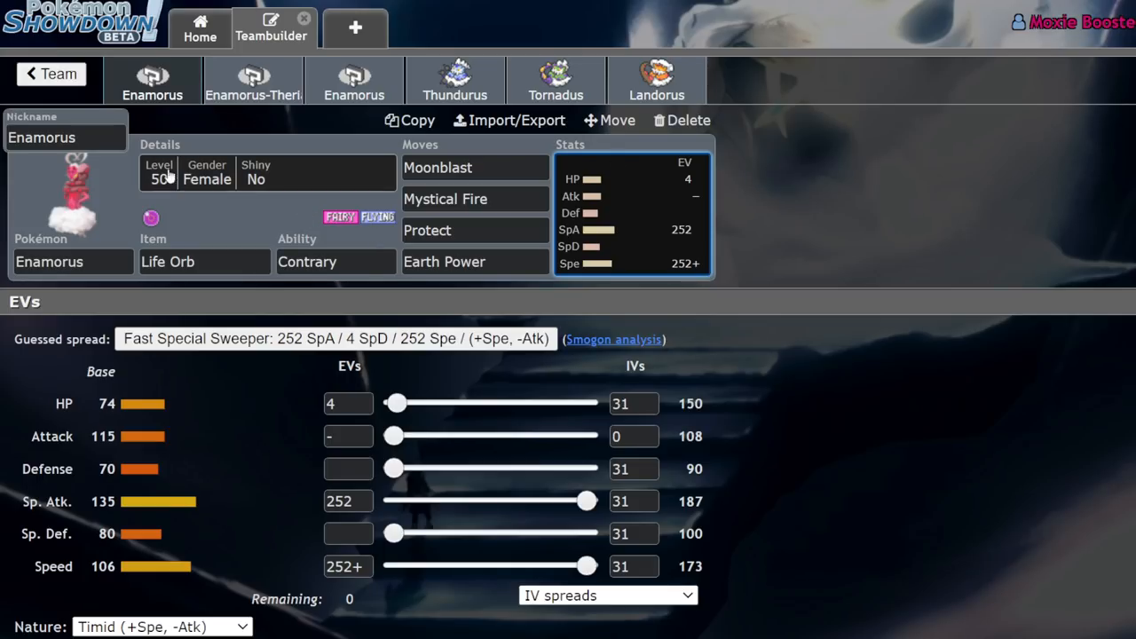
mouse_move(252, 201)
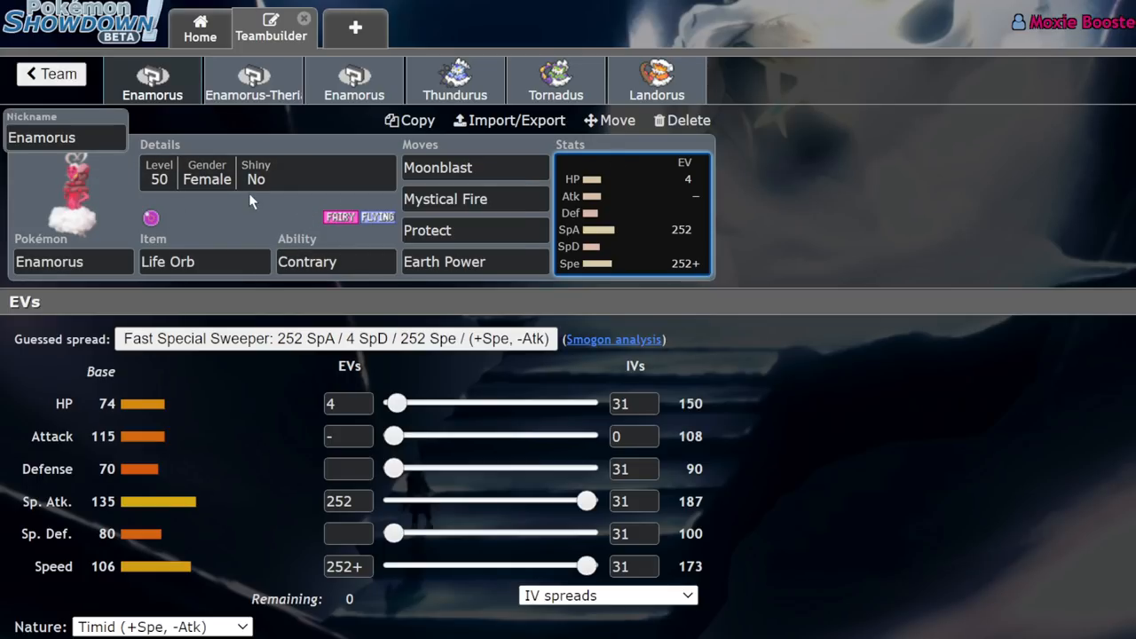
click(266, 173)
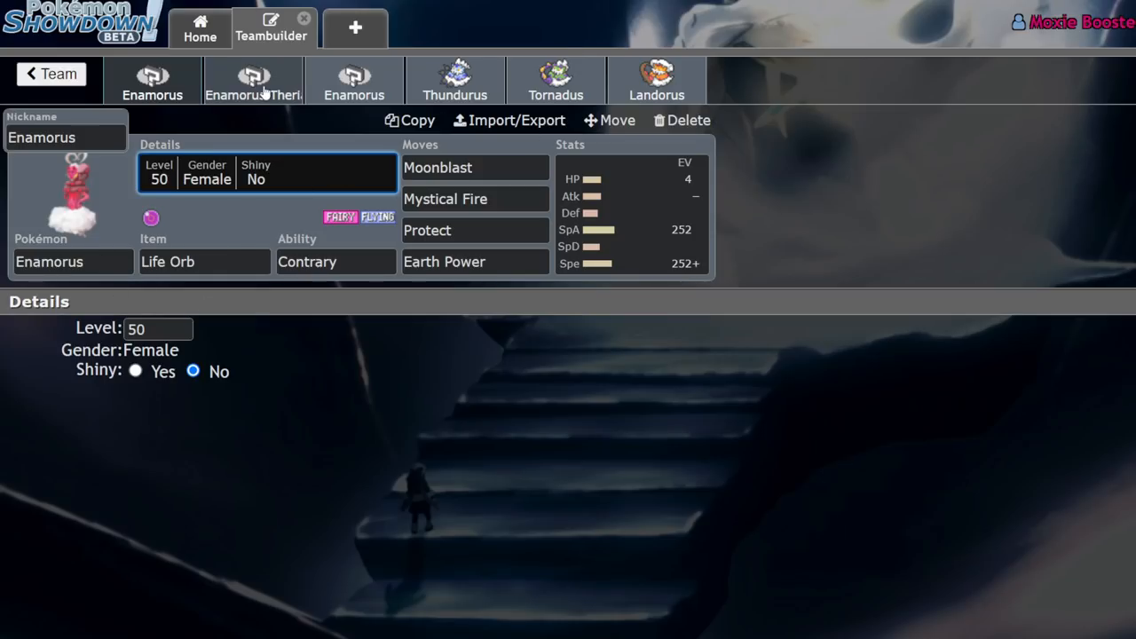
mouse_move(133, 105)
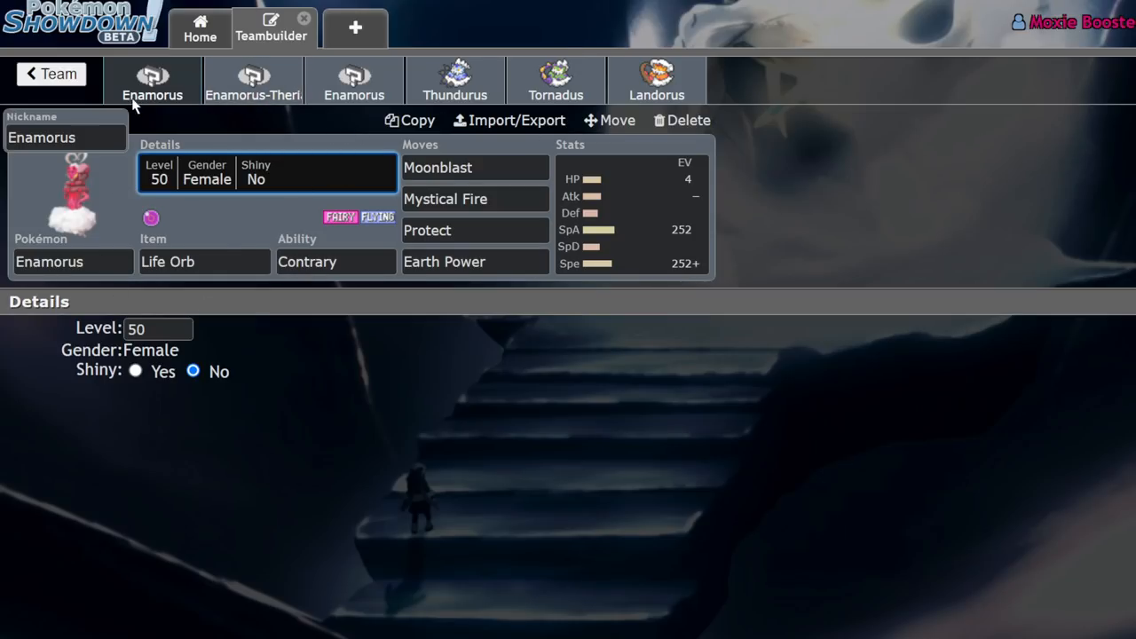
click(630, 213)
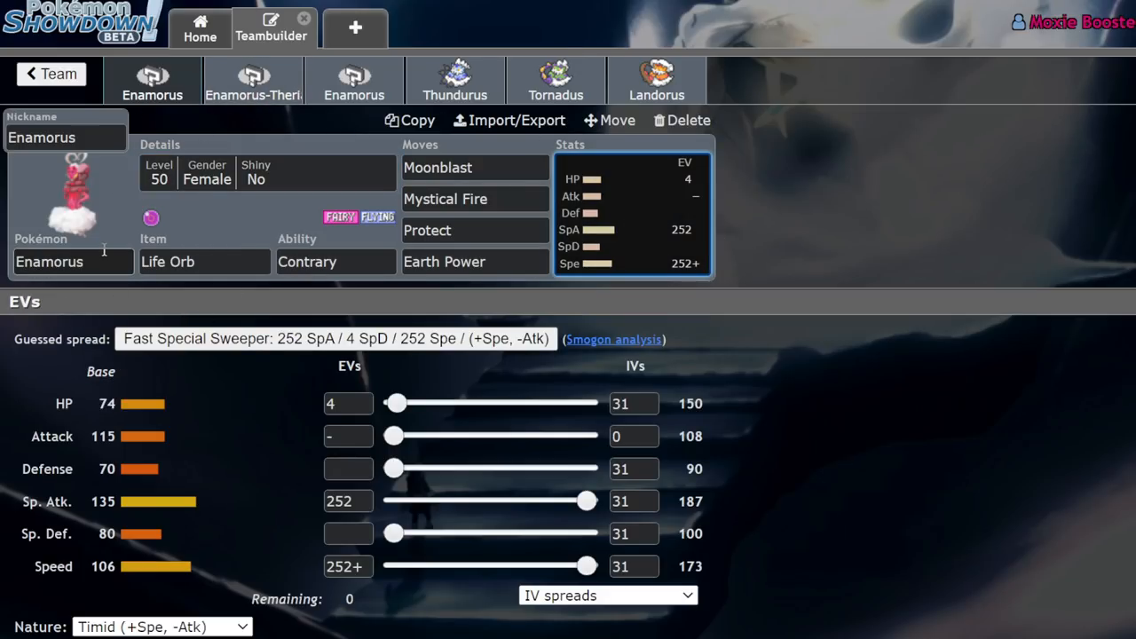
- Open the physical Enamorus set, search 'lum' in its item choices and check its abilities
click(475, 166)
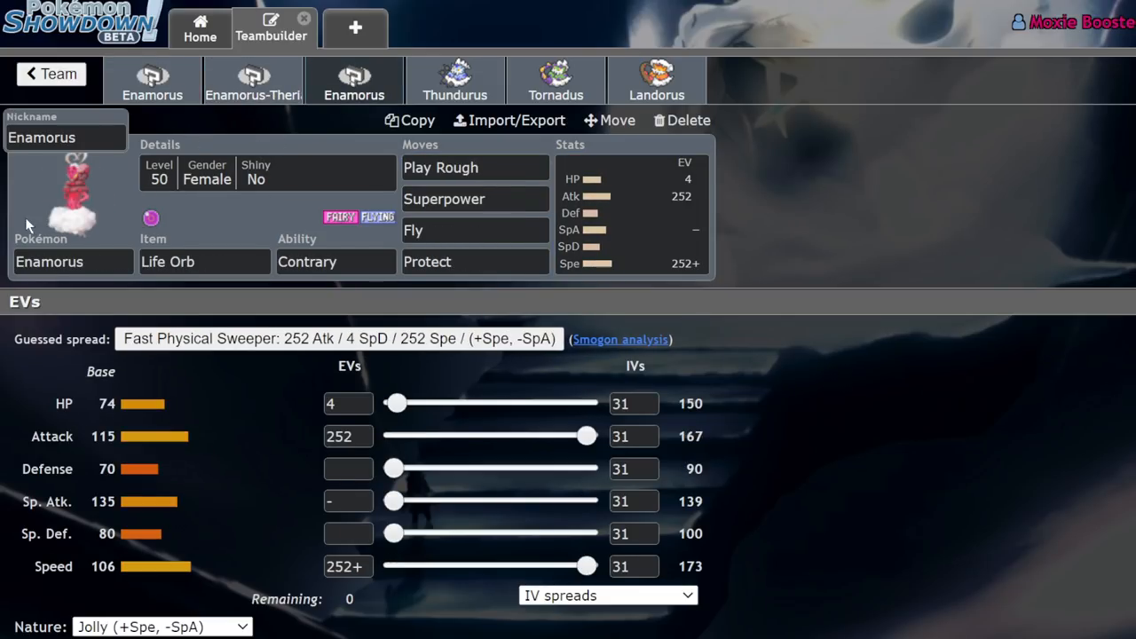
mouse_move(199, 309)
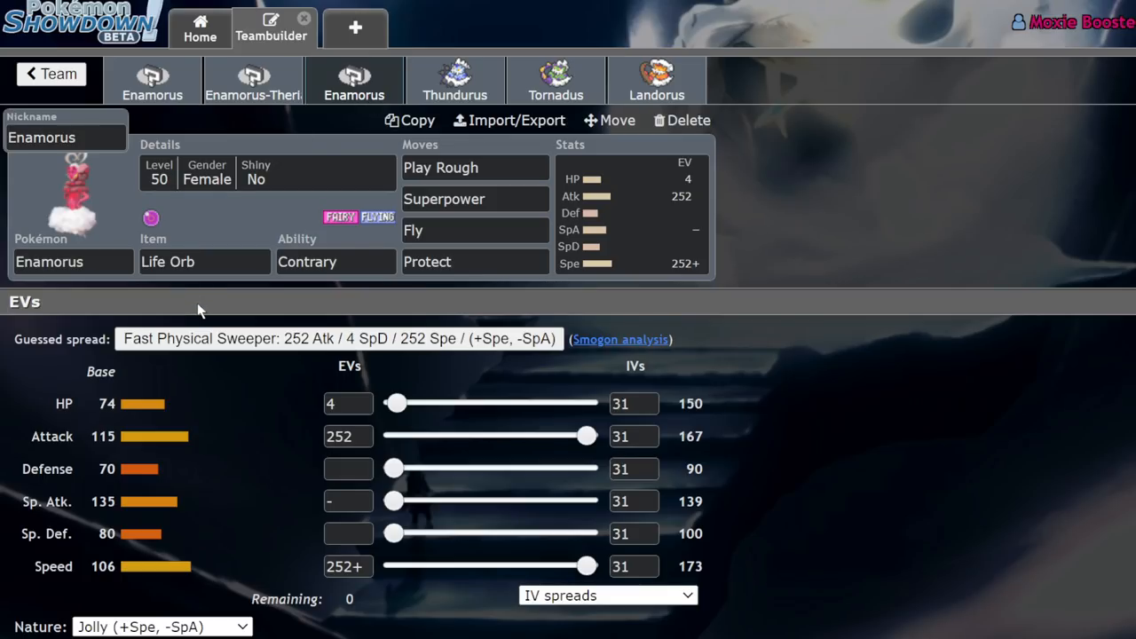
click(204, 261)
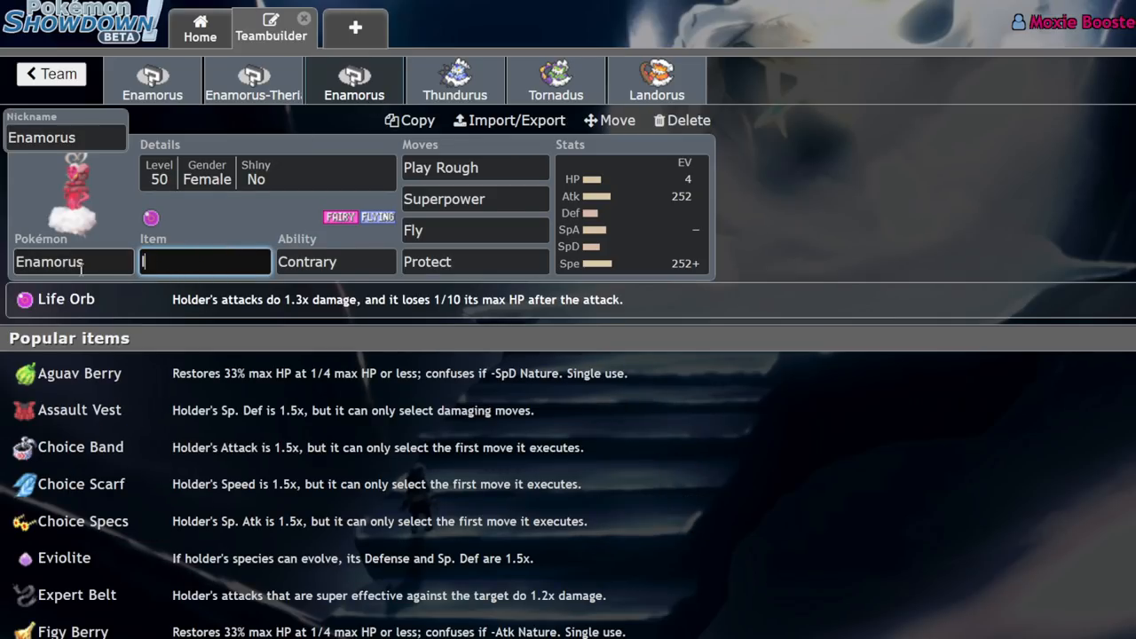
text(lum)
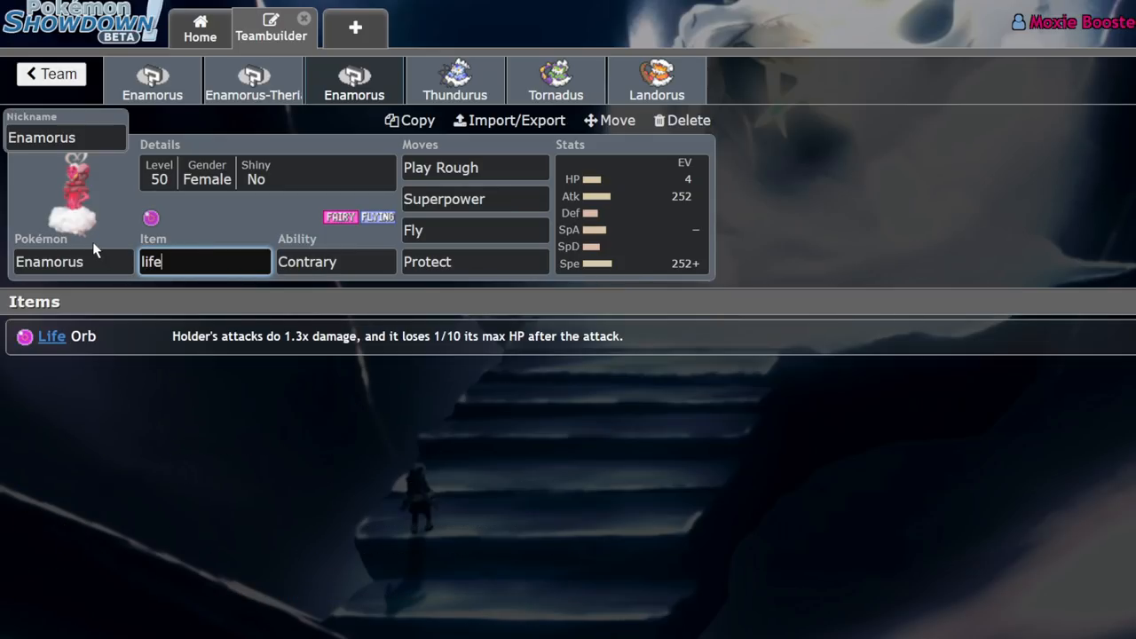
click(335, 261)
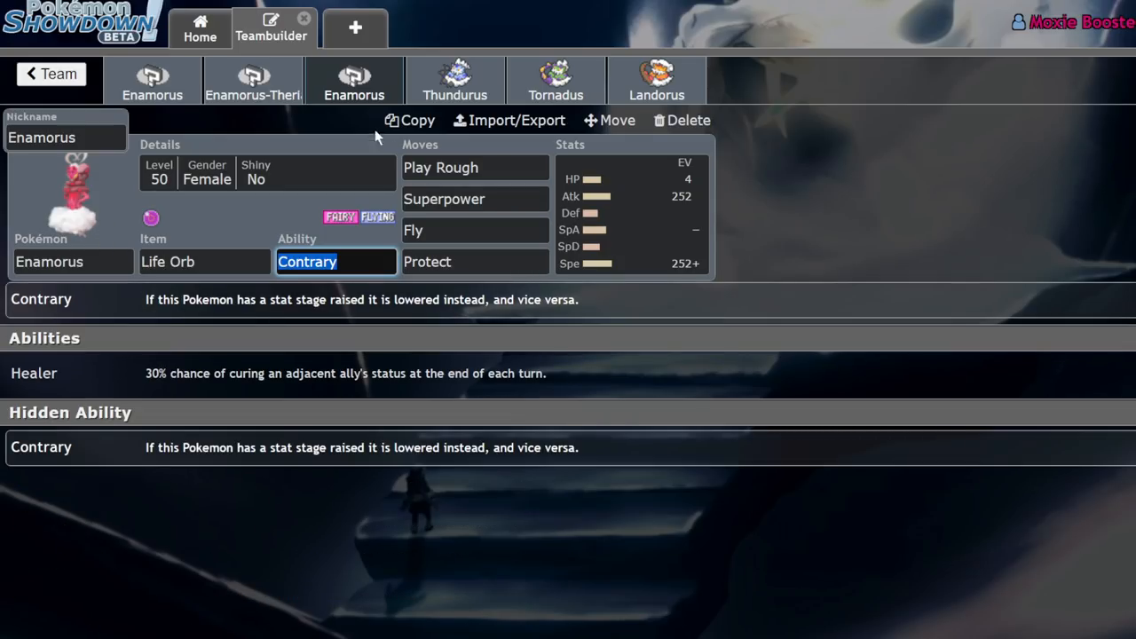
- Check whether Superpower is legal on this Enamorus, then bring back its EV spread
click(476, 198)
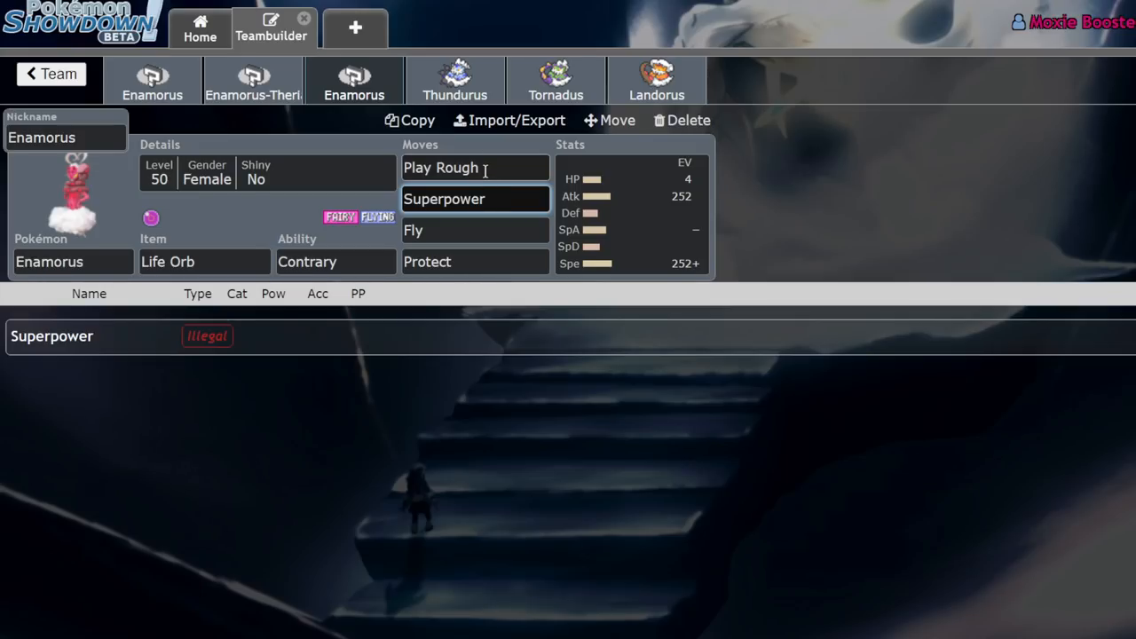
click(475, 199)
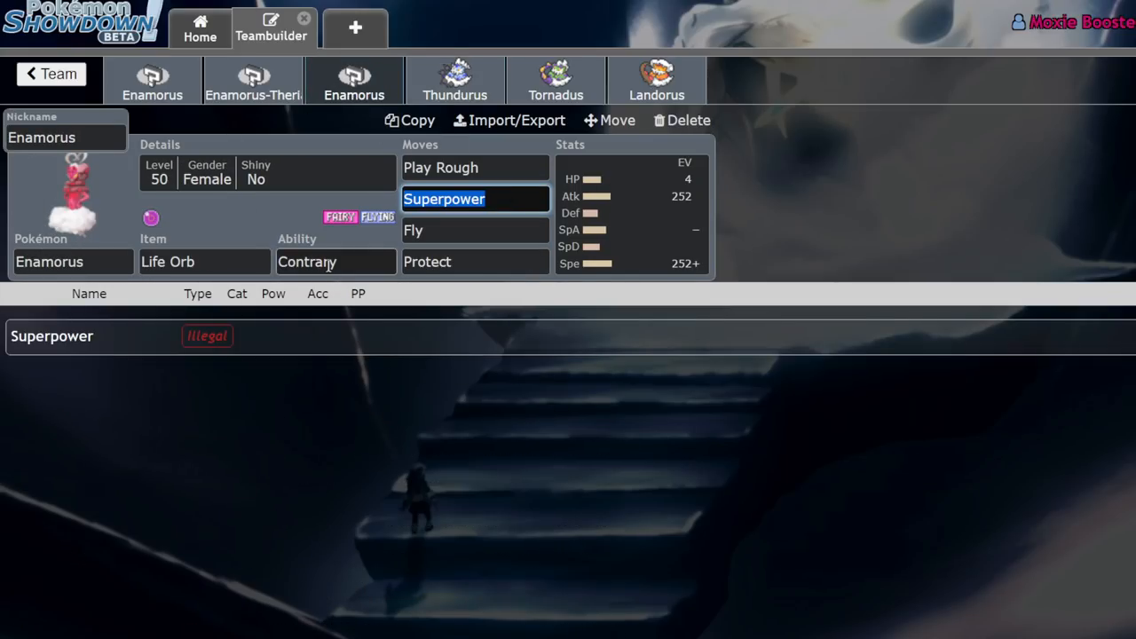
click(630, 213)
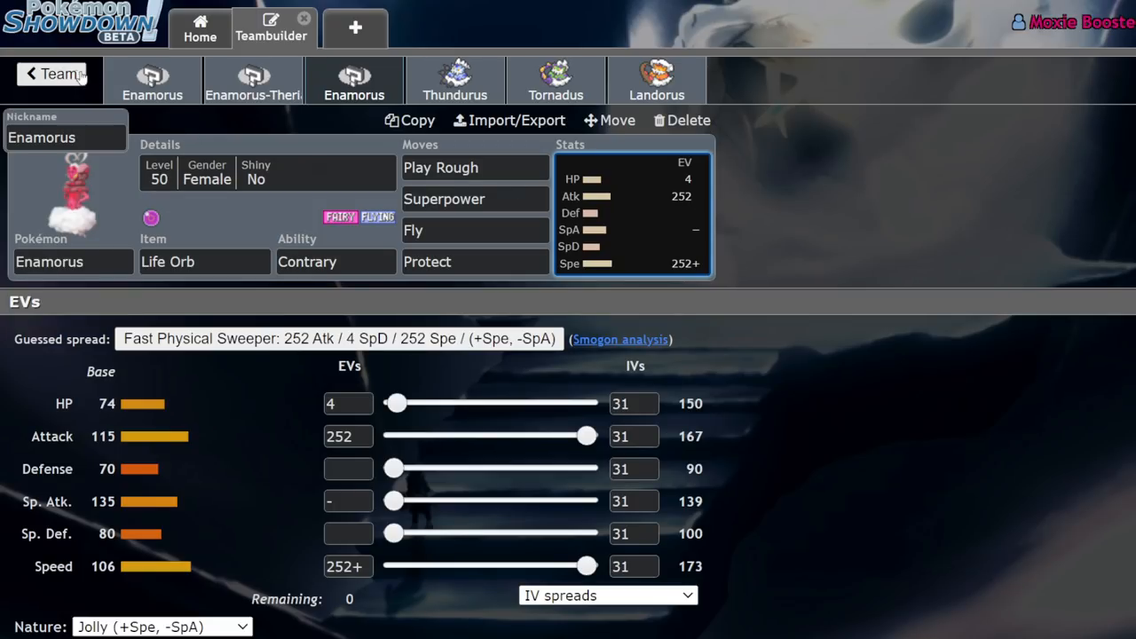
- Start a fresh species search filtered by the Superpower move and the Contrary ability
click(52, 74)
text(supe)
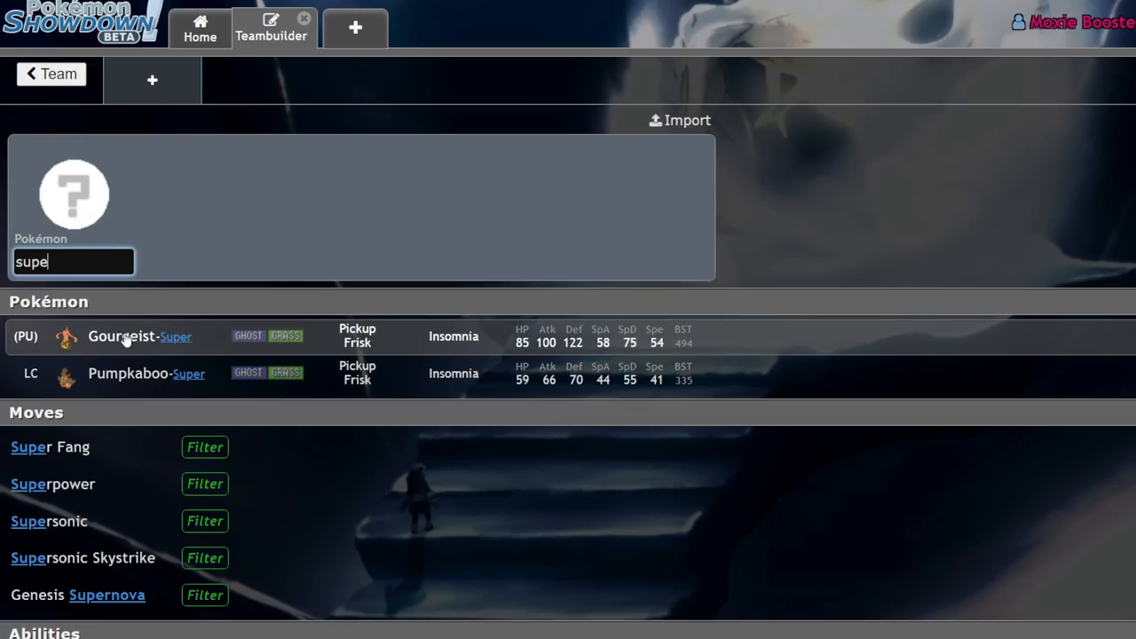
click(204, 483)
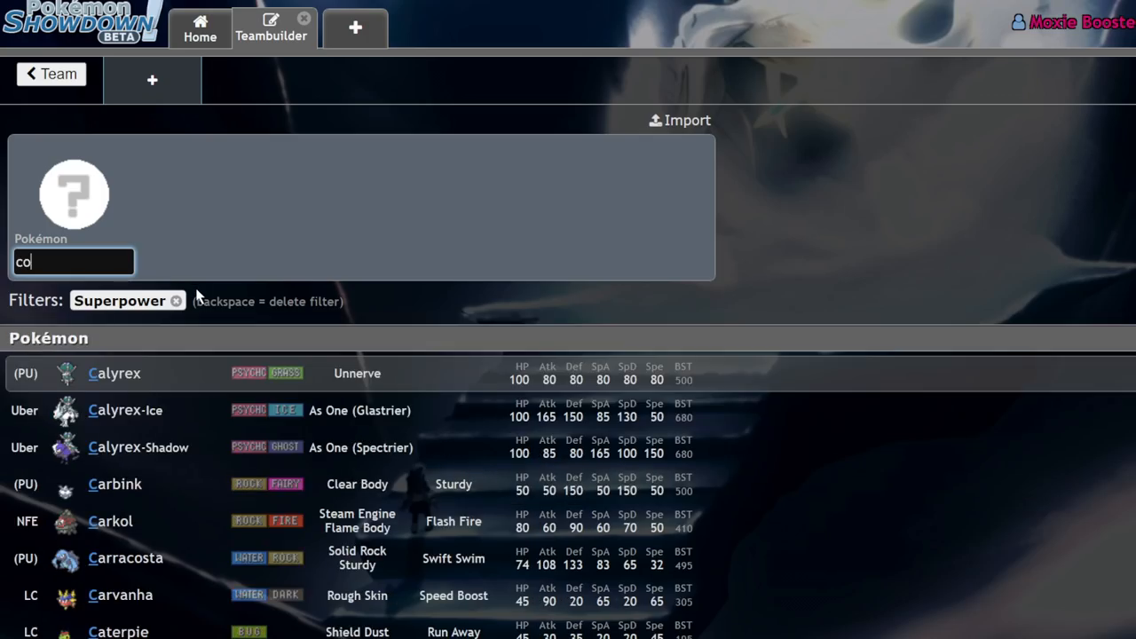
text(Contrary)
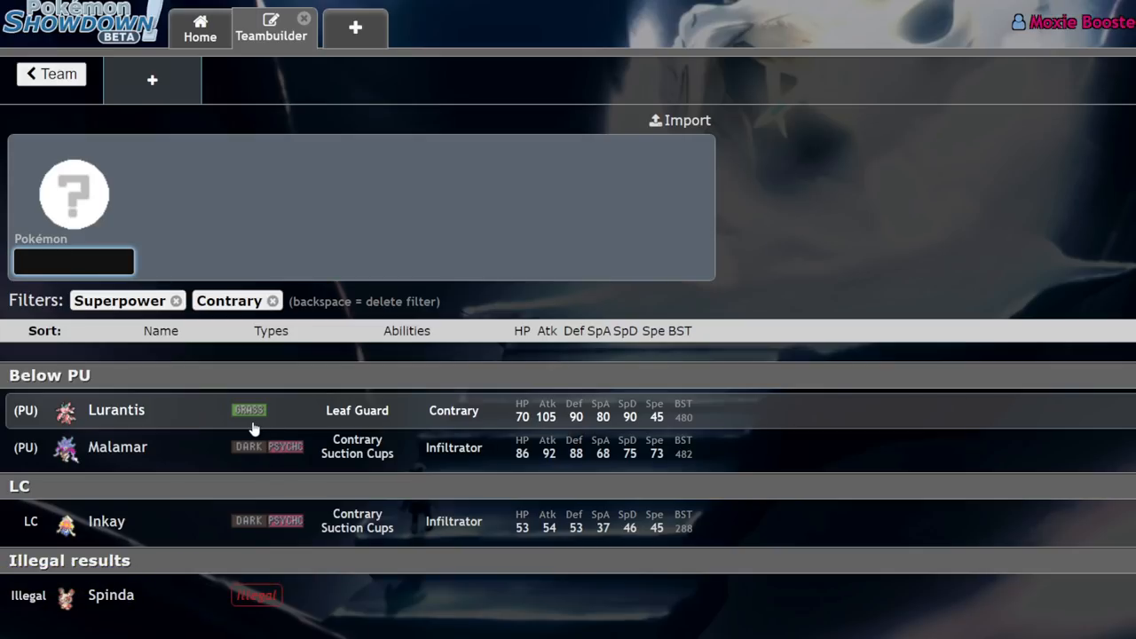
mouse_move(319, 434)
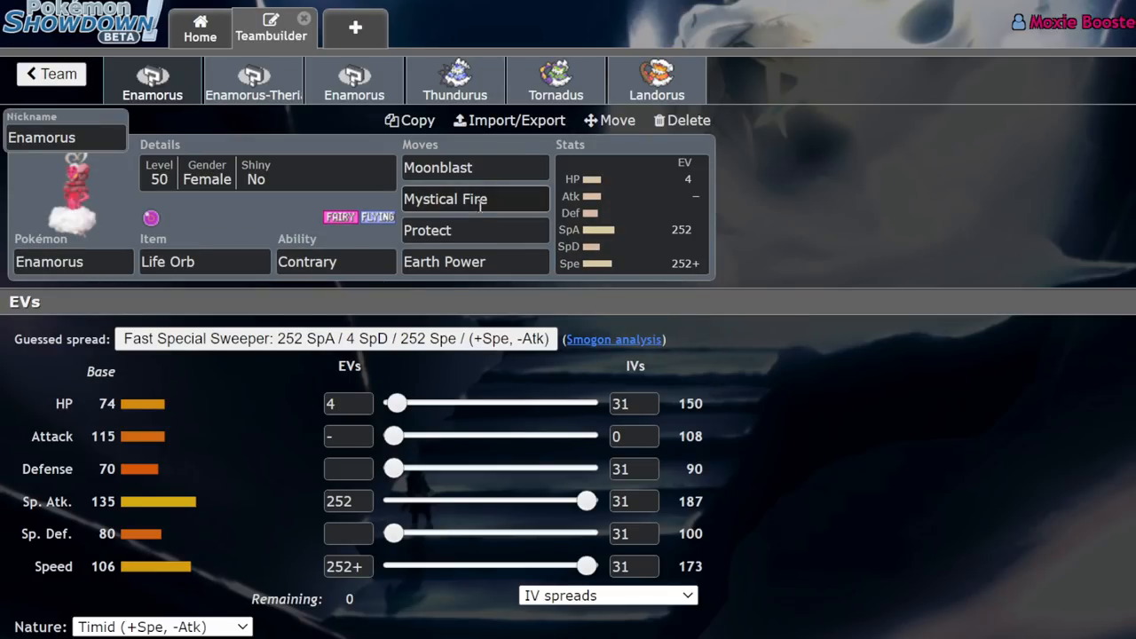
mouse_move(845, 350)
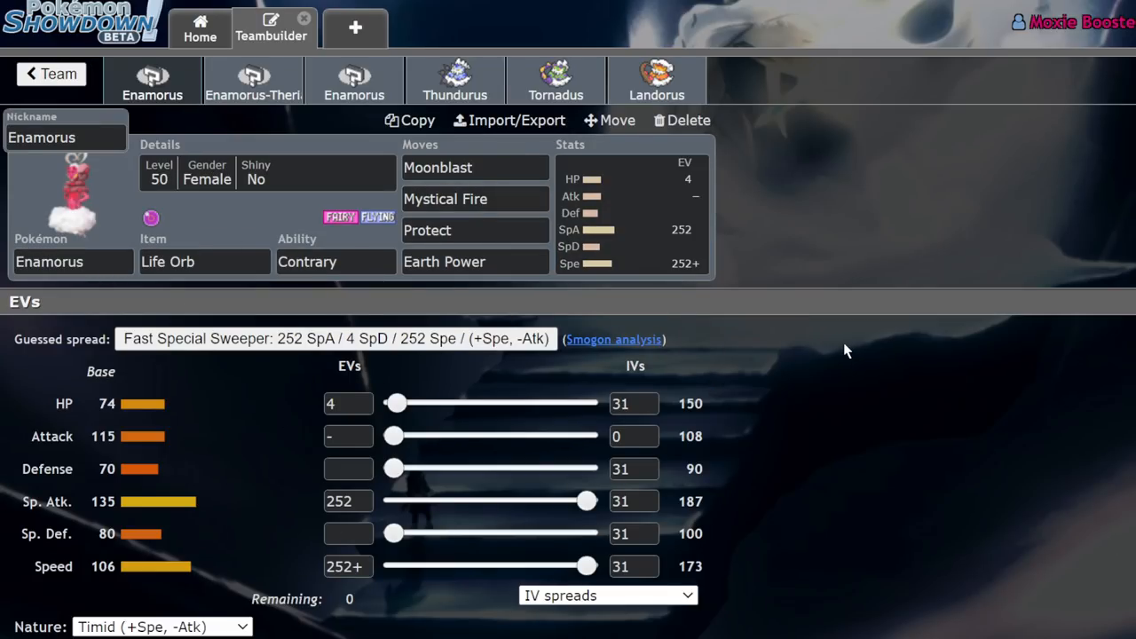
mouse_move(210, 234)
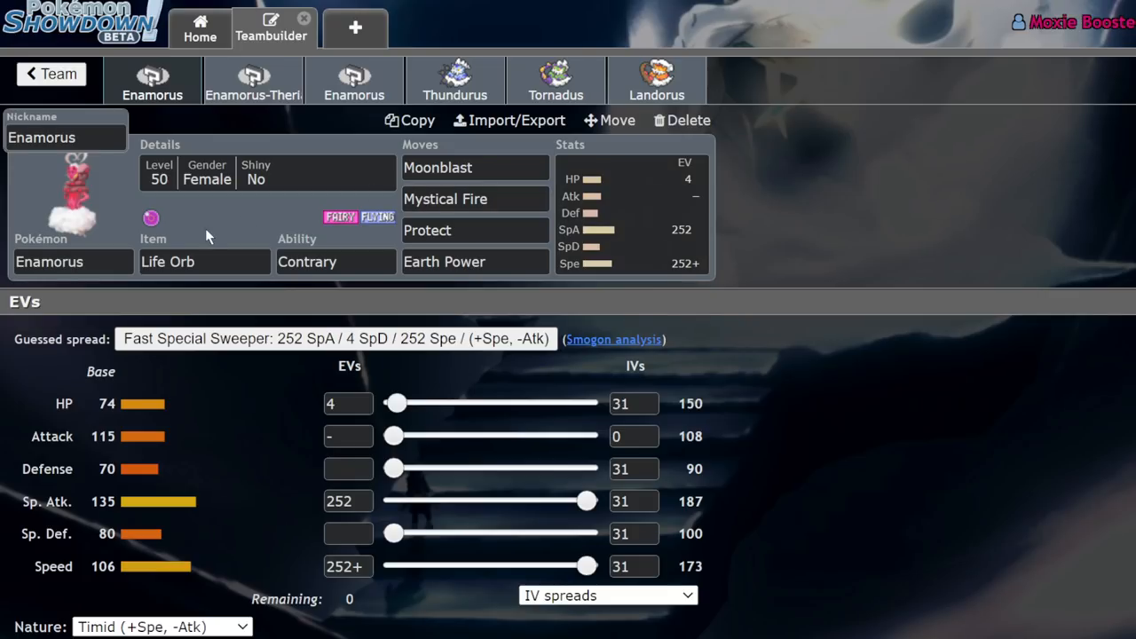
mouse_move(487, 194)
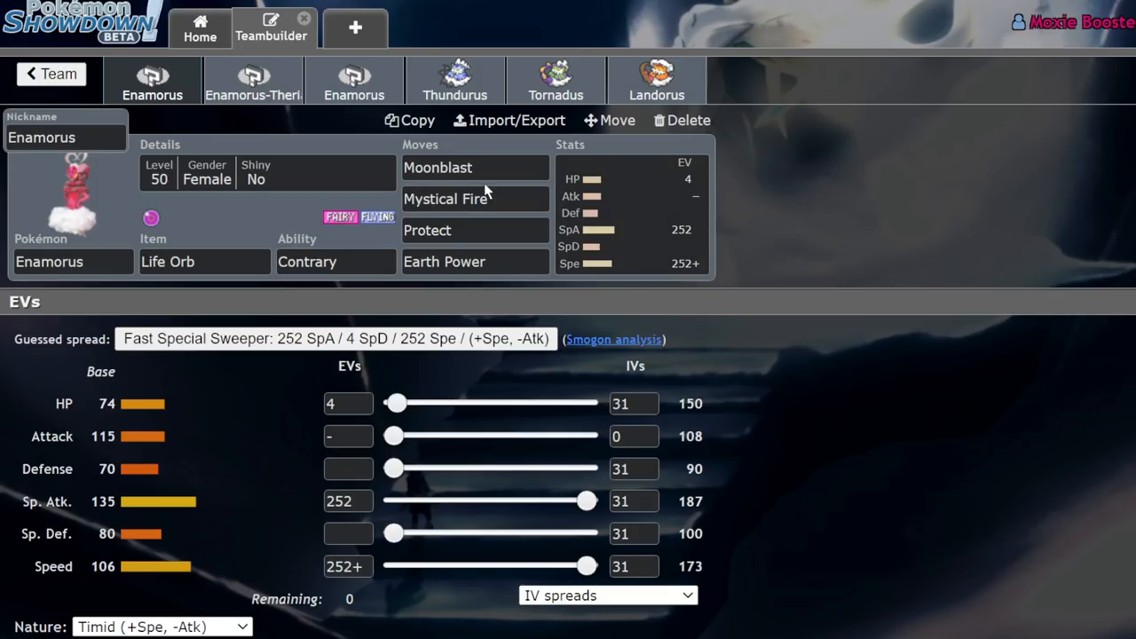
- Go via Enamorus-Therian to the physical Enamorus set and show its Jolly sweeper EV spread
click(252, 80)
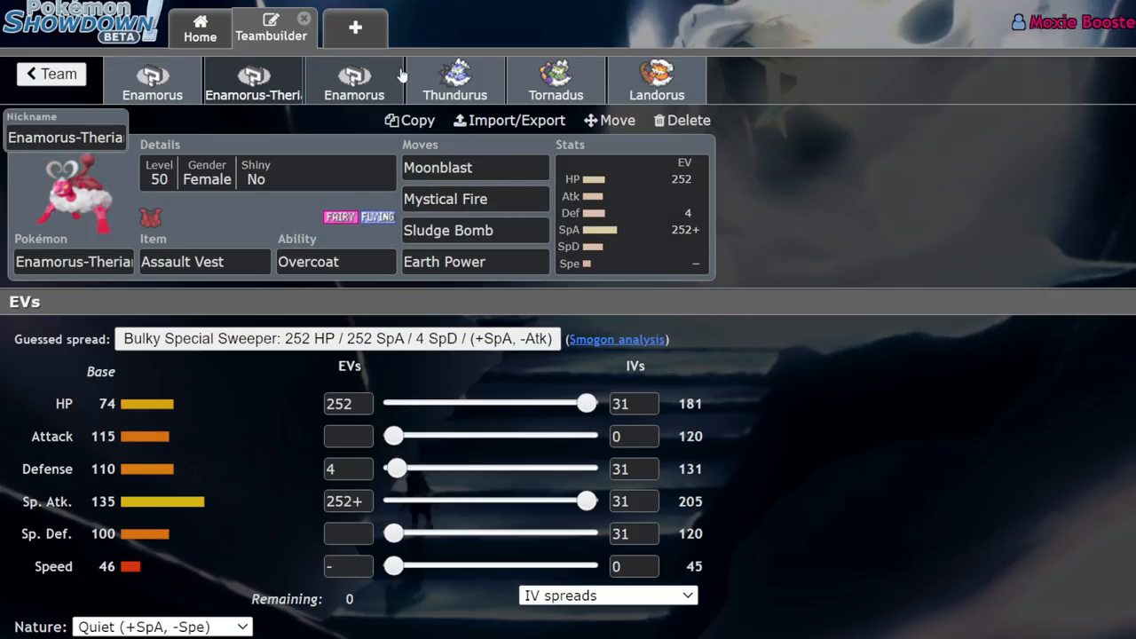
click(355, 80)
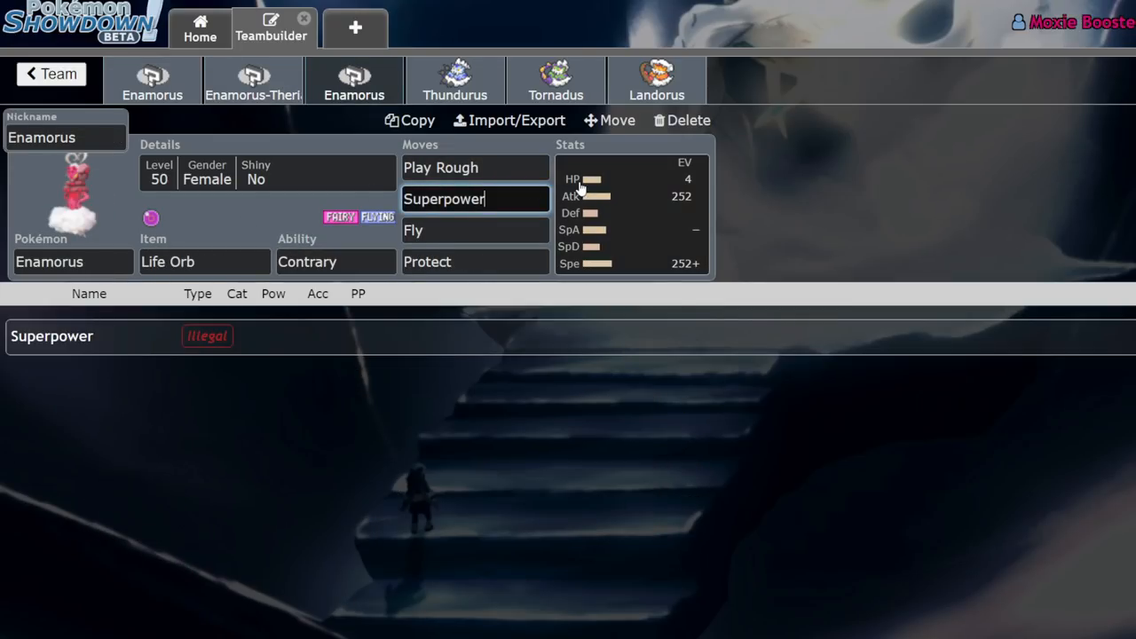
click(476, 167)
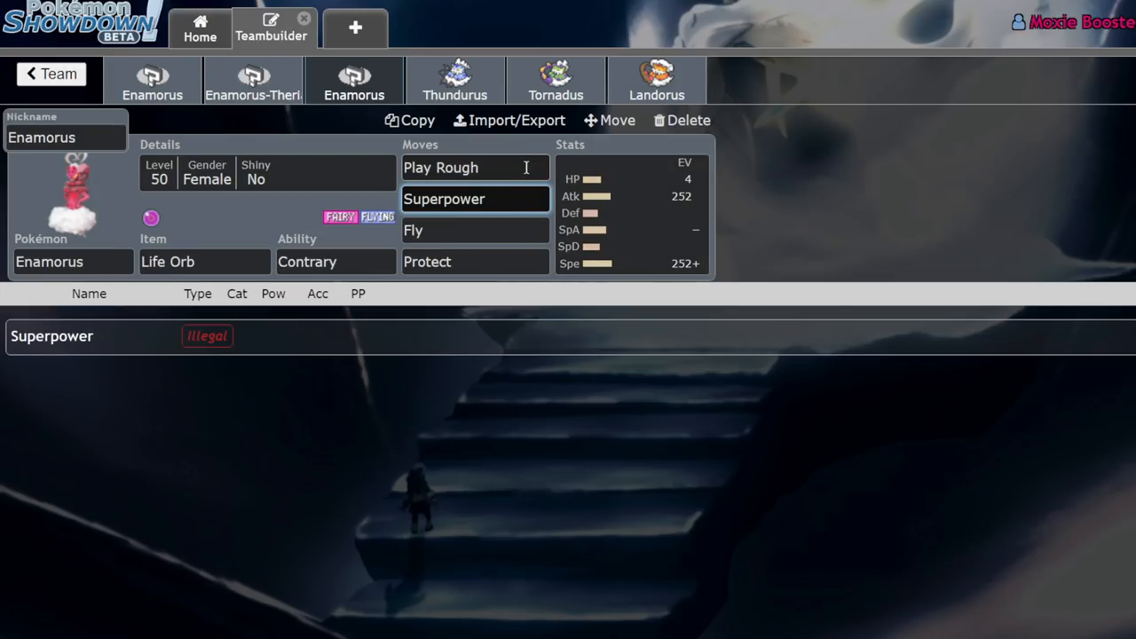
click(630, 213)
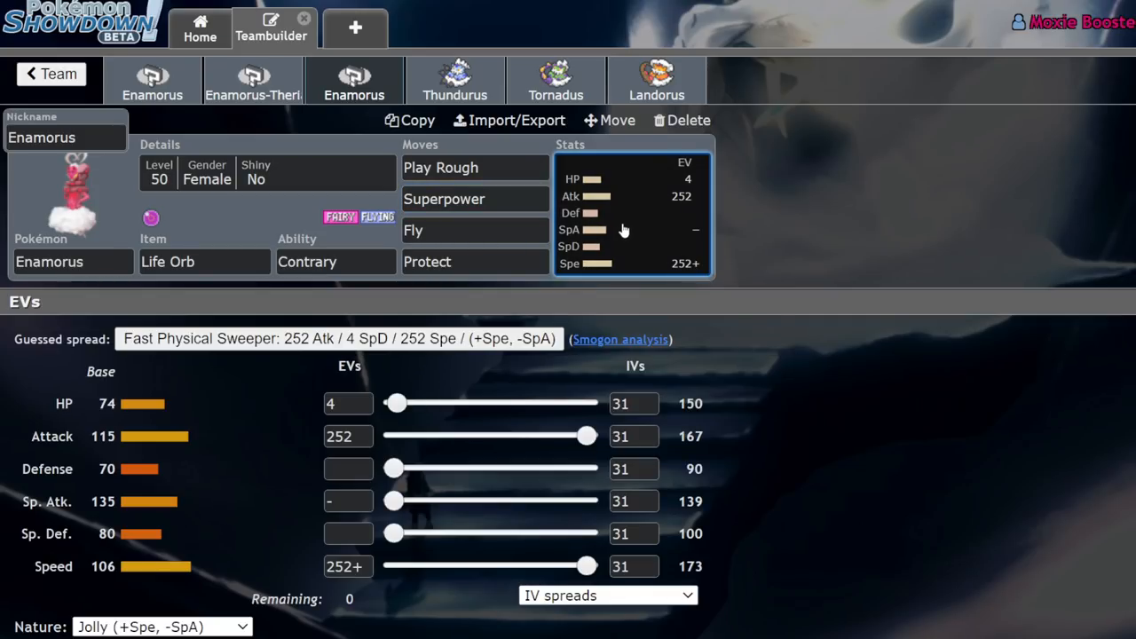
mouse_move(355, 355)
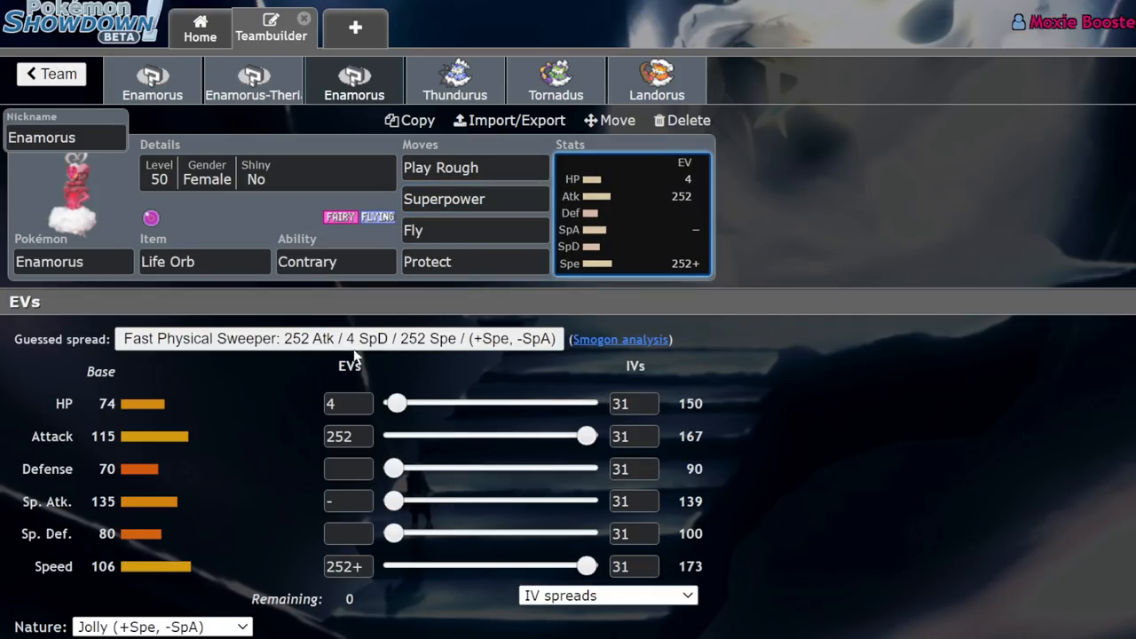
mouse_move(585, 436)
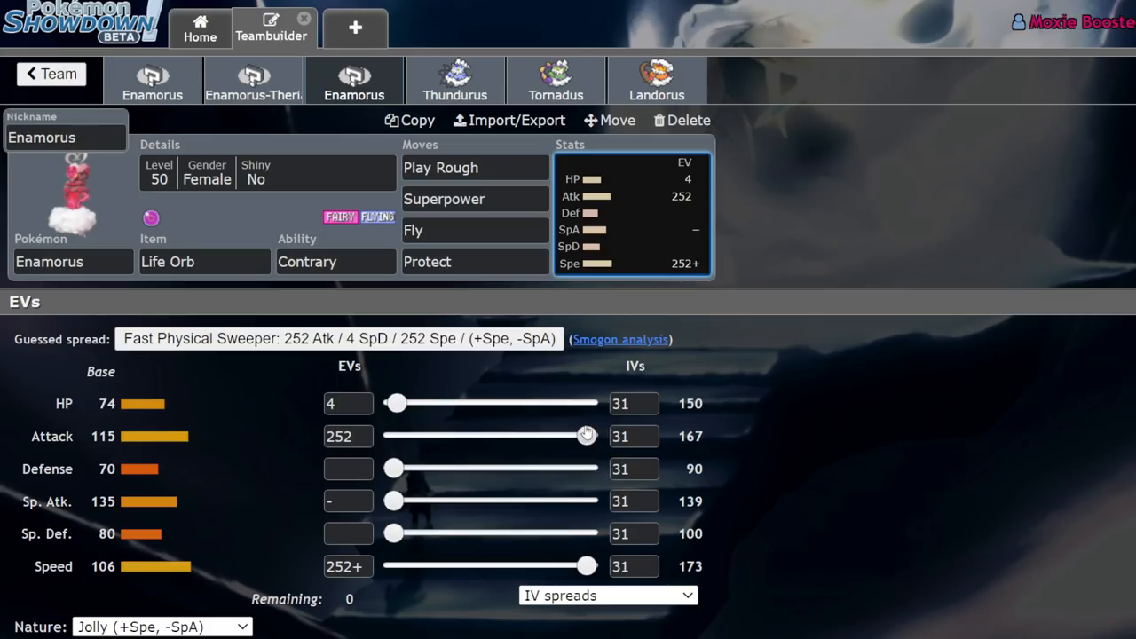
- Rework Enamorus's EVs to 108 HP, 84 Atk, 132 Def, 4 SpD and 180 Spe
drag(586, 567, 531, 567)
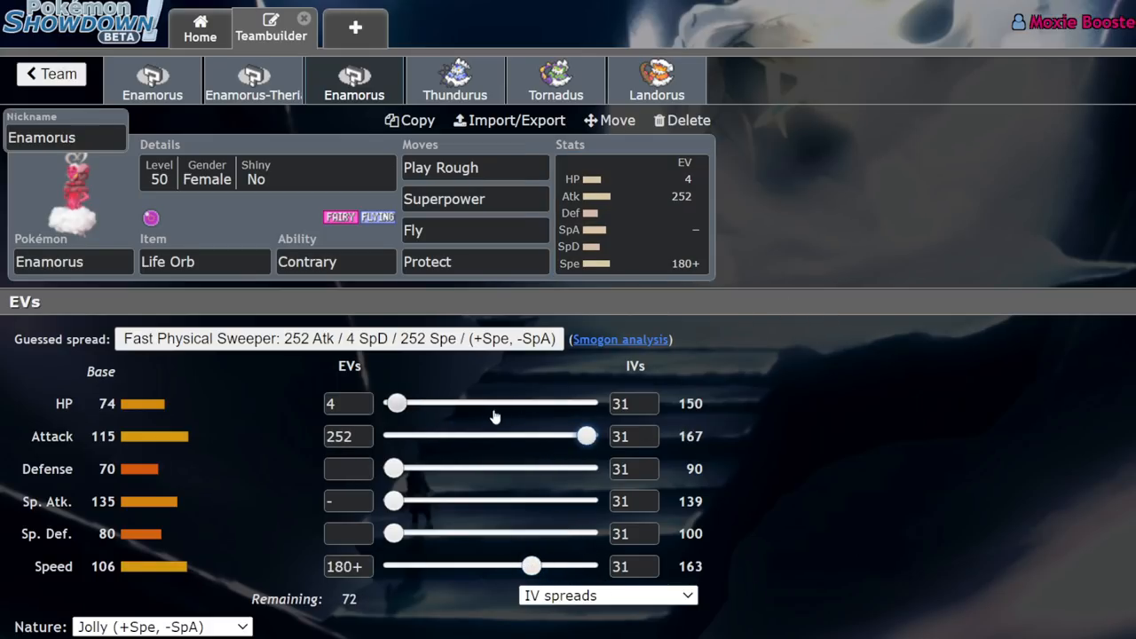
drag(586, 437, 470, 437)
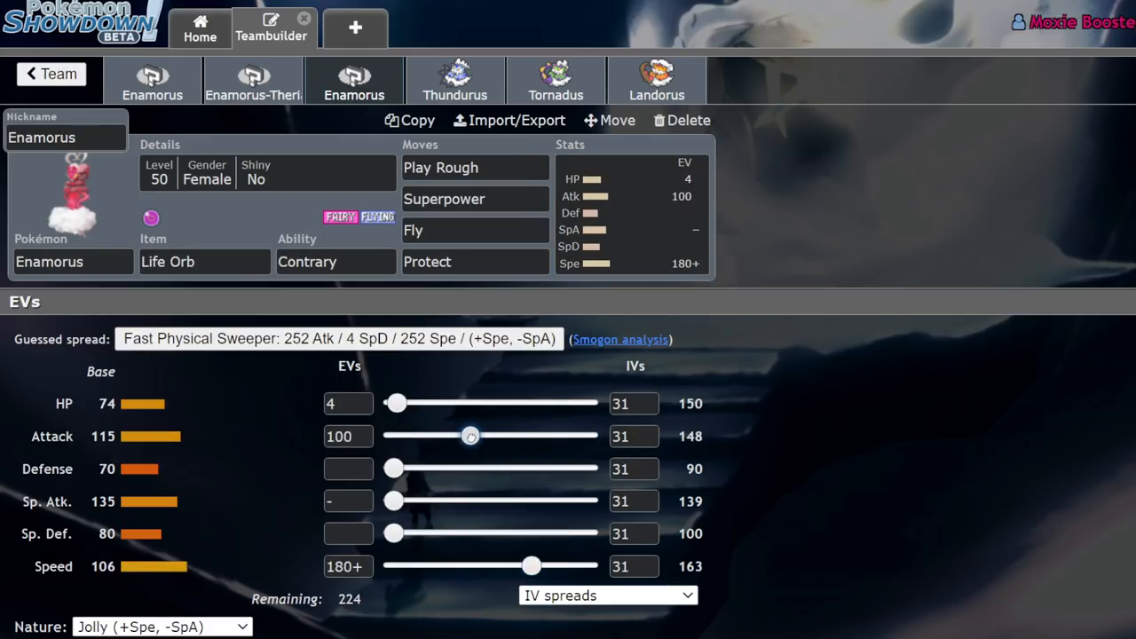
drag(471, 437, 394, 437)
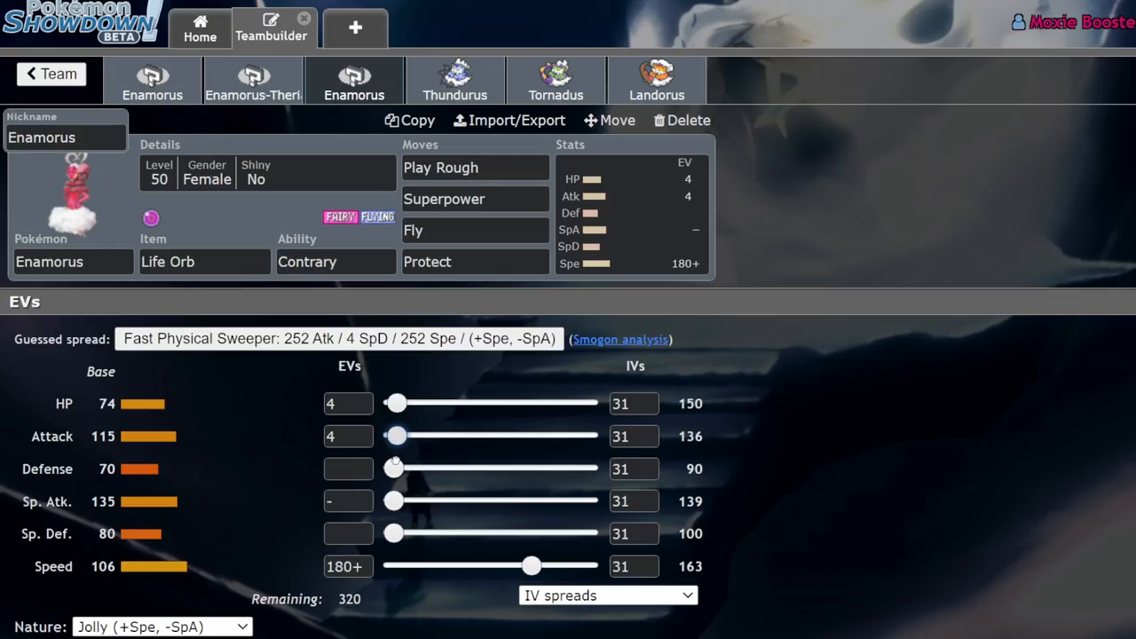
drag(397, 436, 458, 436)
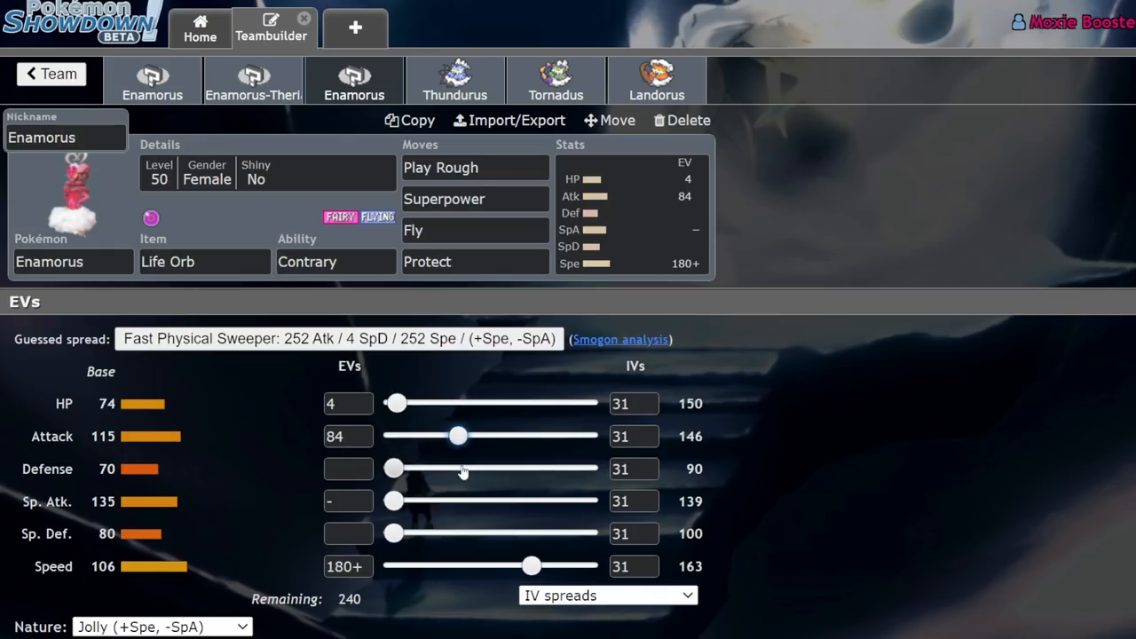
mouse_move(874, 401)
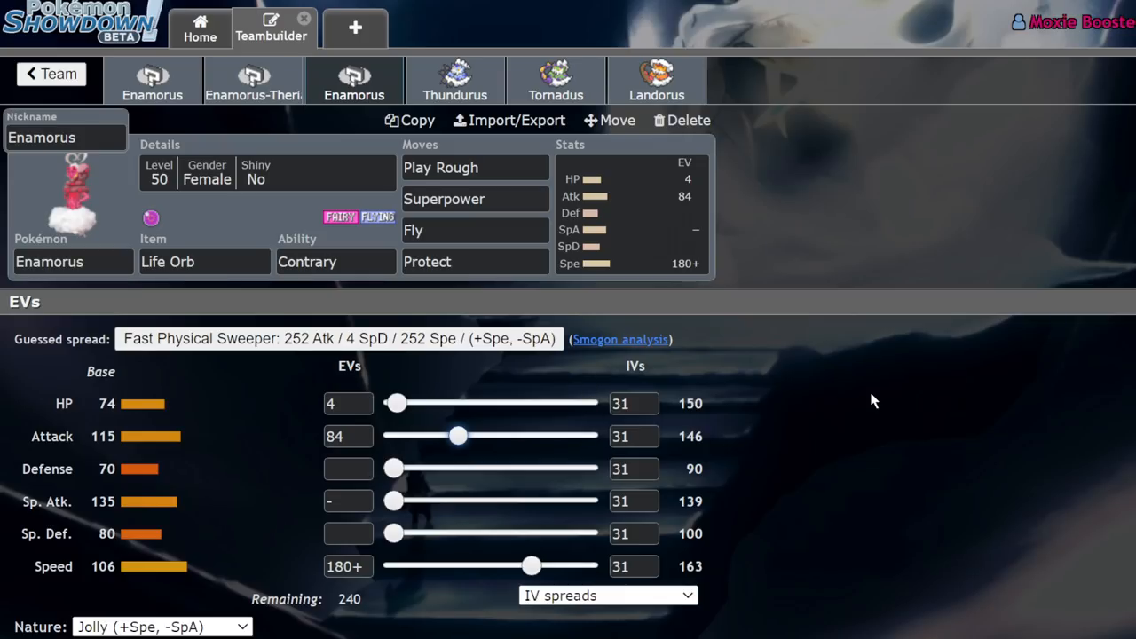
drag(396, 403, 581, 403)
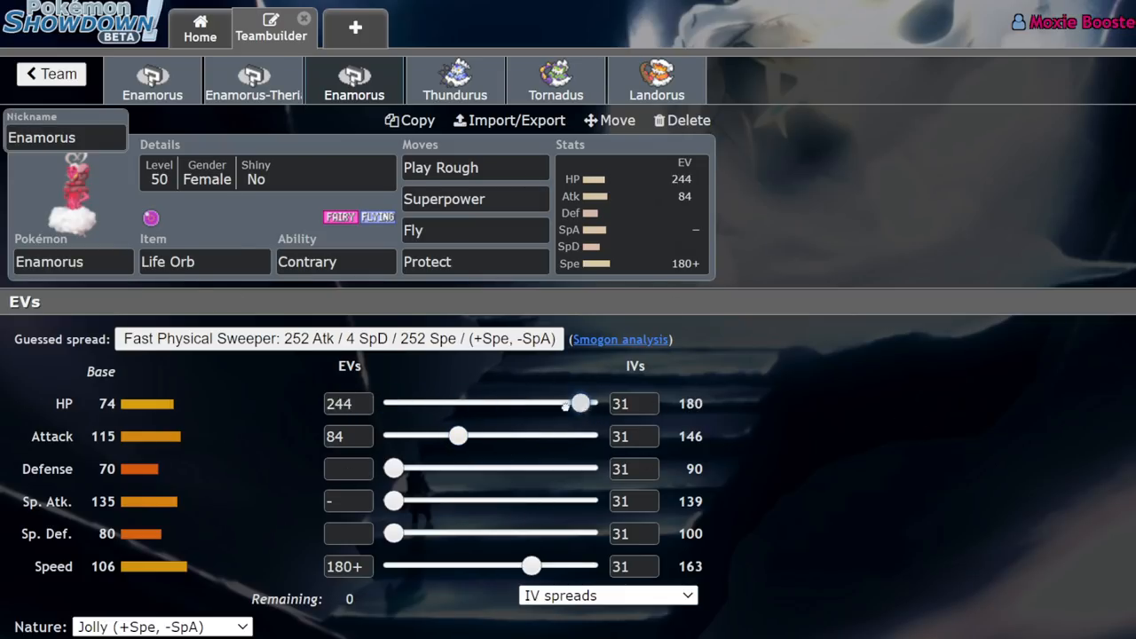
drag(579, 402, 475, 403)
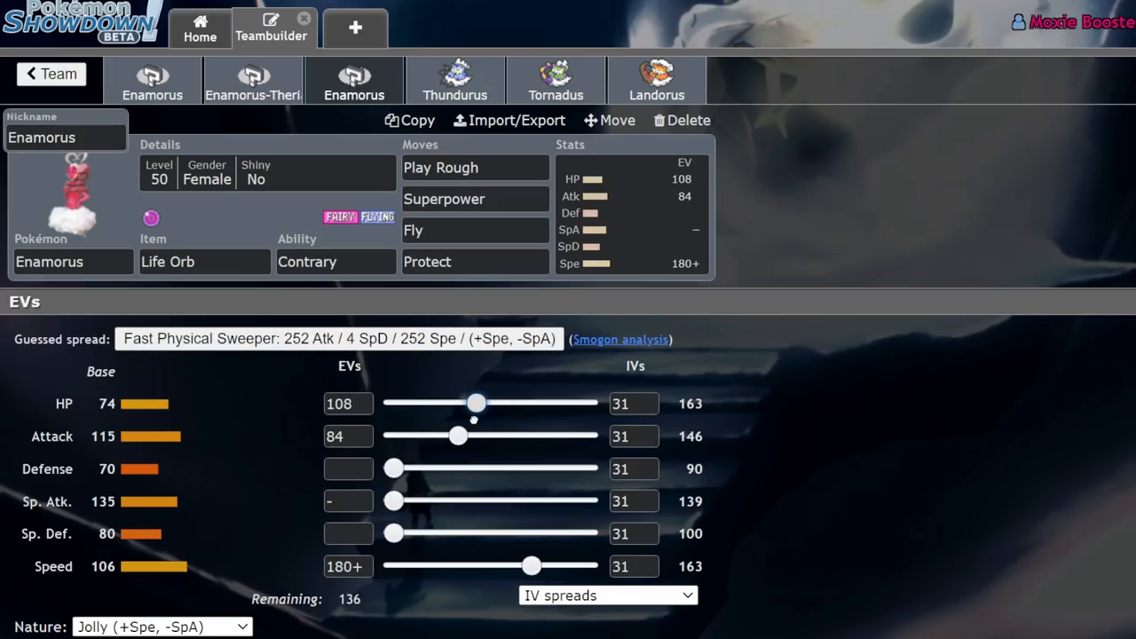
drag(394, 469, 493, 469)
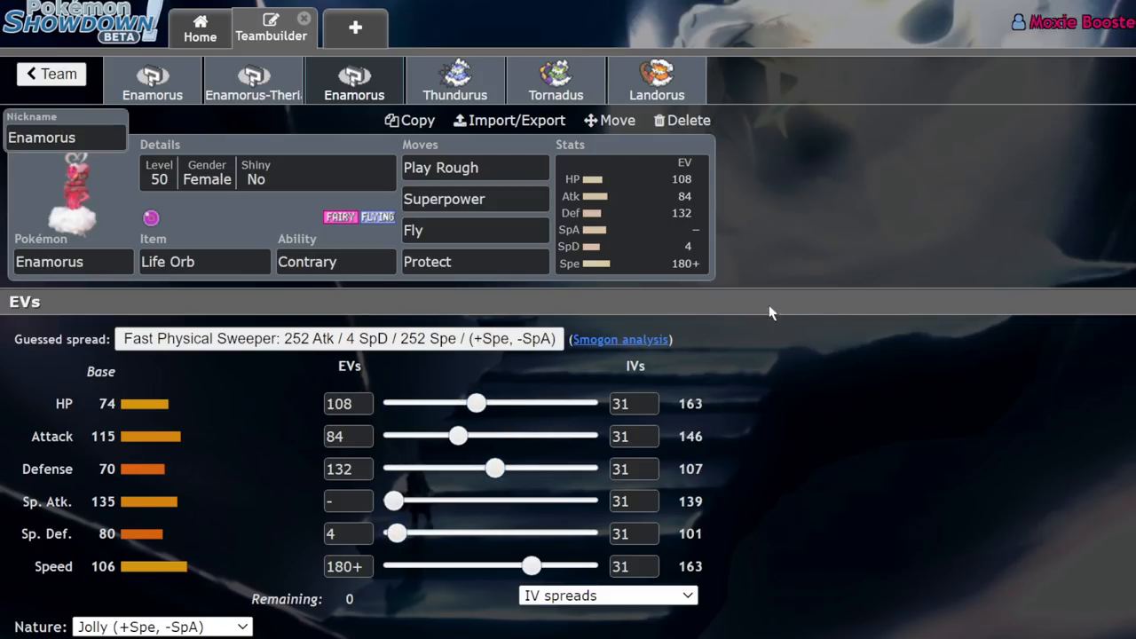
mouse_move(870, 258)
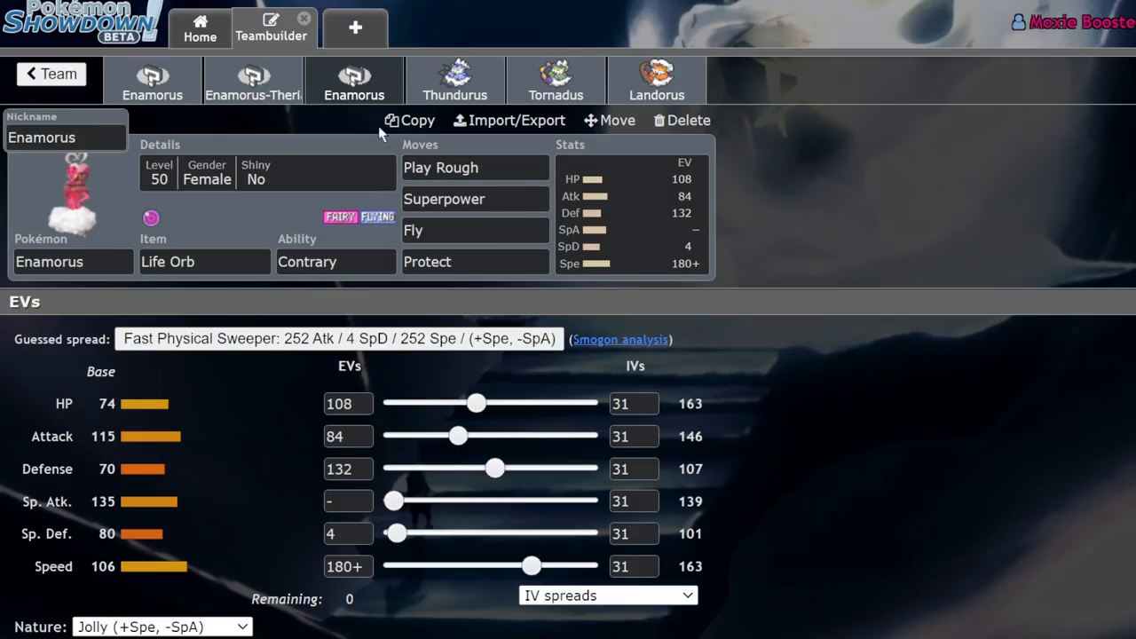
- Clear Enamorus's third move slot (Fly) so a replacement can be chosen
click(440, 167)
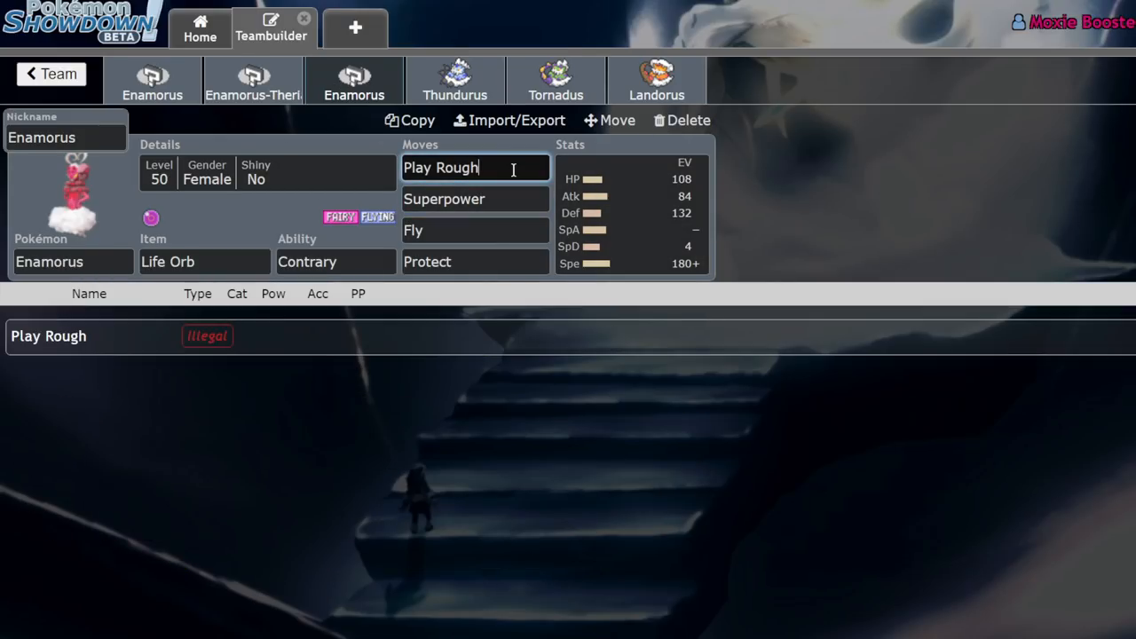
click(630, 213)
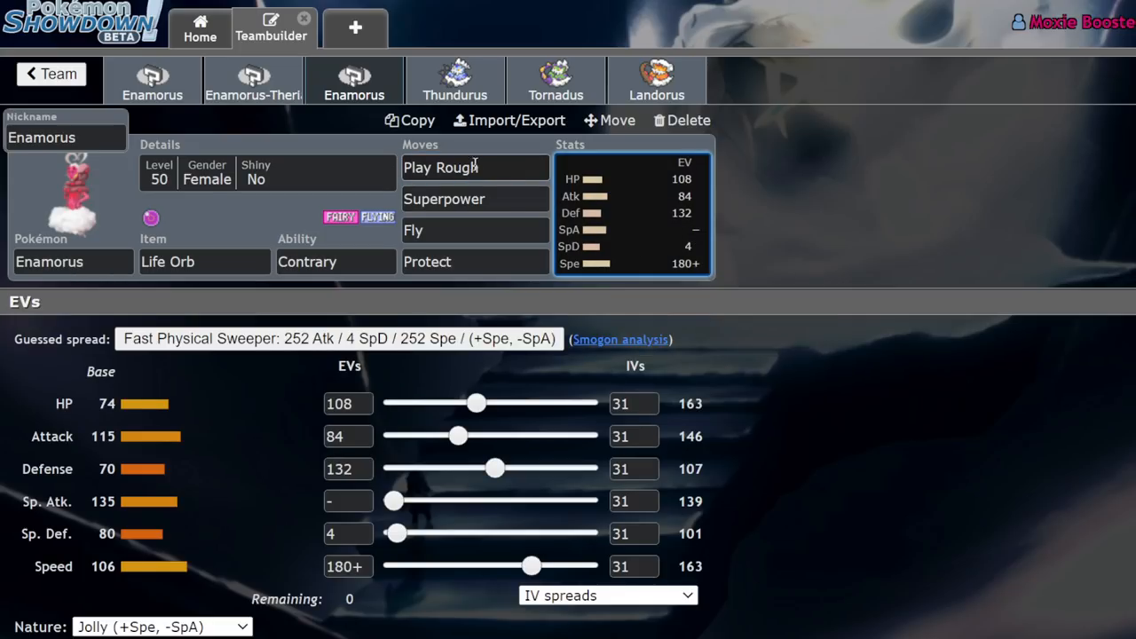
click(475, 231)
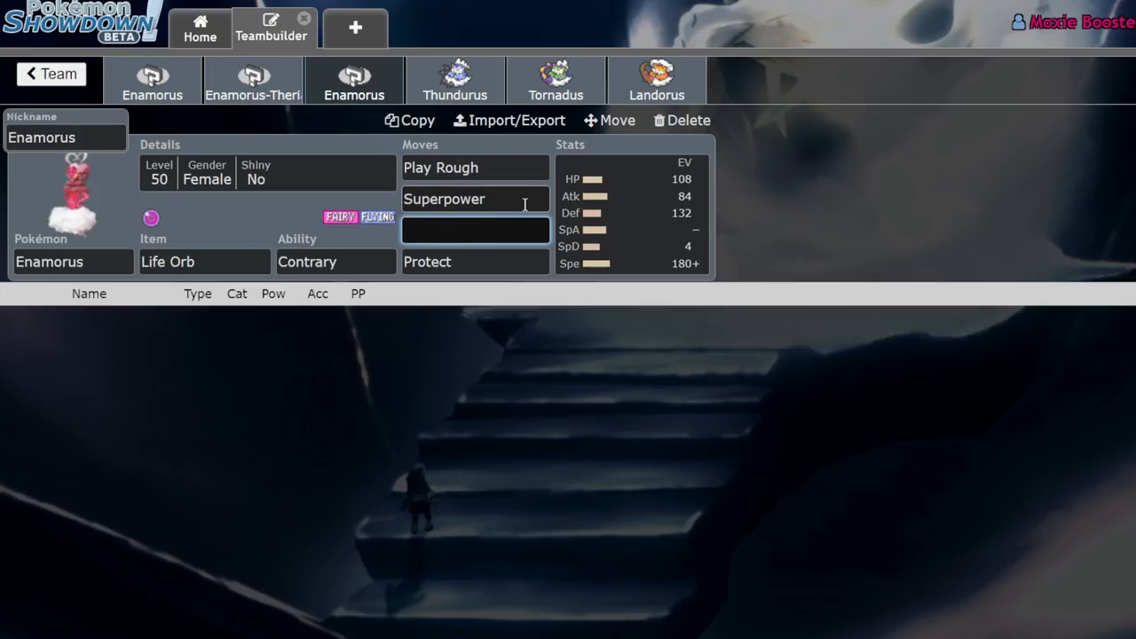
click(455, 80)
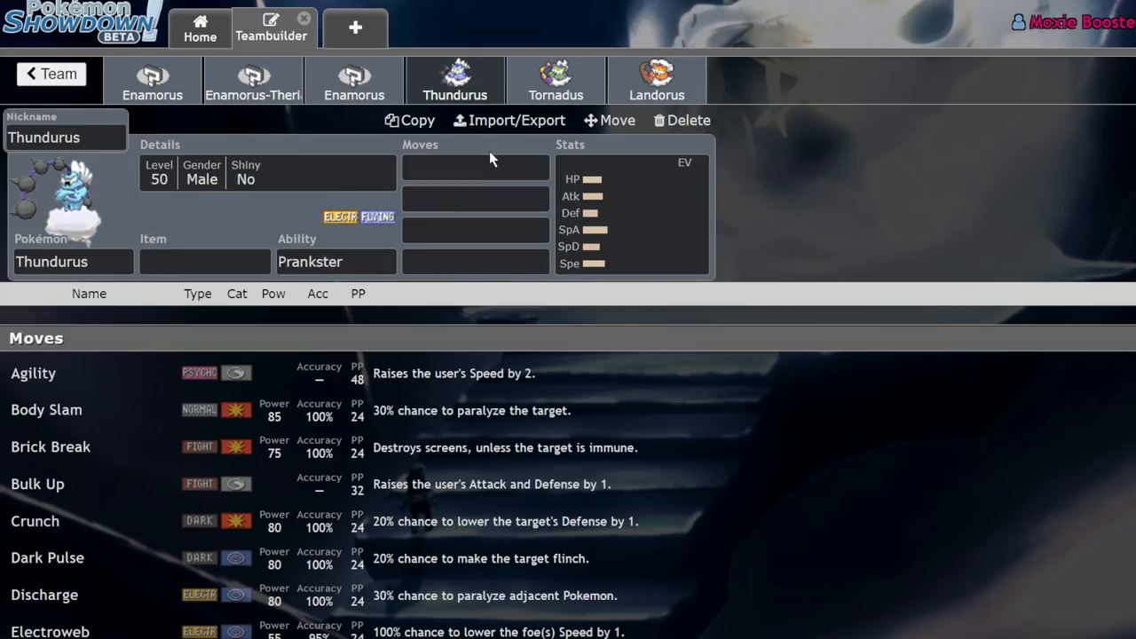
text(phy)
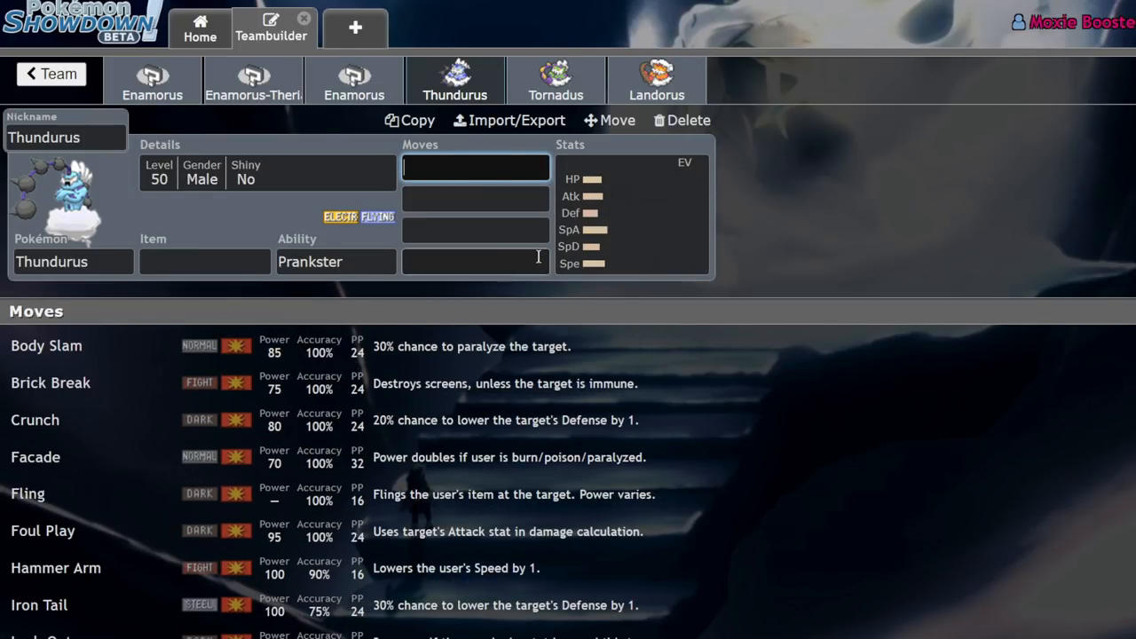
scroll(down, 3)
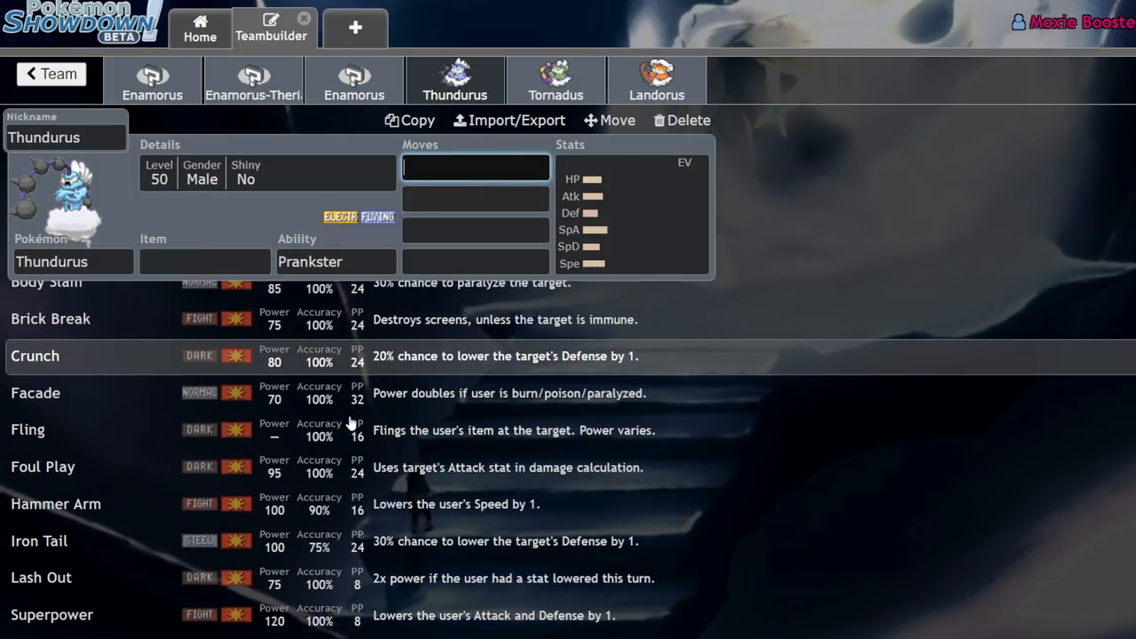
scroll(down, 3)
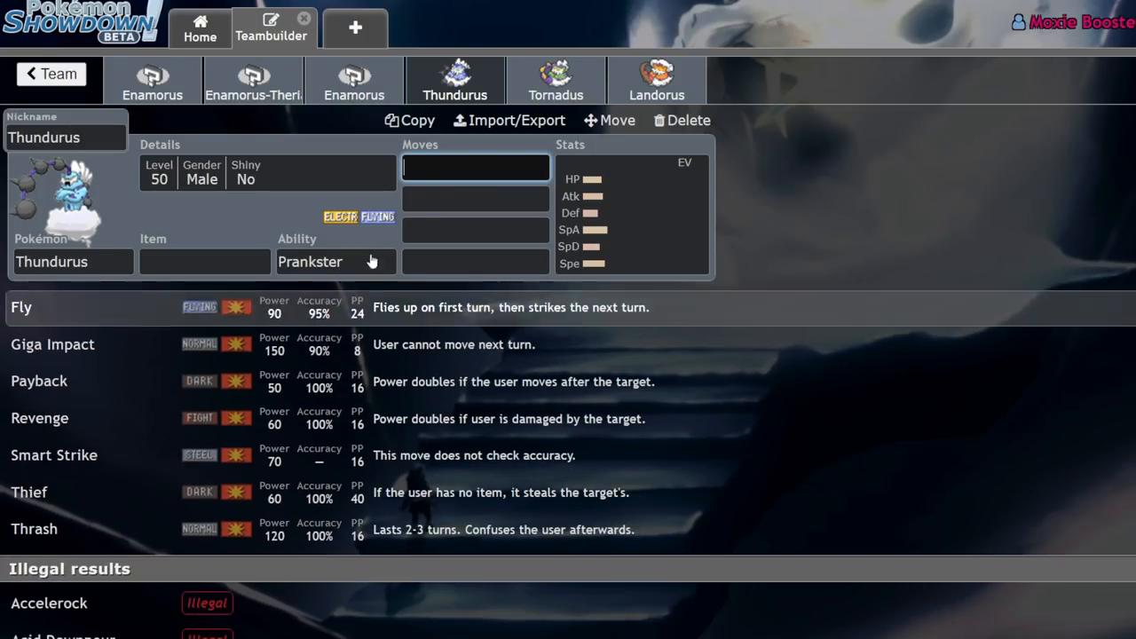
click(476, 167)
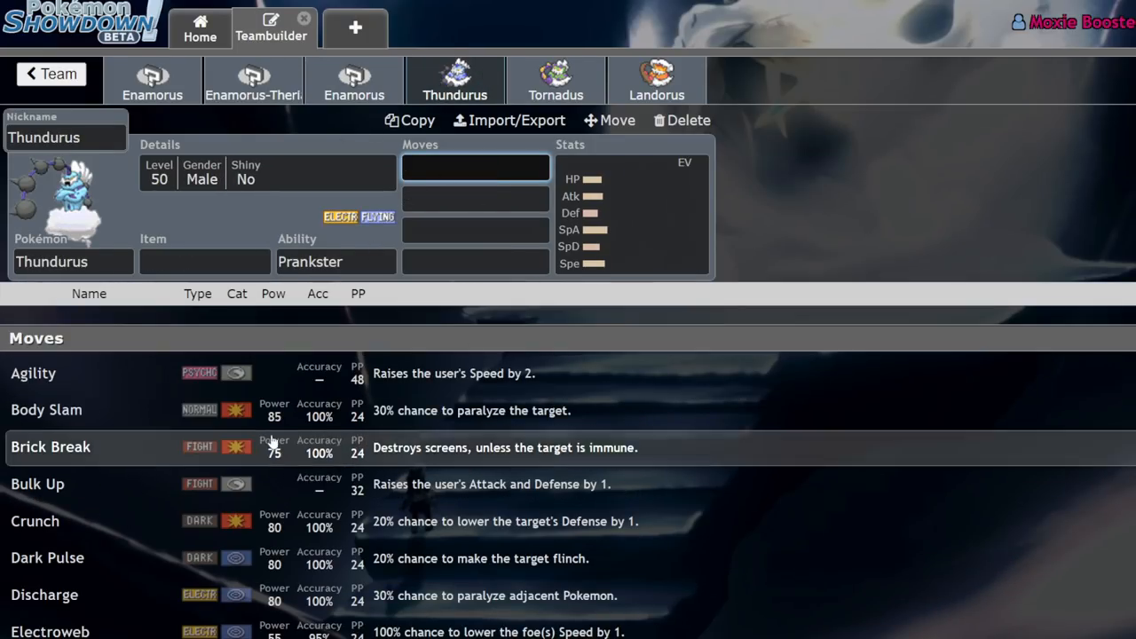
scroll(down, 3)
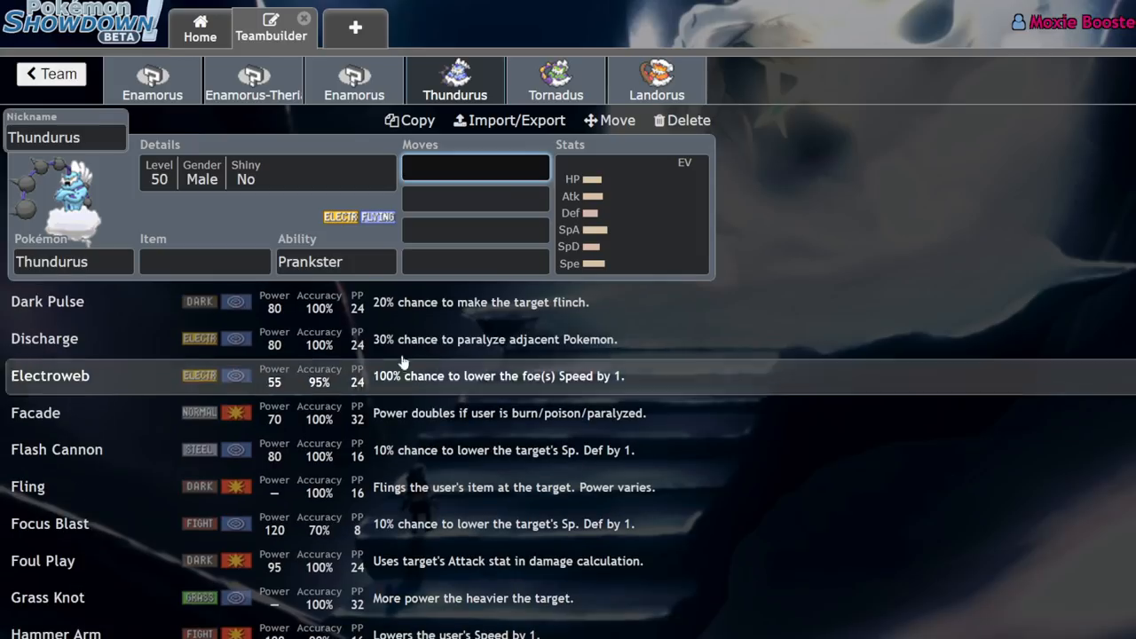
text(daR)
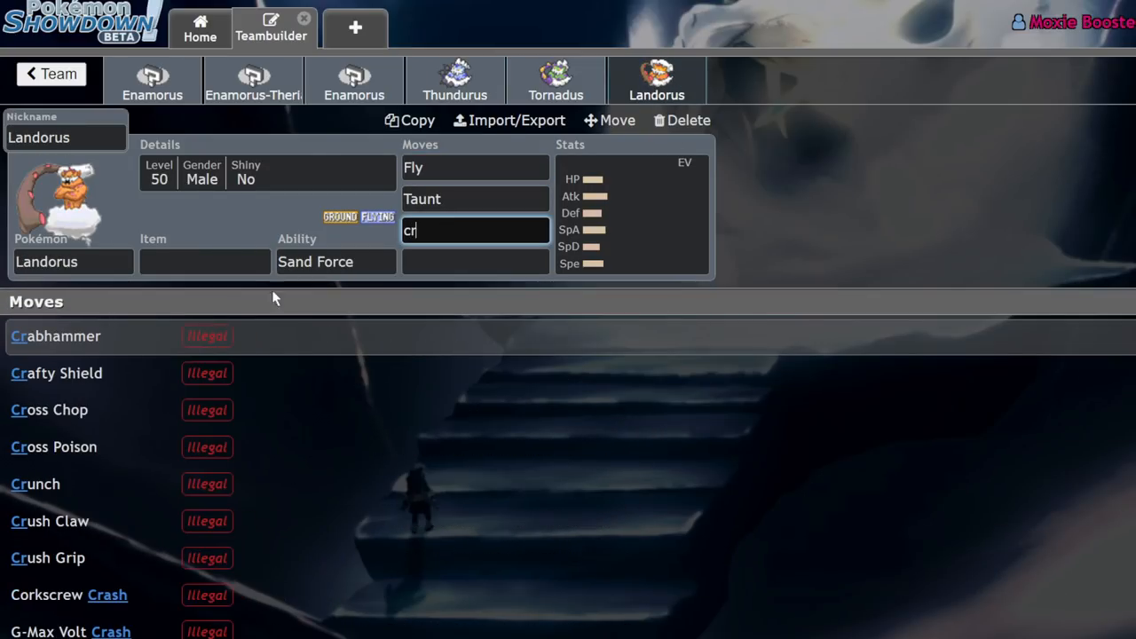
click(555, 80)
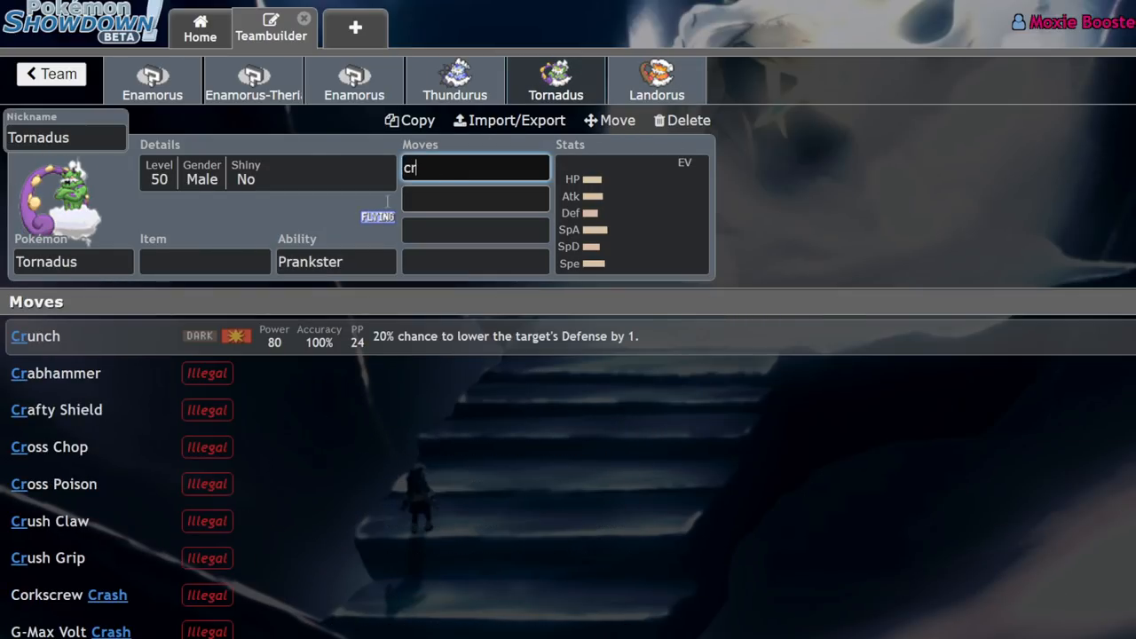
click(455, 80)
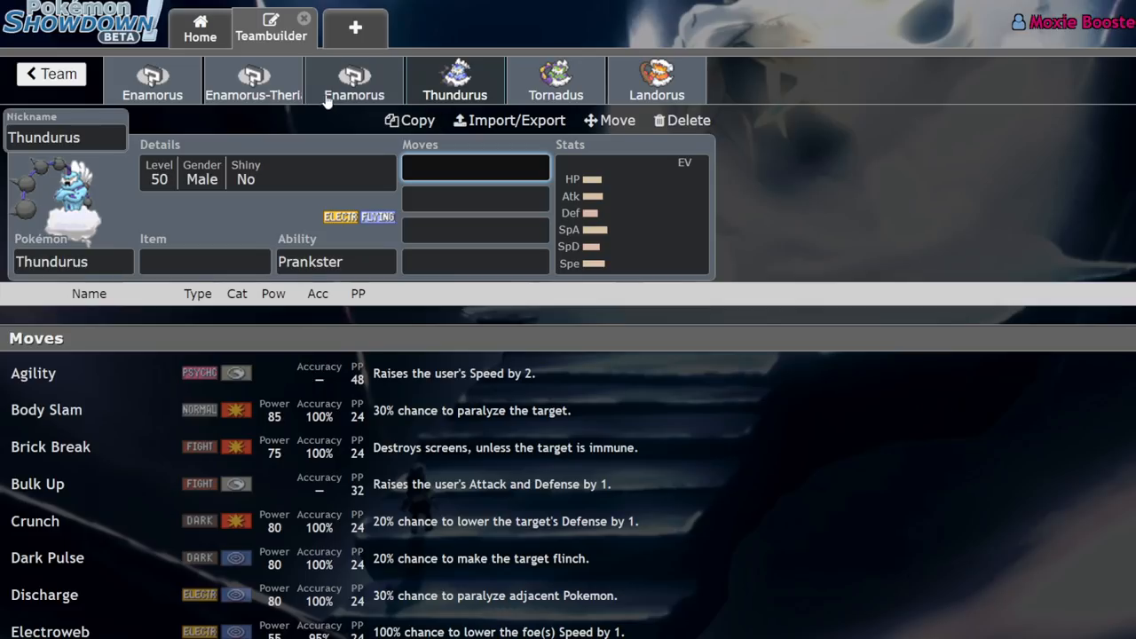
click(354, 80)
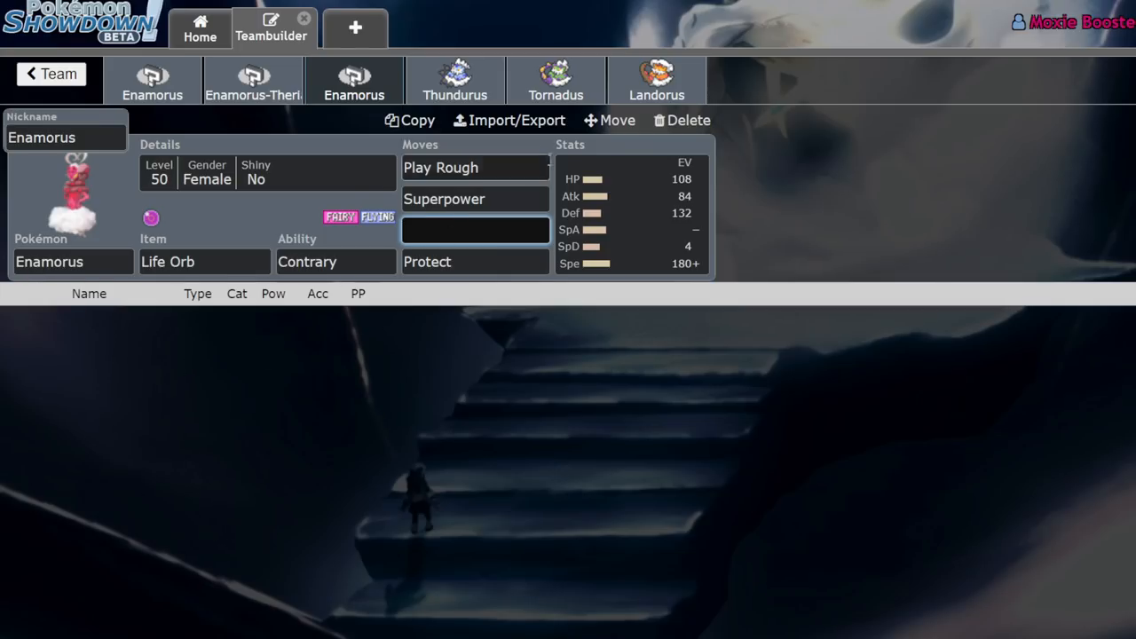
- Compare the Enamorus and Enamorus-Therian sets, ending on Enamorus-Therian's Assault Vest set
click(252, 80)
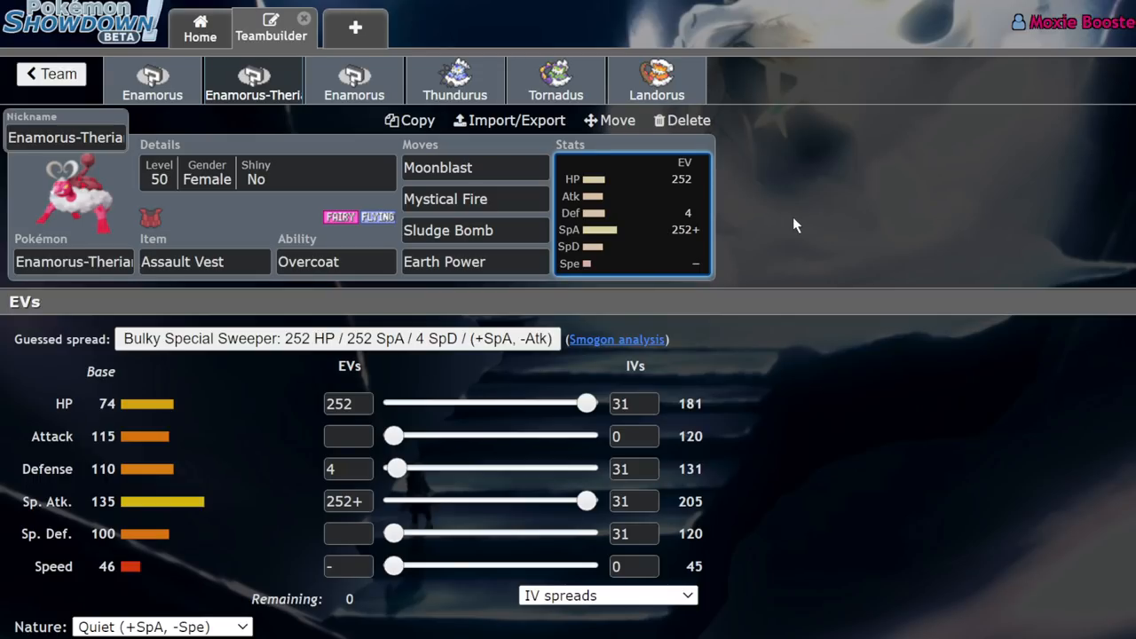
mouse_move(89, 422)
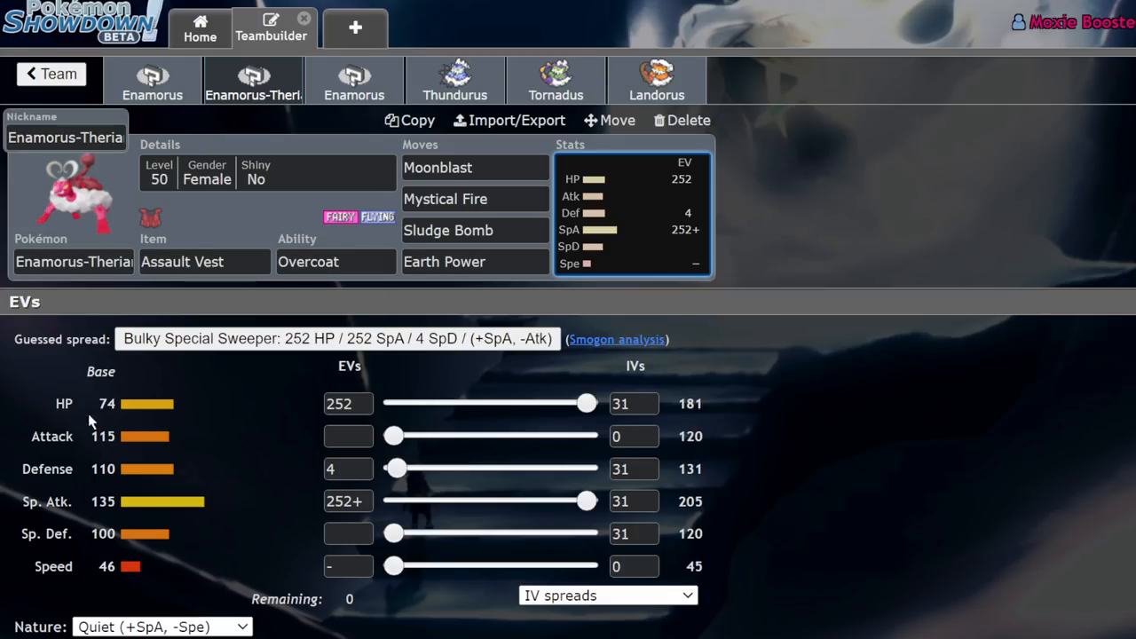
mouse_move(178, 406)
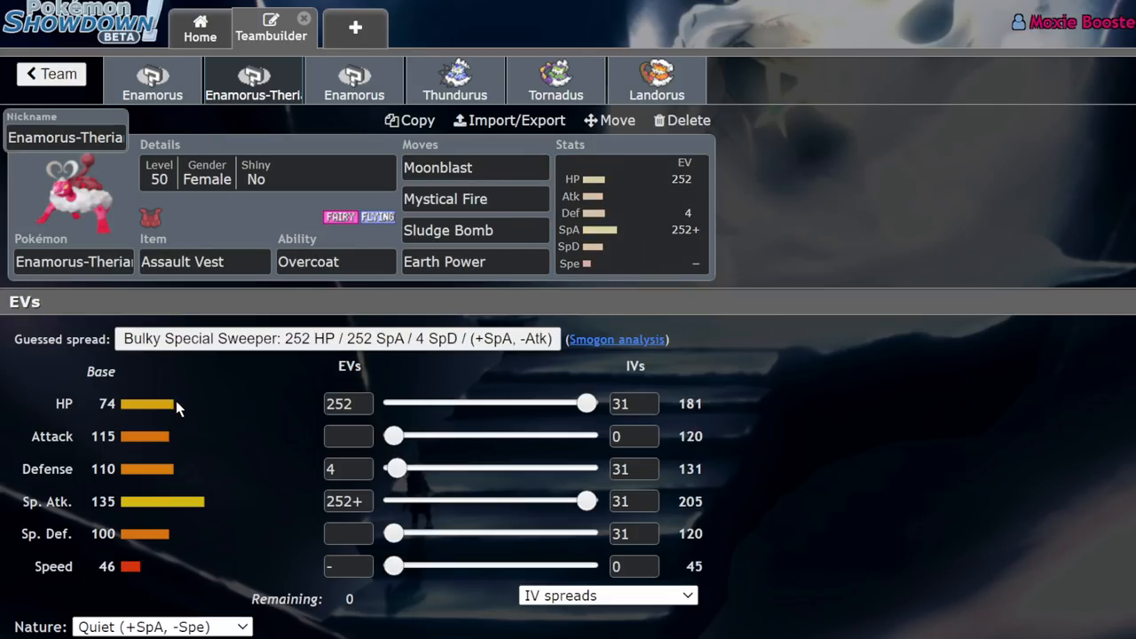
click(152, 80)
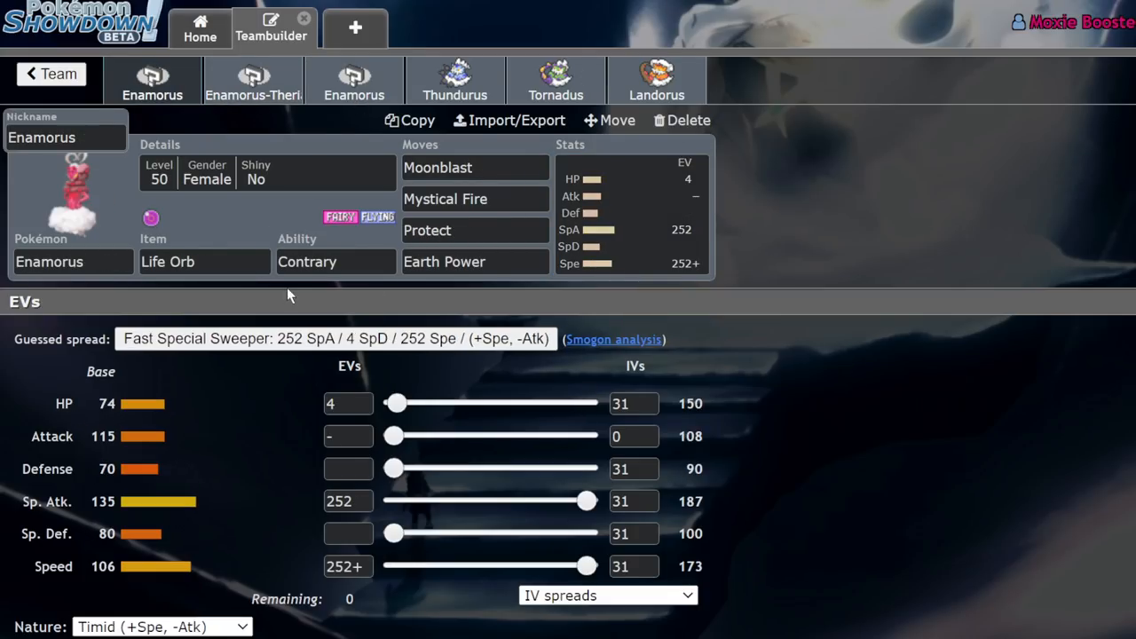
mouse_move(192, 522)
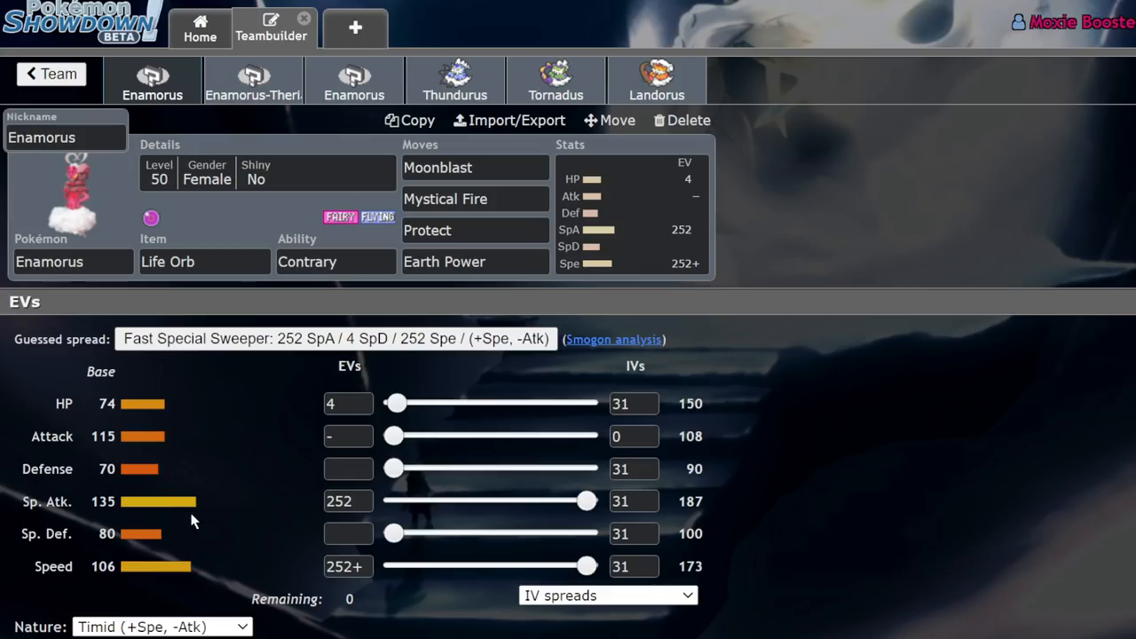
click(252, 80)
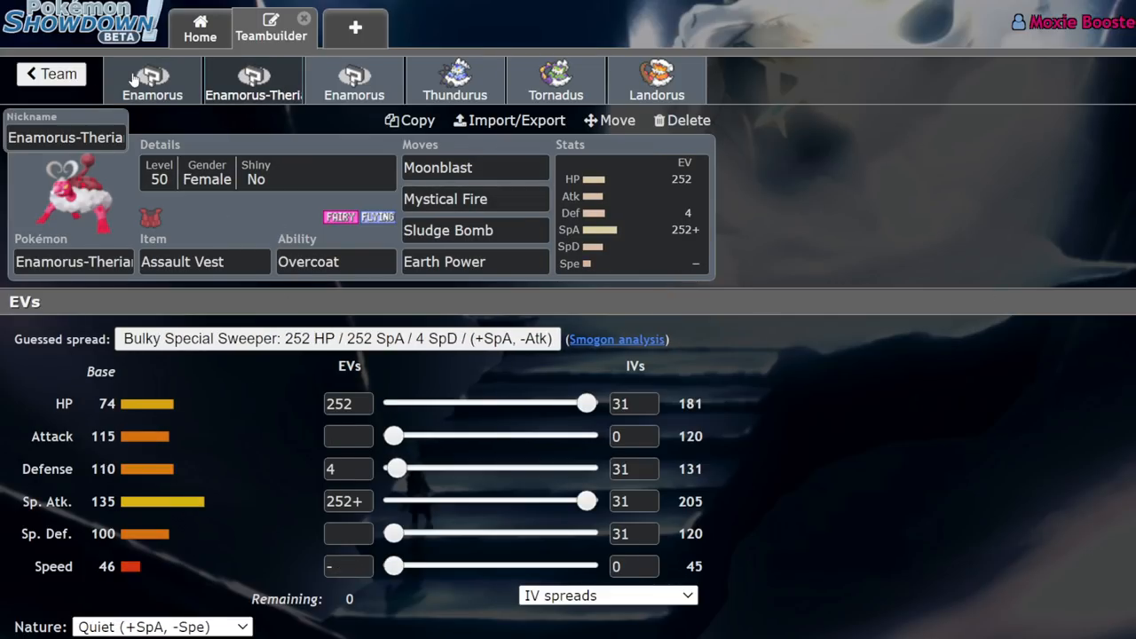
mouse_move(163, 84)
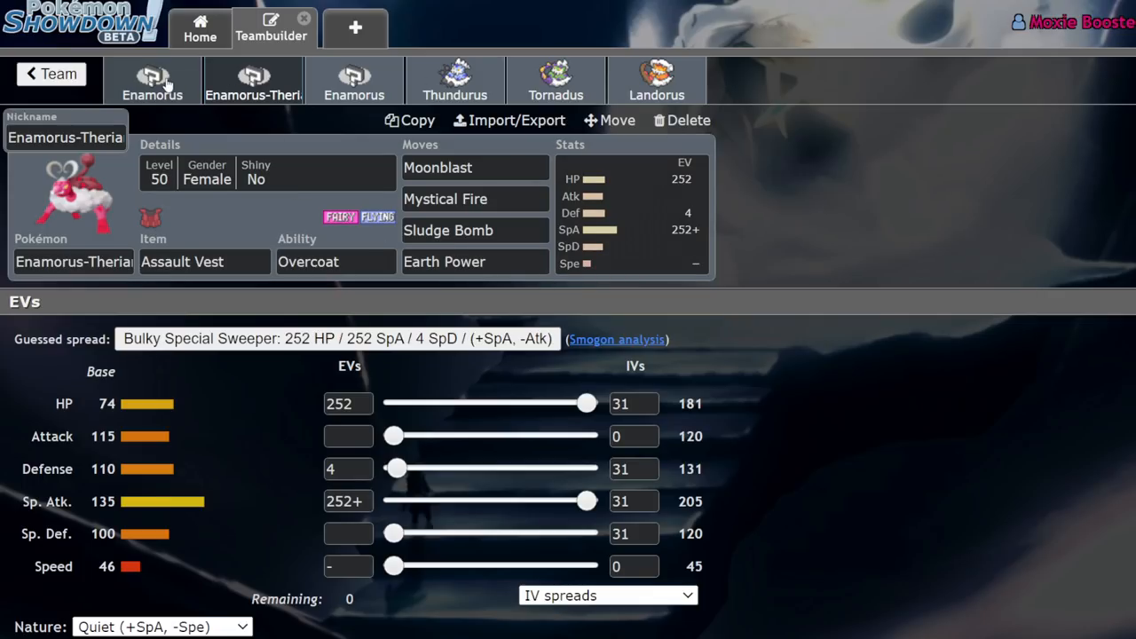
click(152, 79)
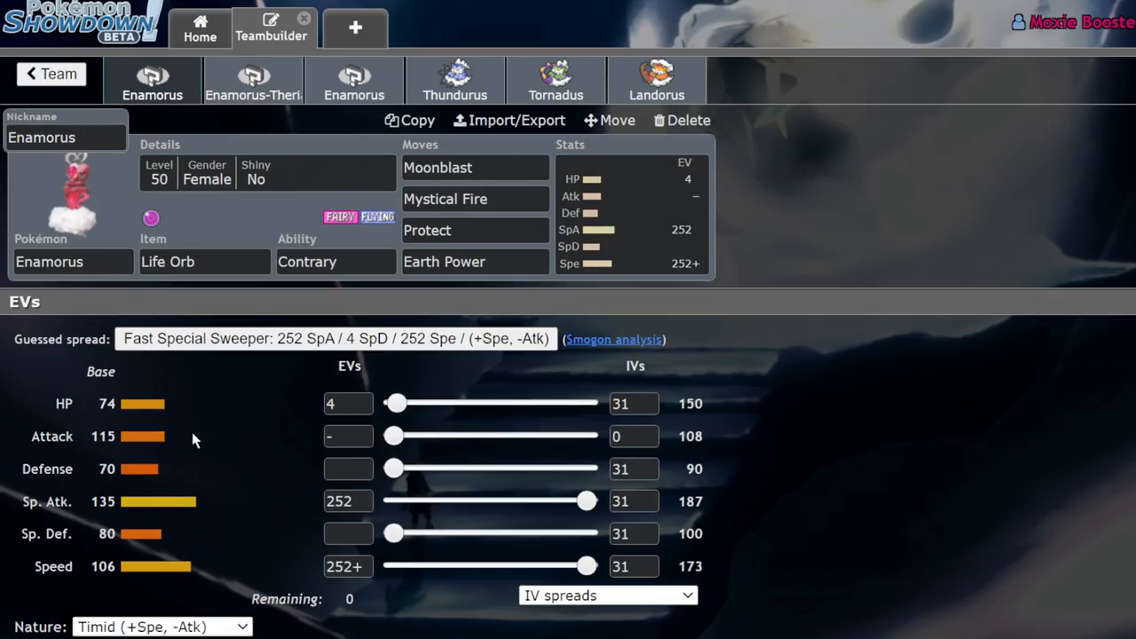
mouse_move(220, 213)
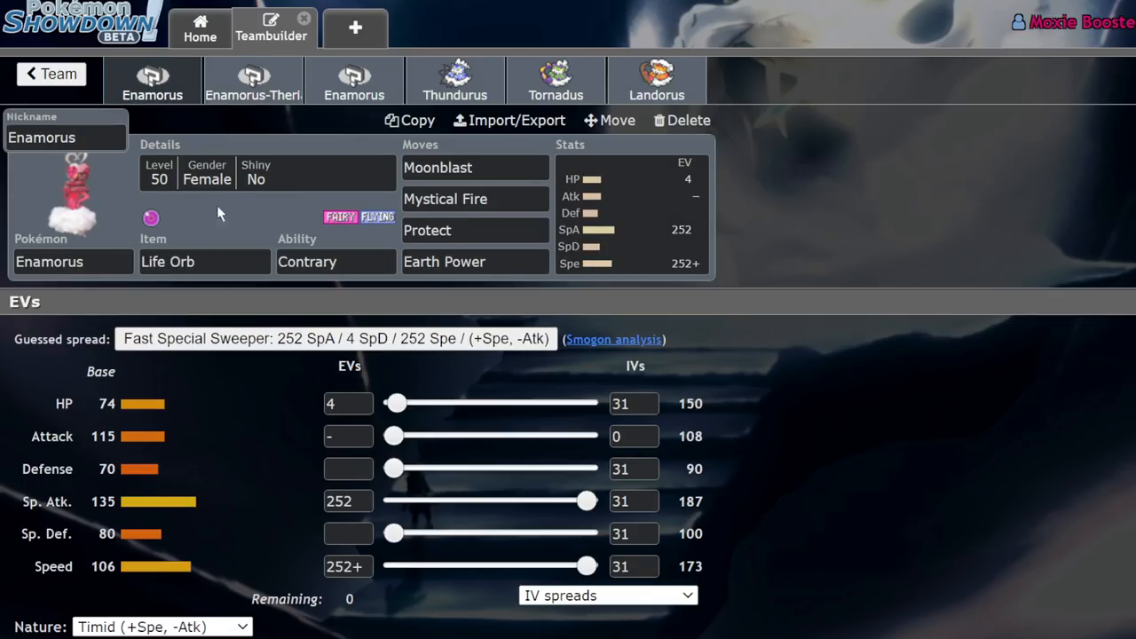
mouse_move(249, 110)
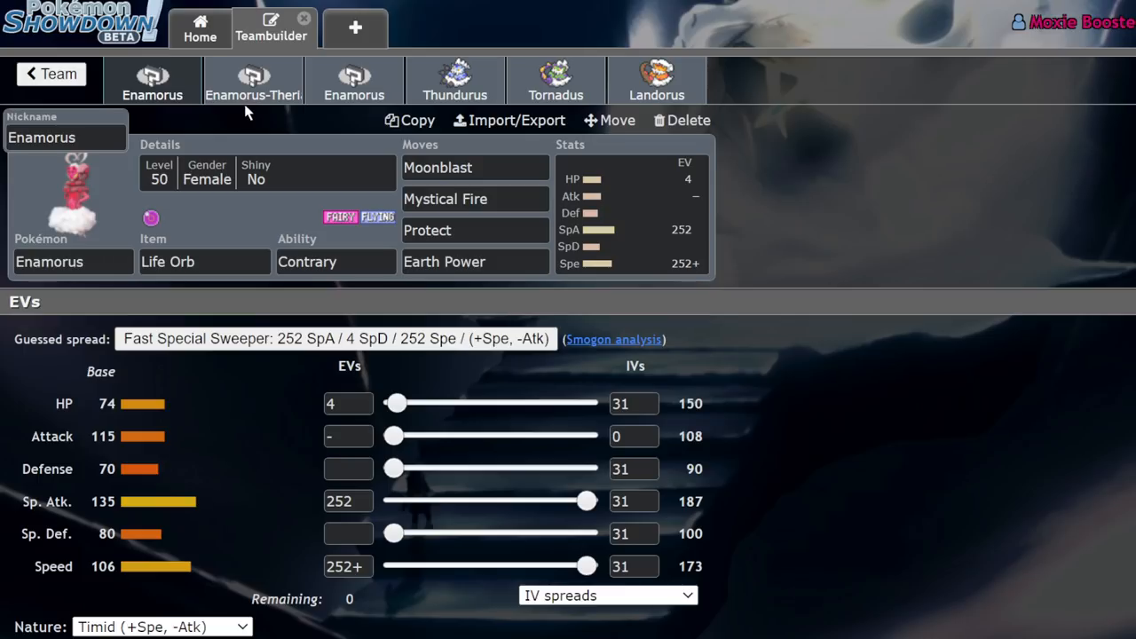
click(252, 80)
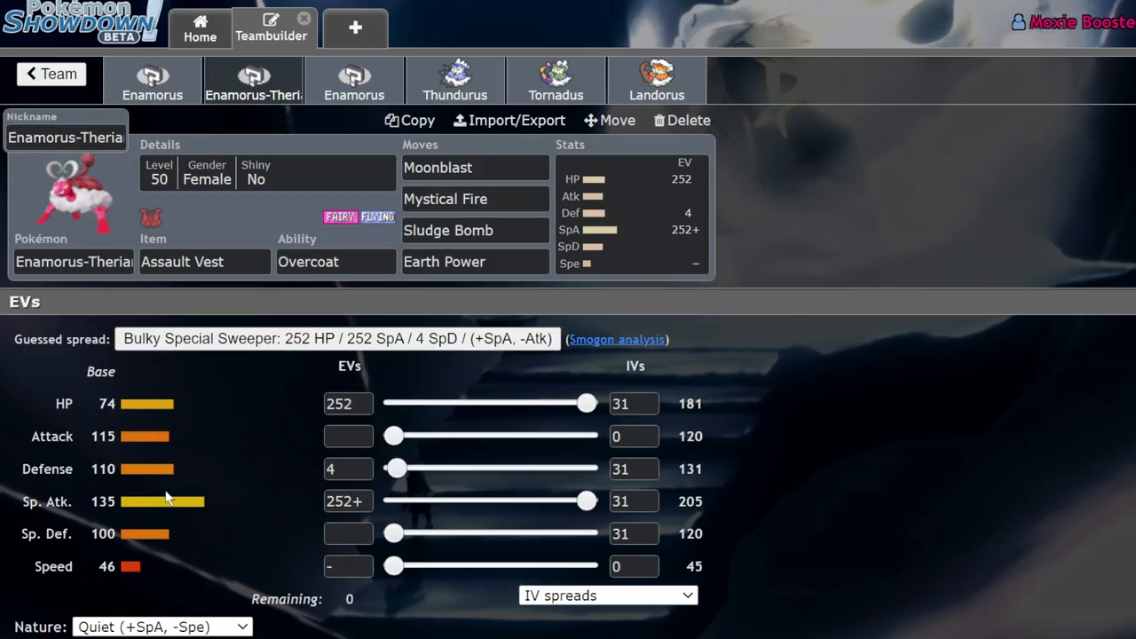
mouse_move(345, 369)
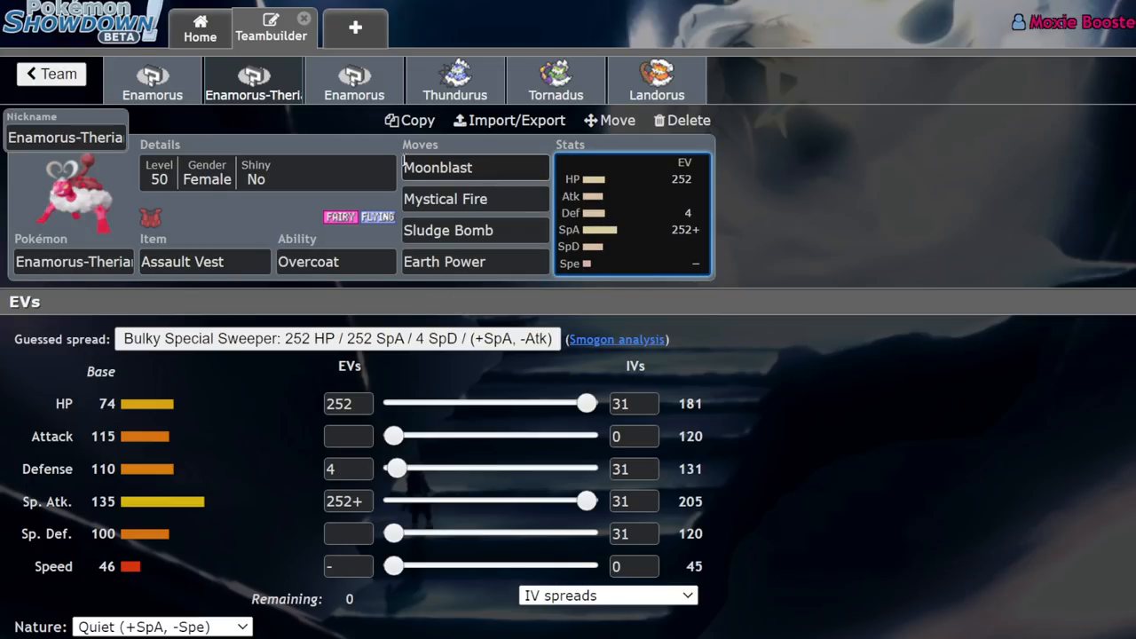
- Free a team slot and give Amoonguss Pollen Puff as its first move
click(336, 261)
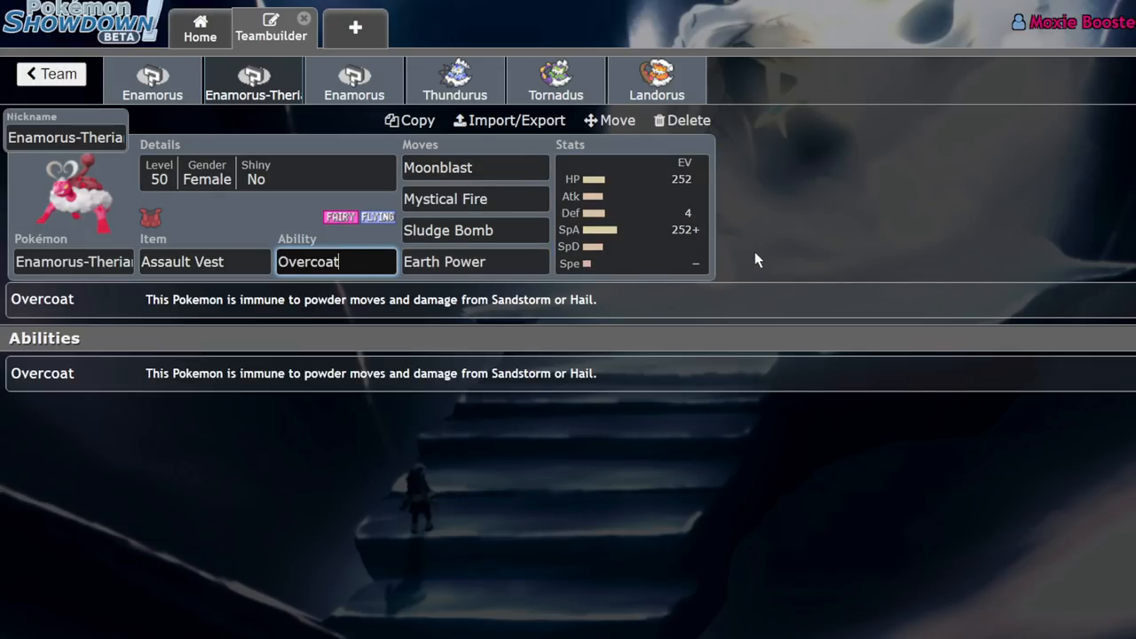
click(689, 121)
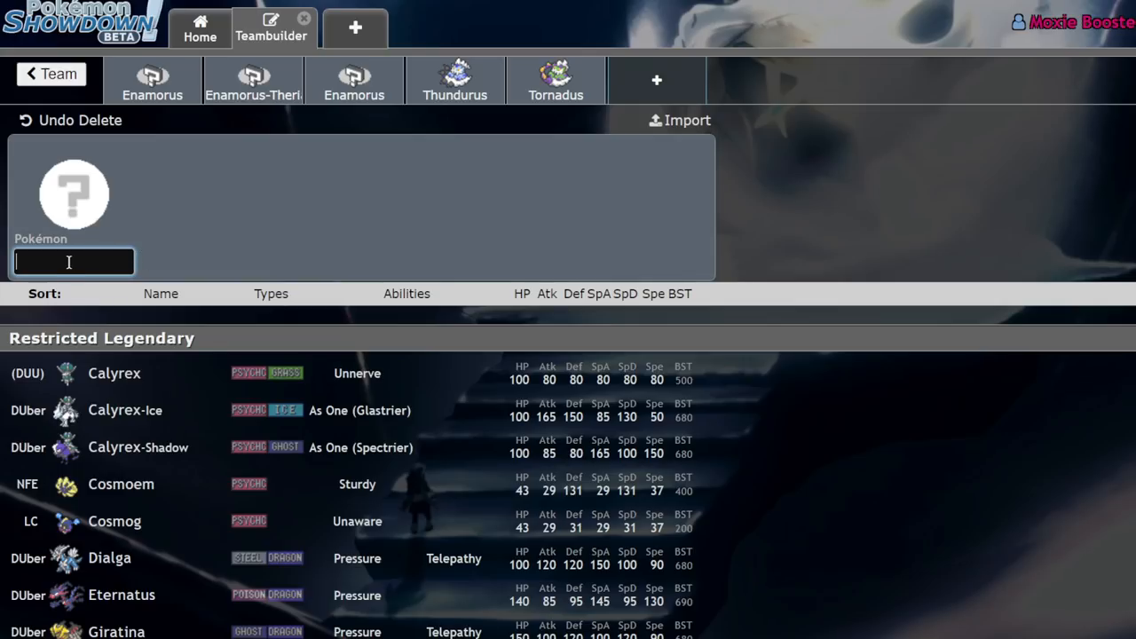
text(a)
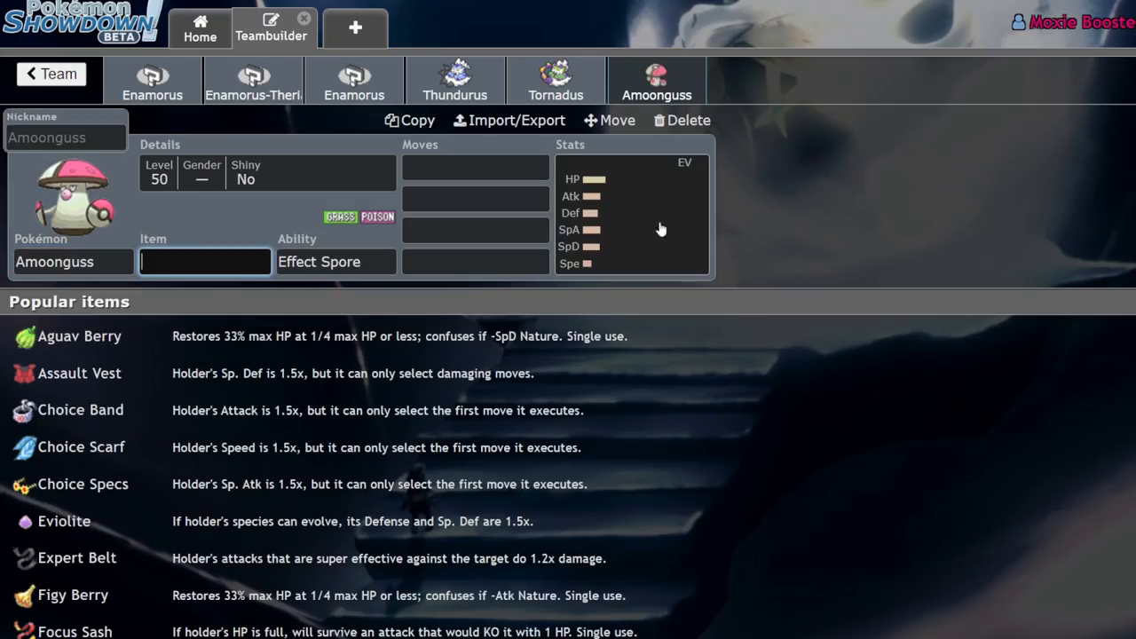
click(630, 213)
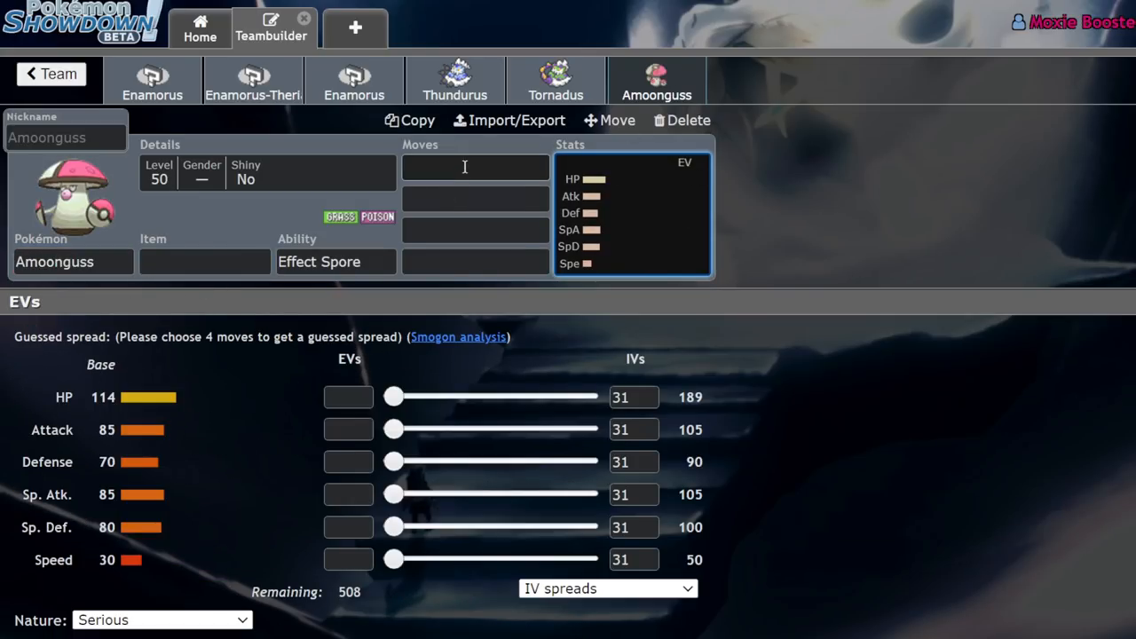
click(475, 167)
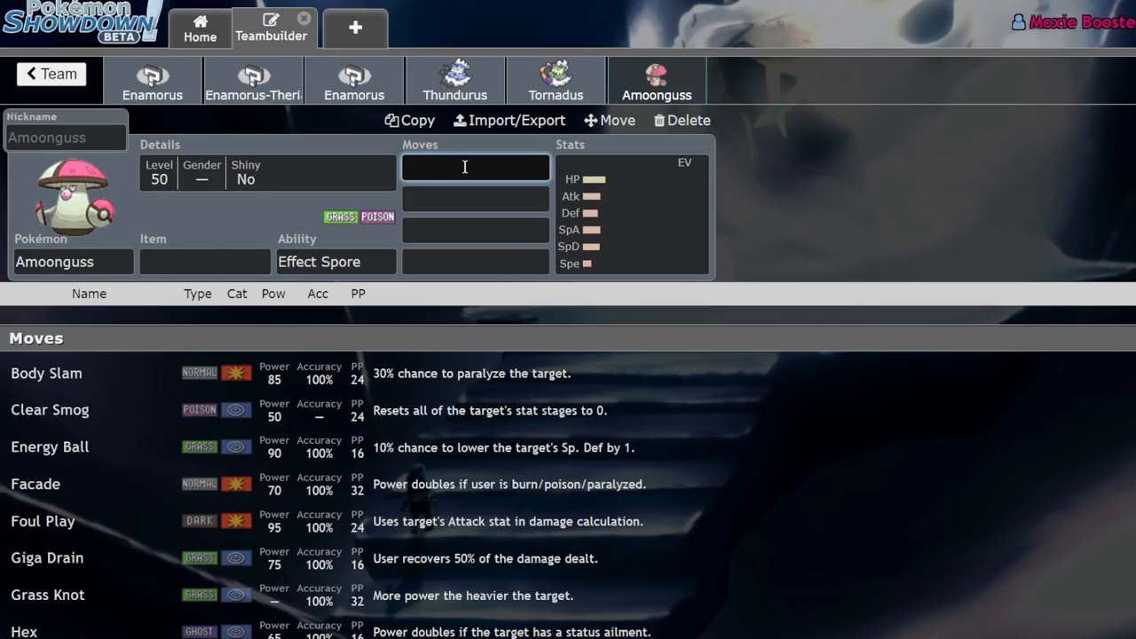
text(pol)
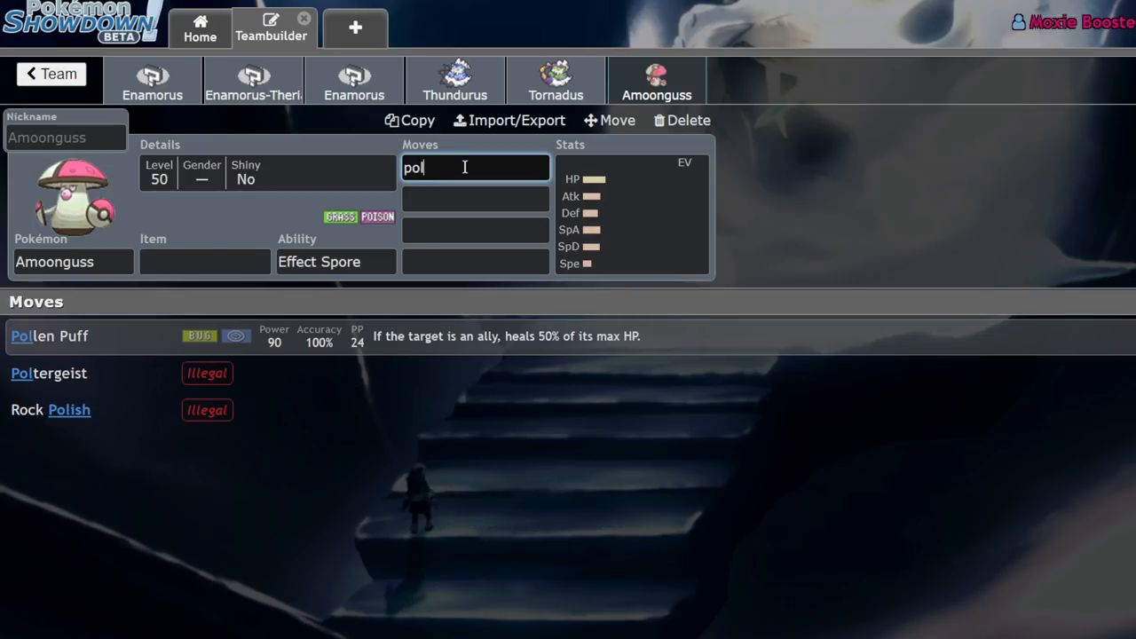
click(49, 335)
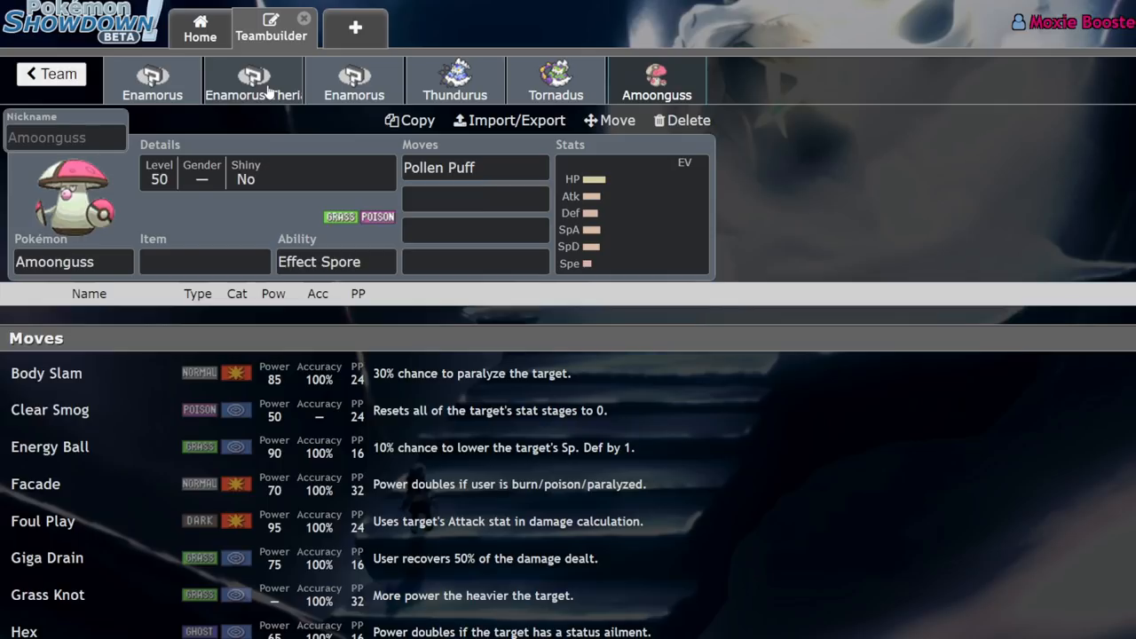
- Review Enamorus-Therian's Bulky Special Sweeper EV spread and Earth Power move
click(252, 80)
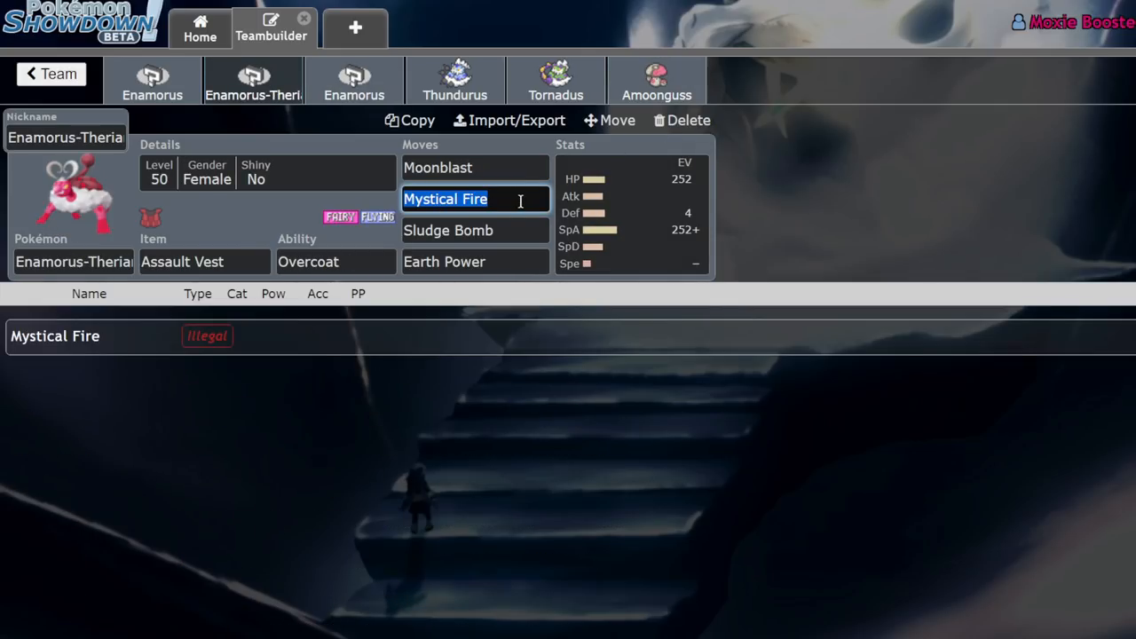
click(630, 213)
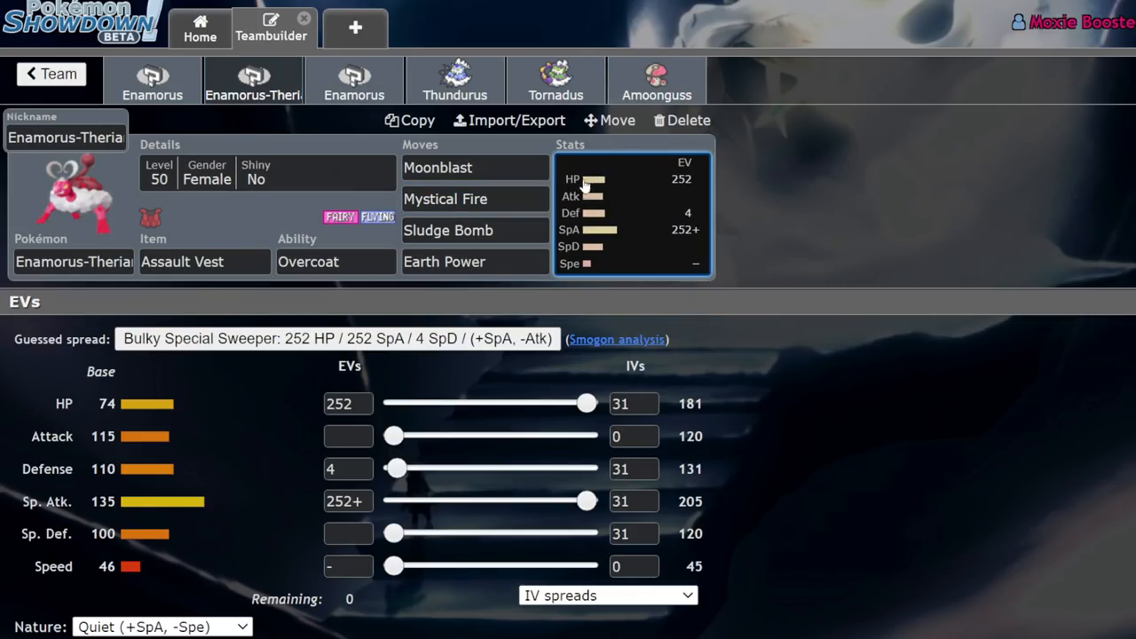
mouse_move(408, 316)
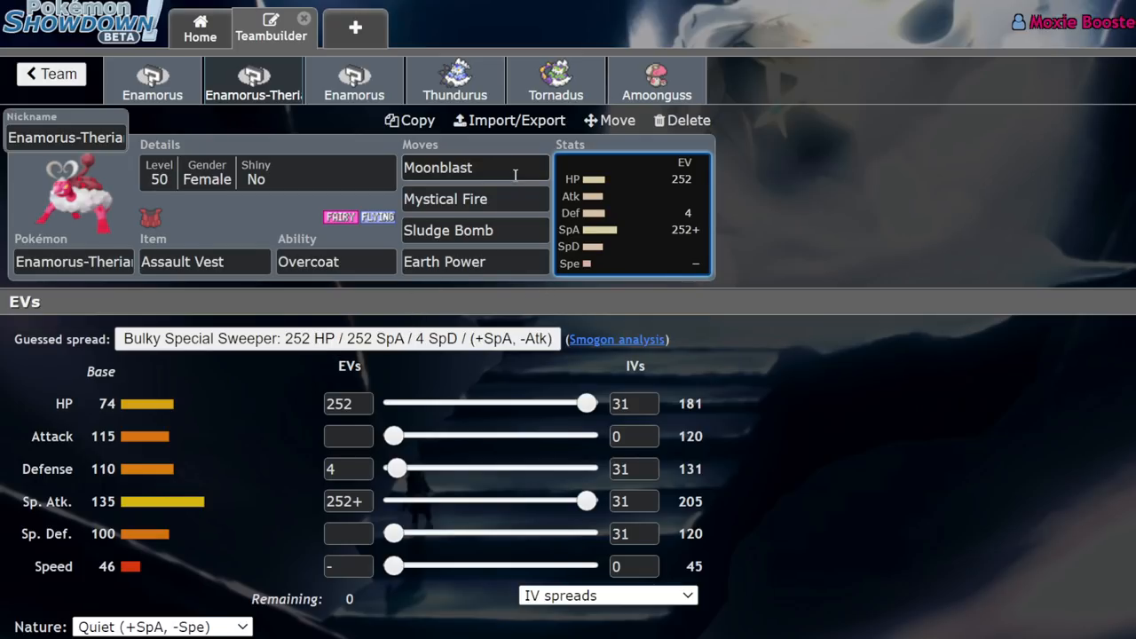
click(444, 261)
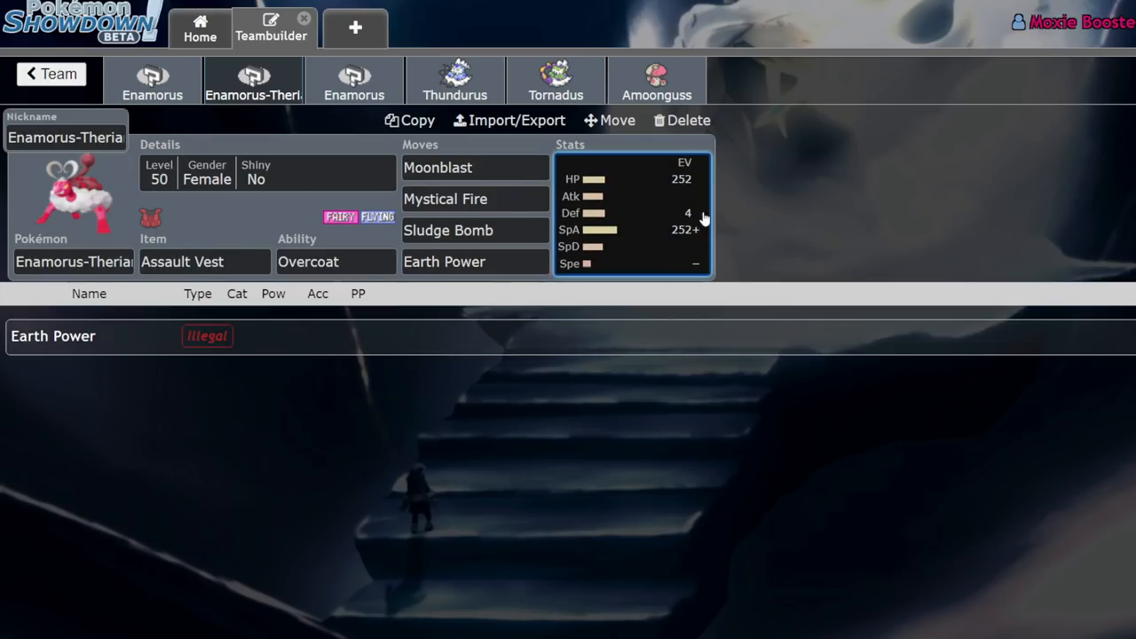
click(630, 213)
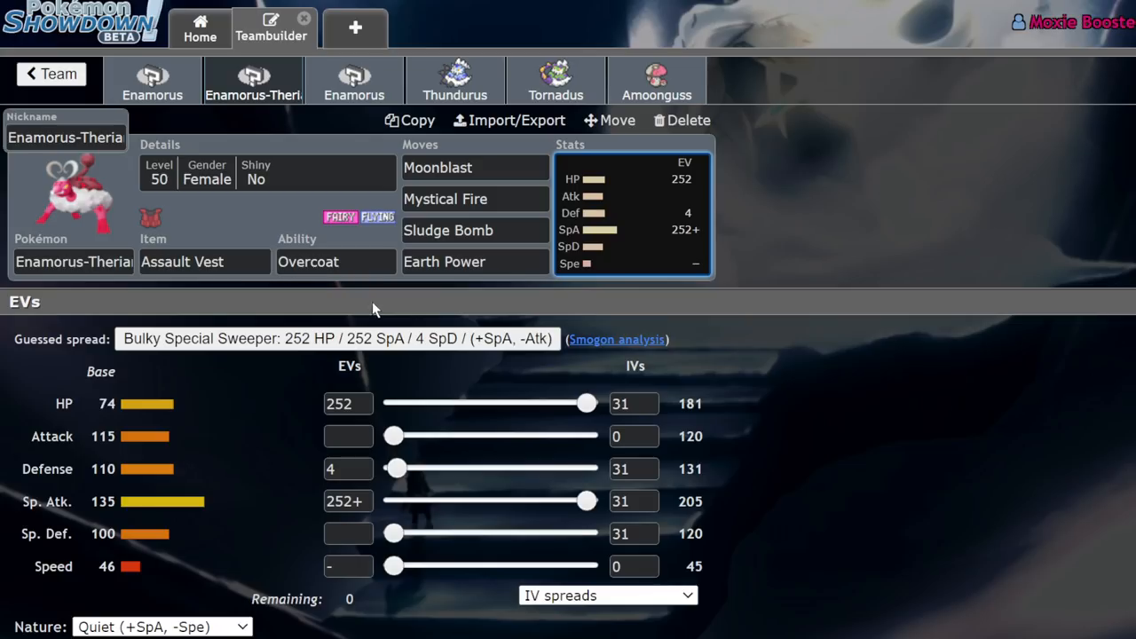
- Delete the extra Enamorus-line sets and add Stakataka and Incineroar to the team
click(682, 120)
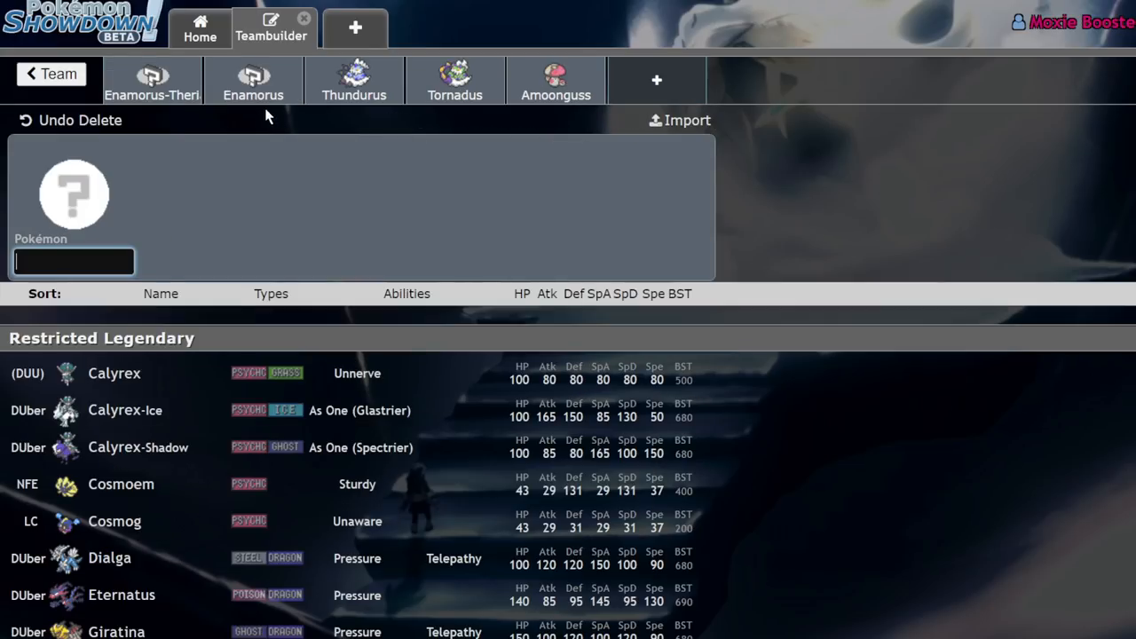
click(252, 80)
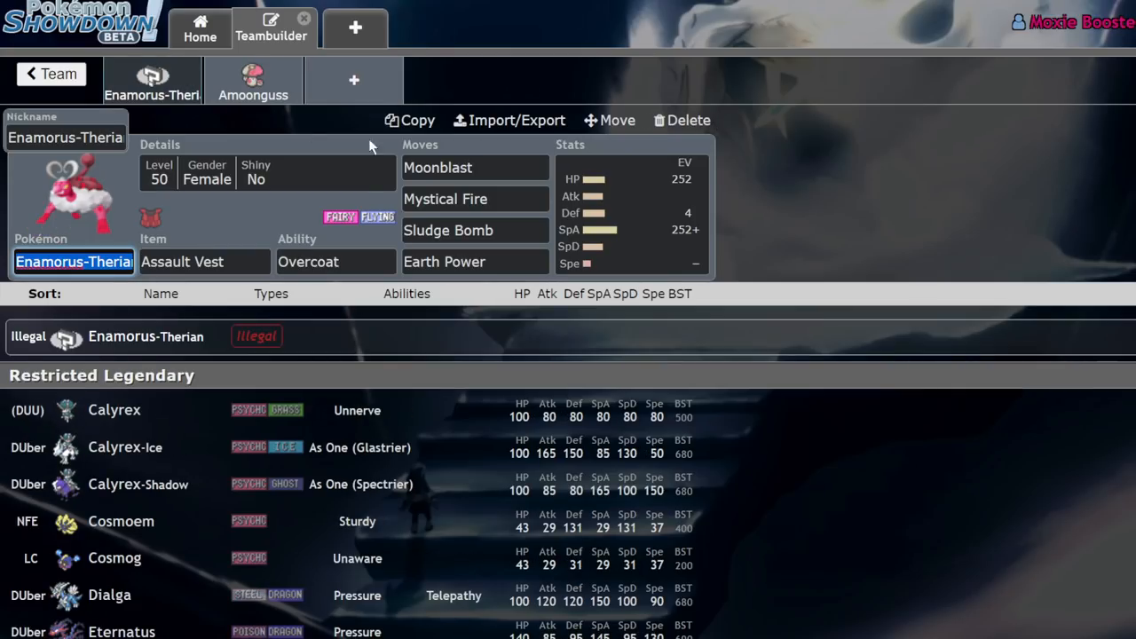
click(688, 121)
text(inci)
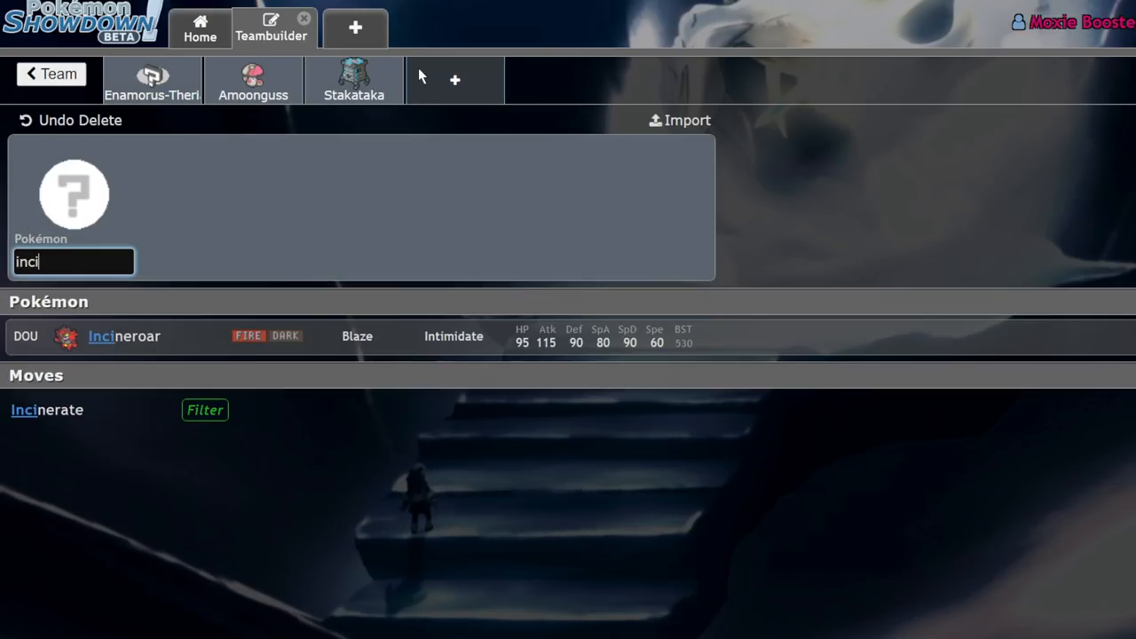
click(124, 335)
text(t)
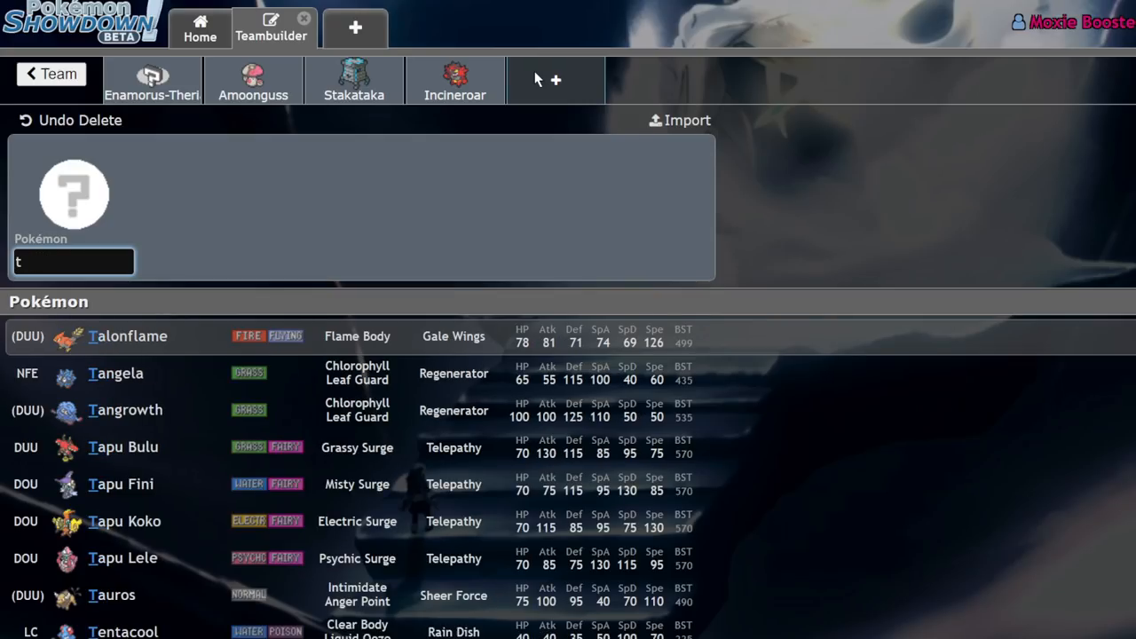
- Check Stakataka's new set and return to Enamorus-Therian
click(151, 80)
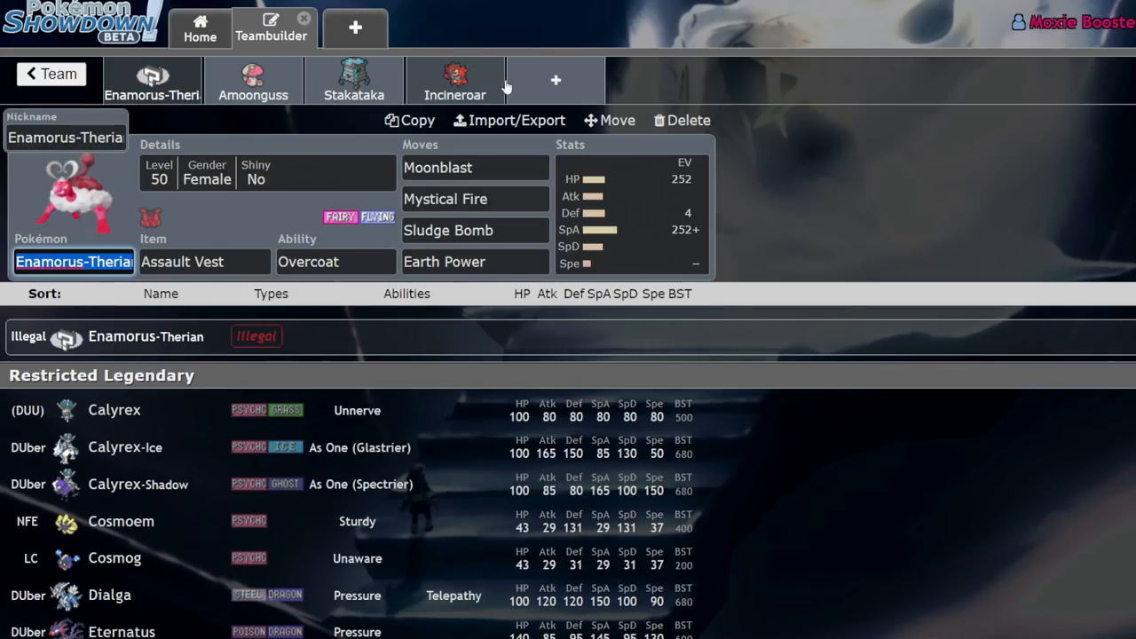
click(353, 80)
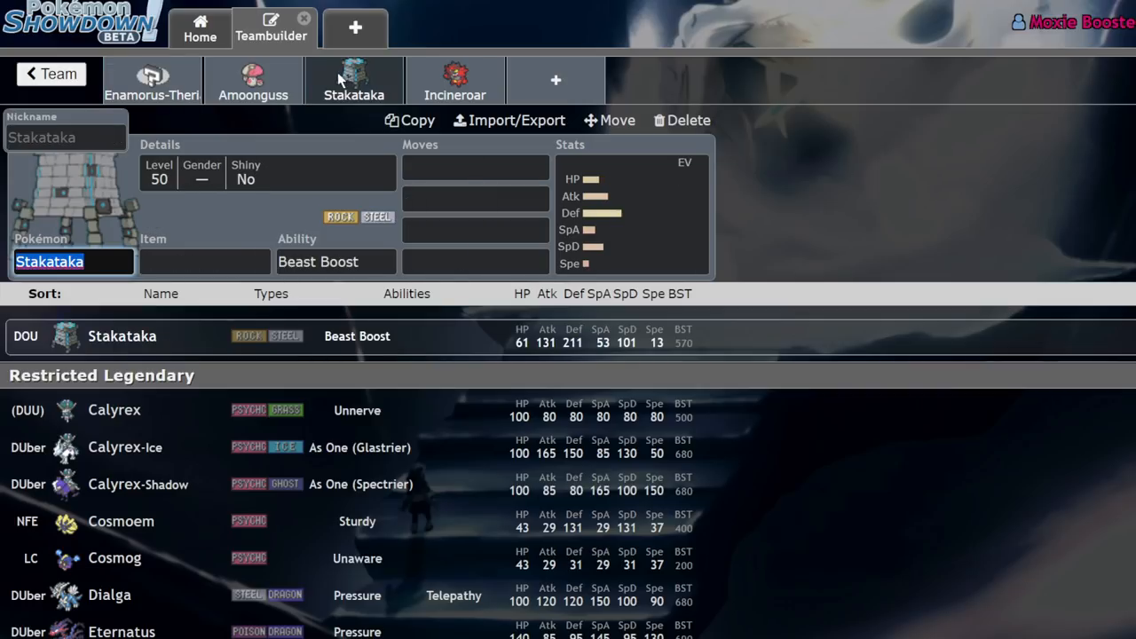
click(152, 80)
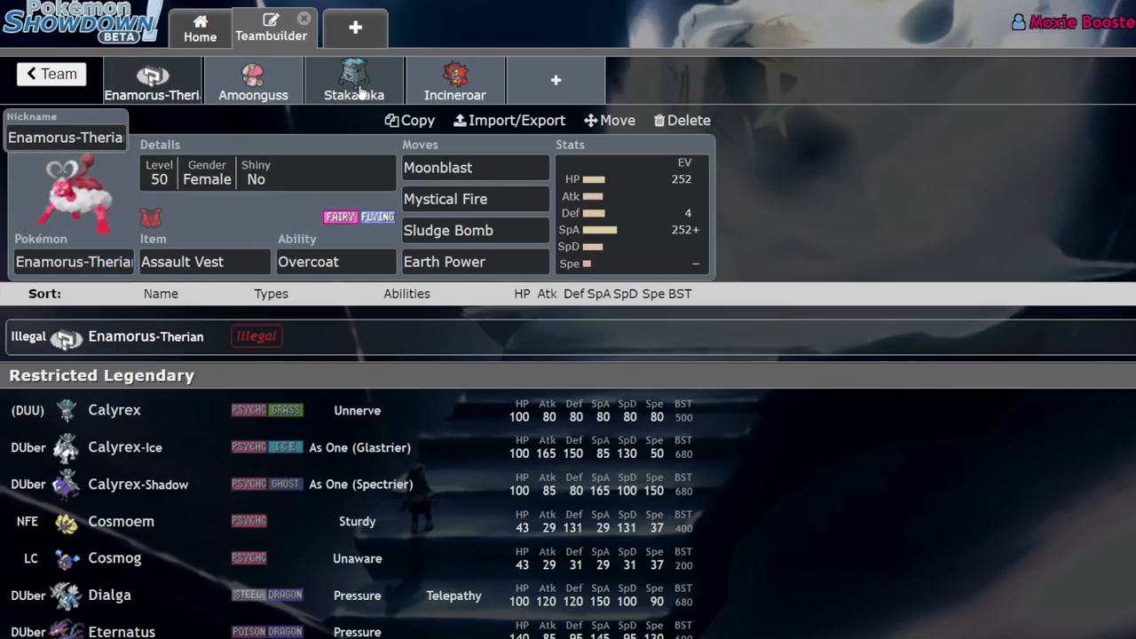
click(354, 79)
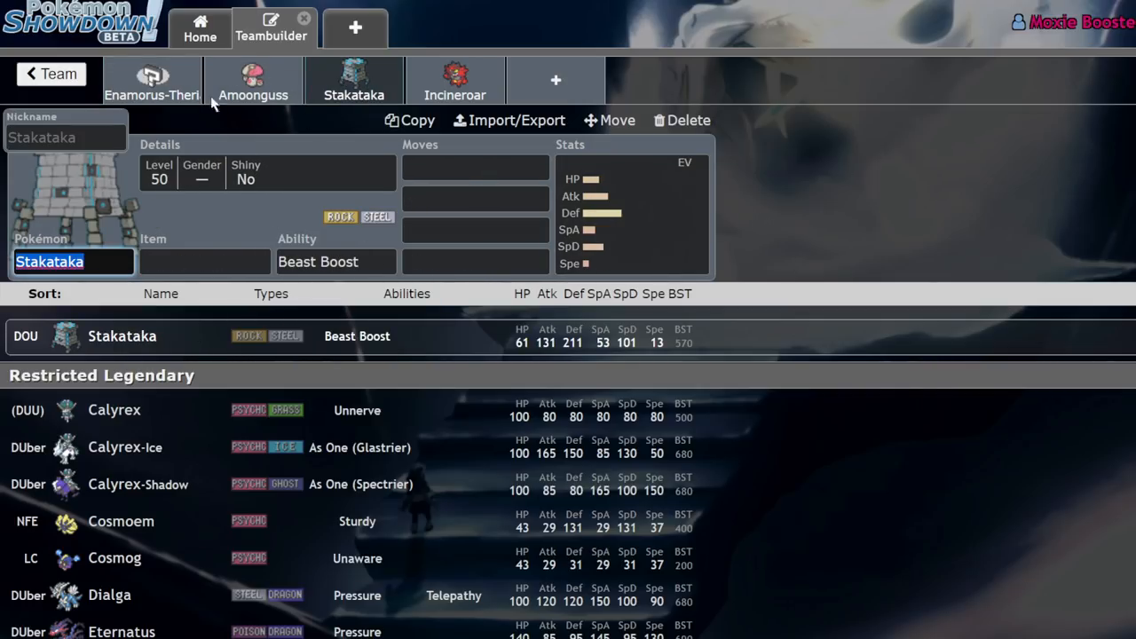
click(152, 80)
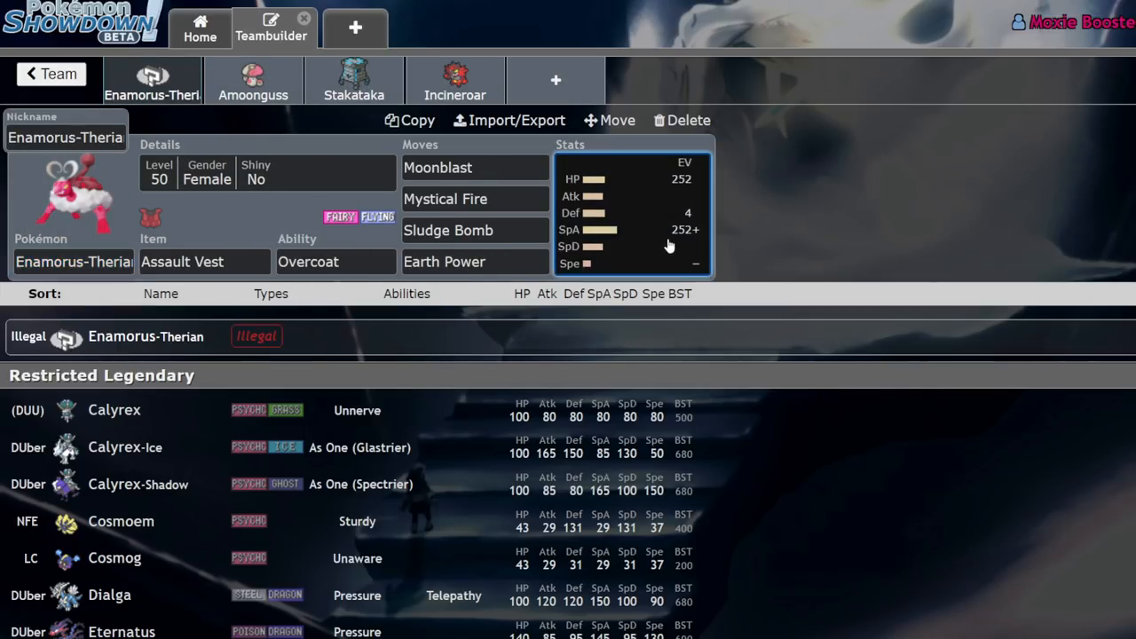
click(630, 213)
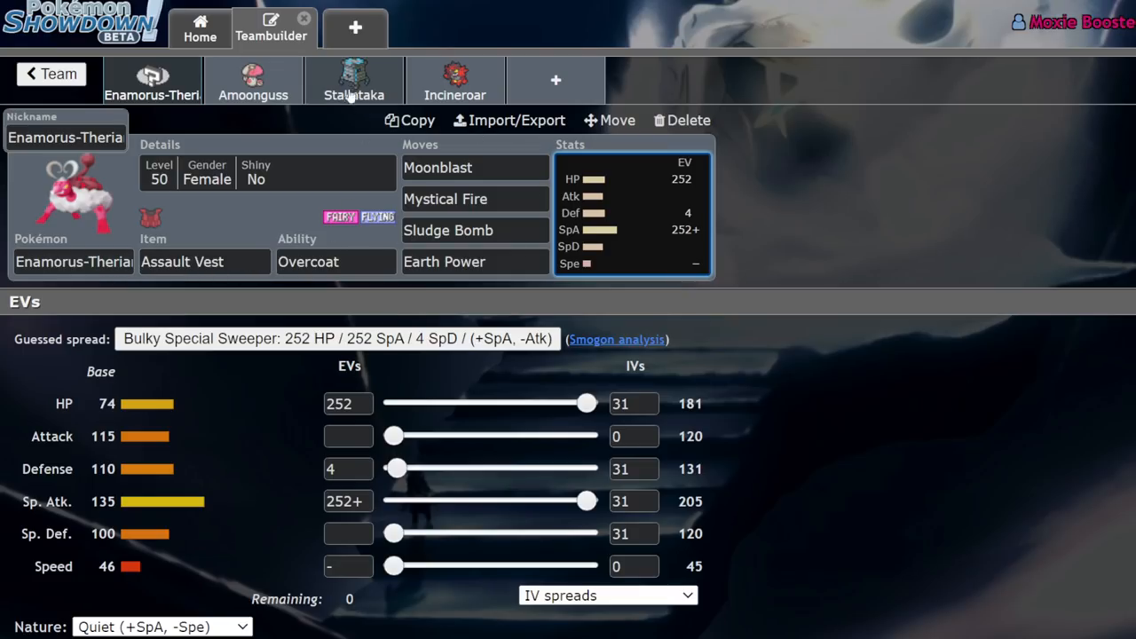
click(455, 80)
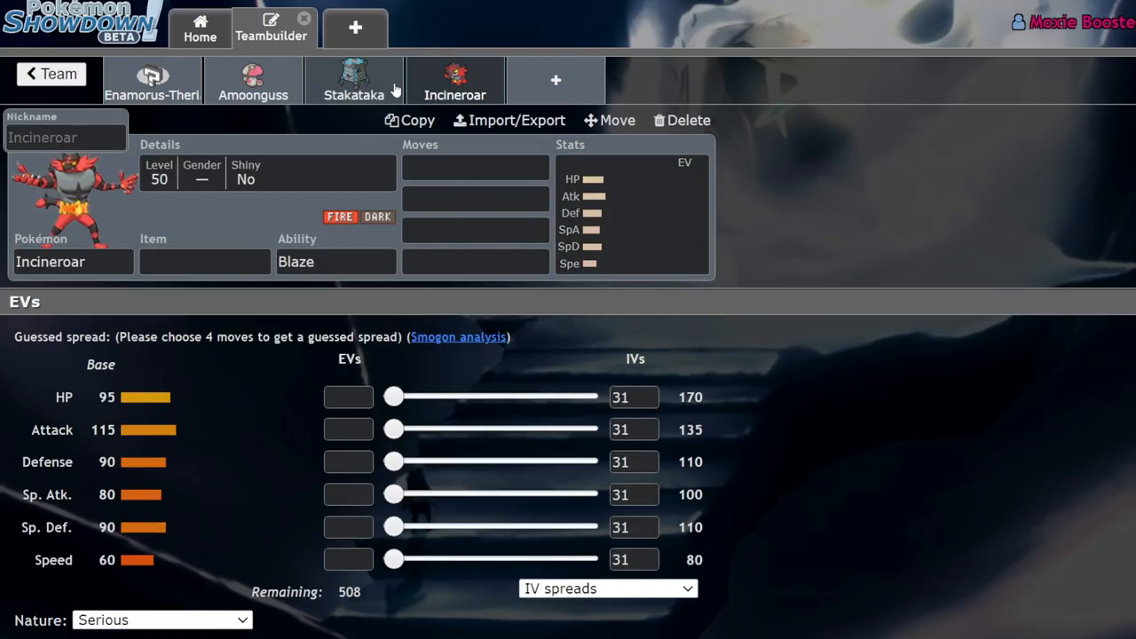
click(153, 80)
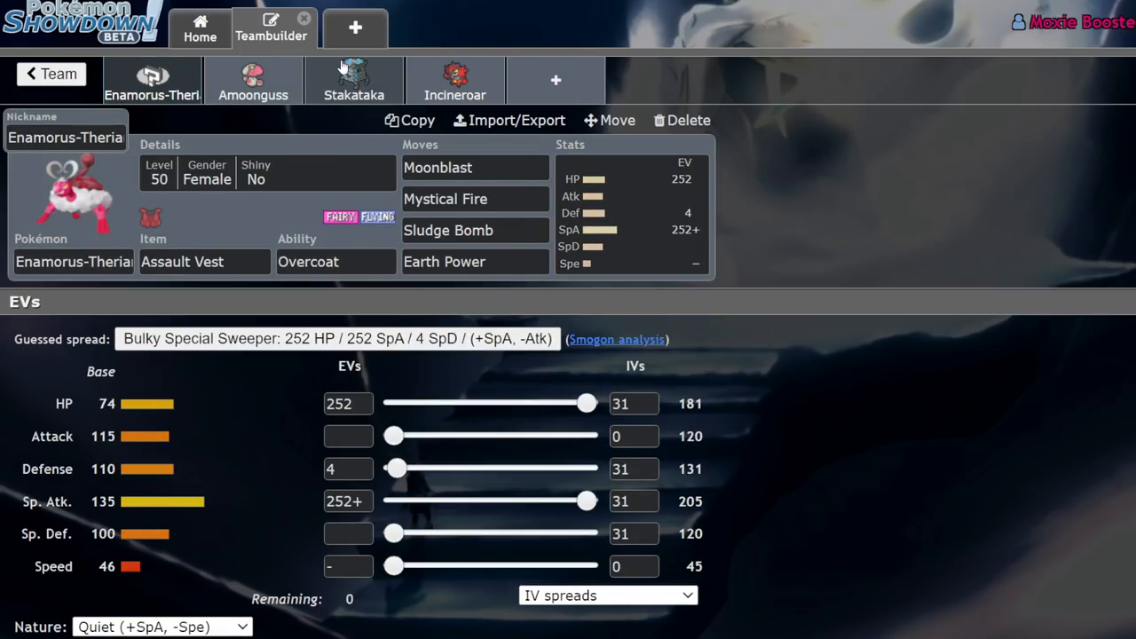
click(353, 80)
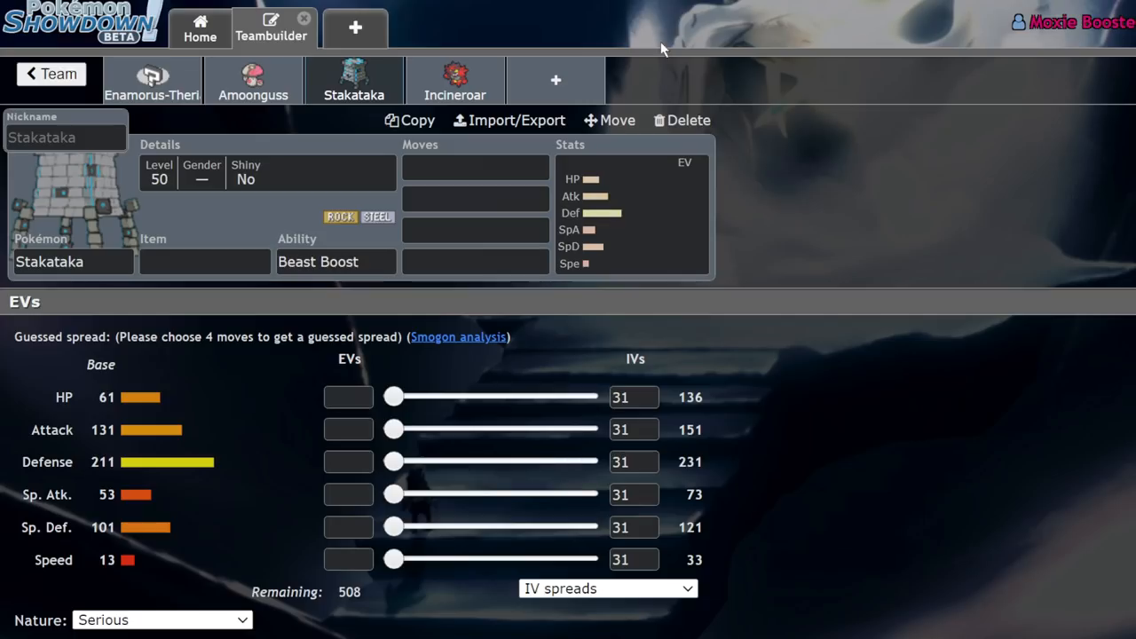
click(153, 82)
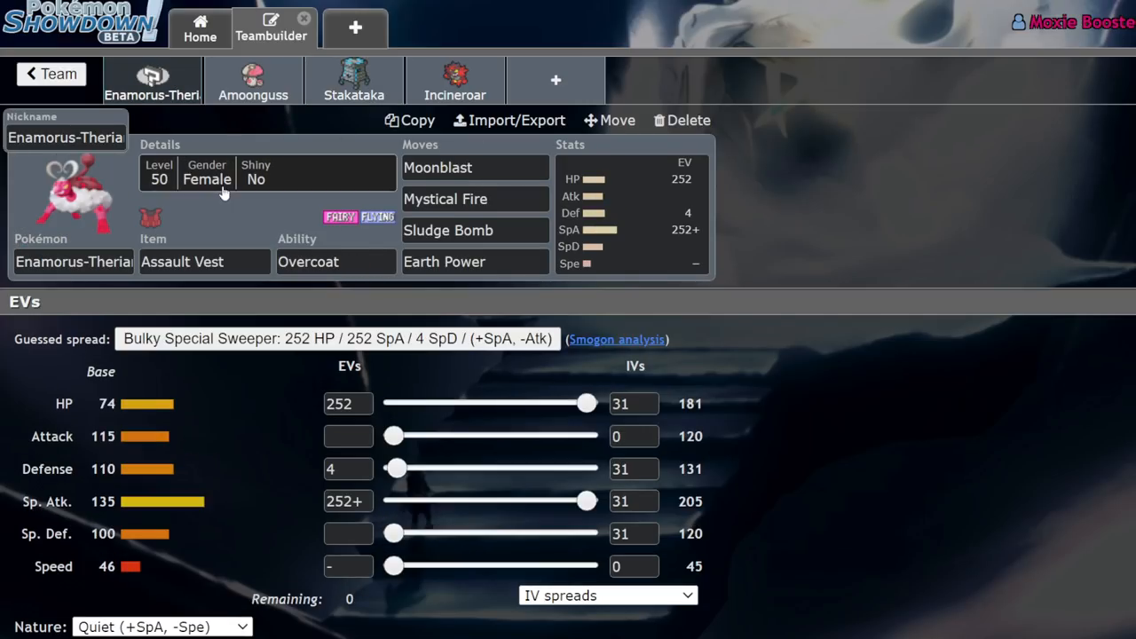
- Give Stakataka Safety Goggles as its held item, then go back to Enamorus-Therian
click(354, 80)
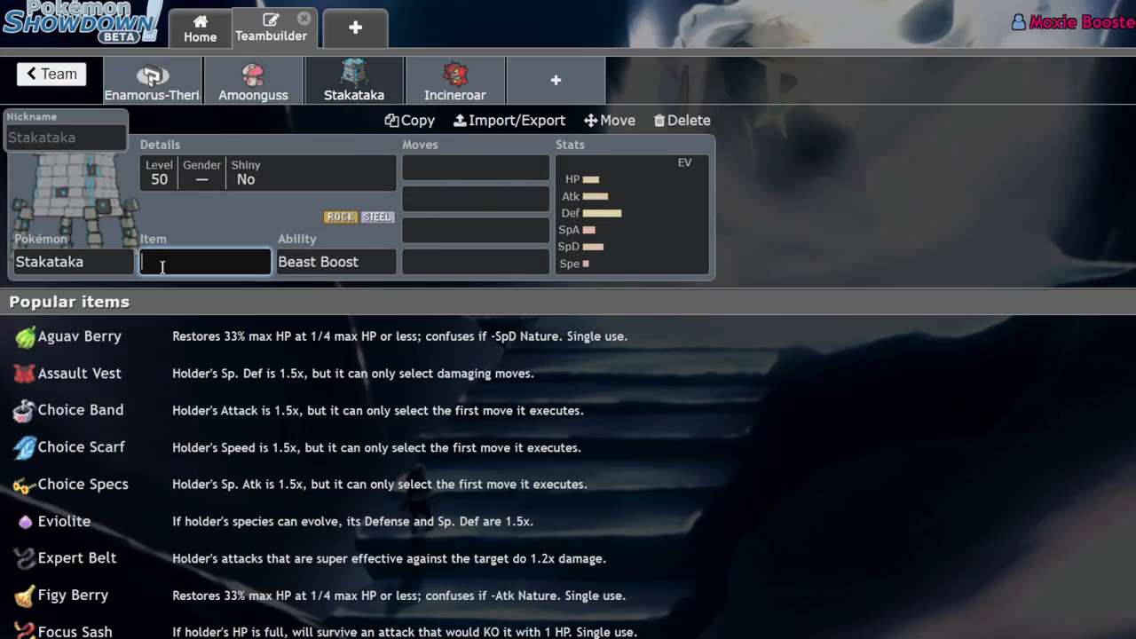
text(s)
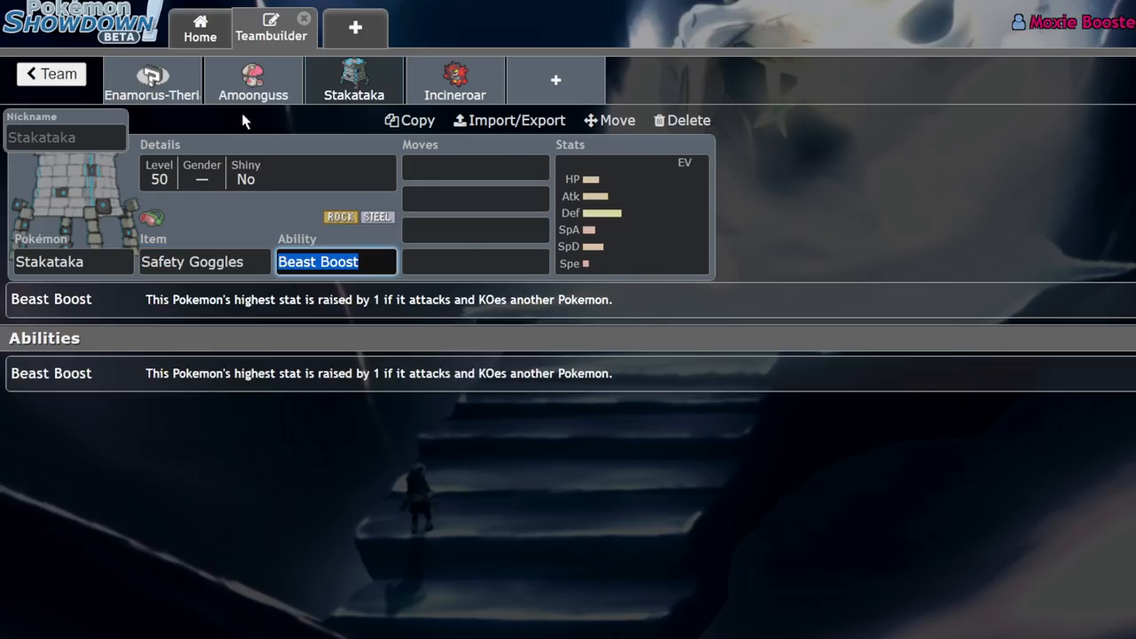
mouse_move(282, 82)
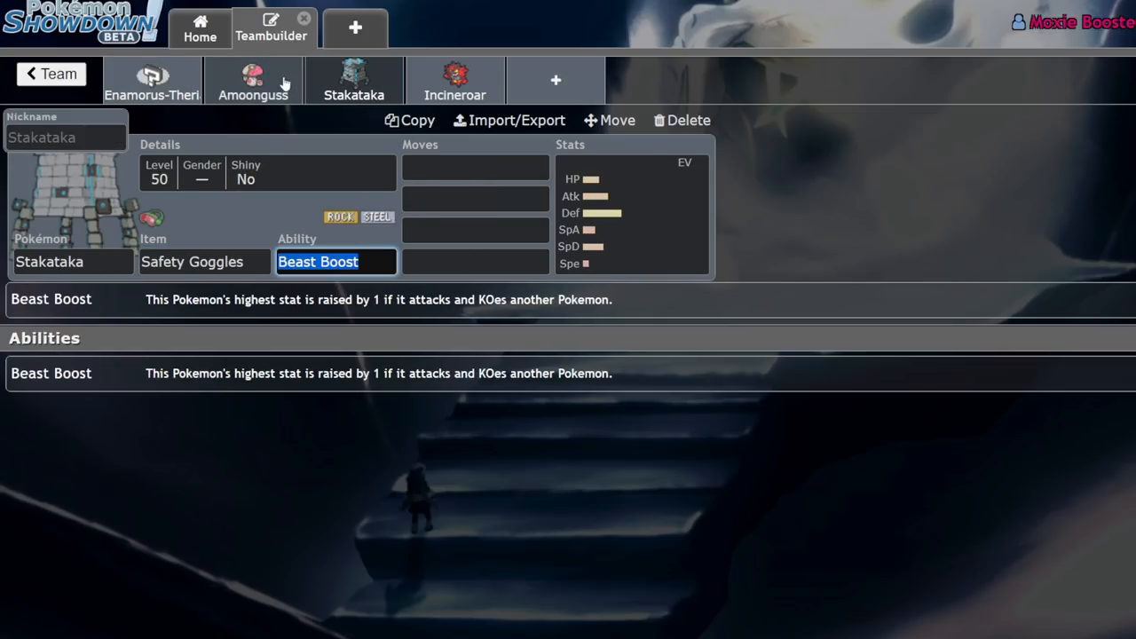
mouse_move(257, 82)
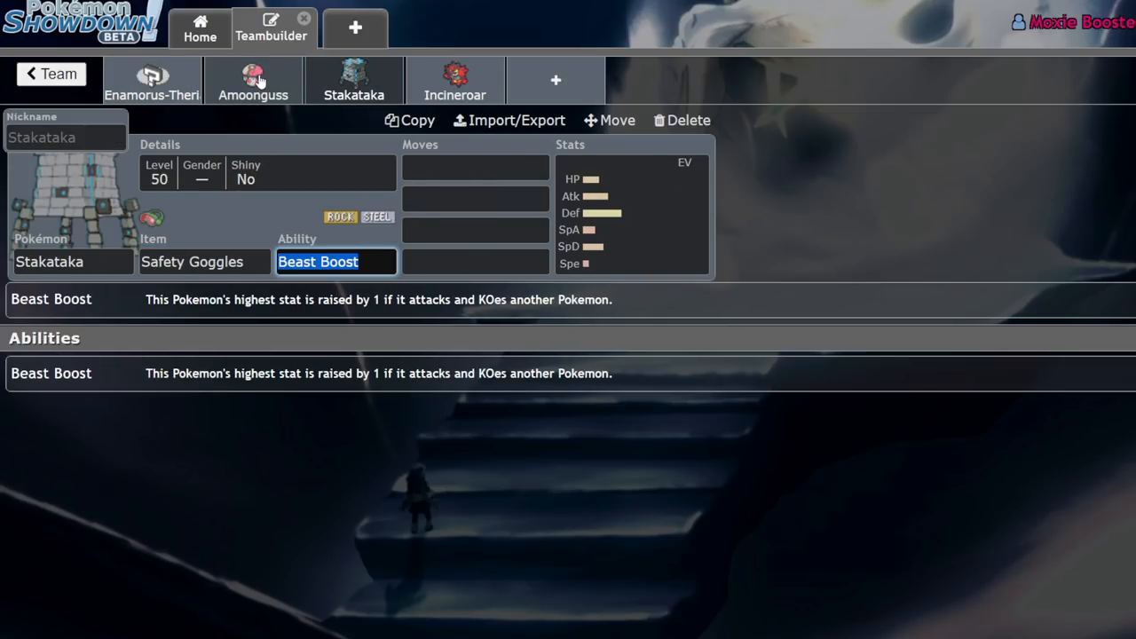
click(152, 80)
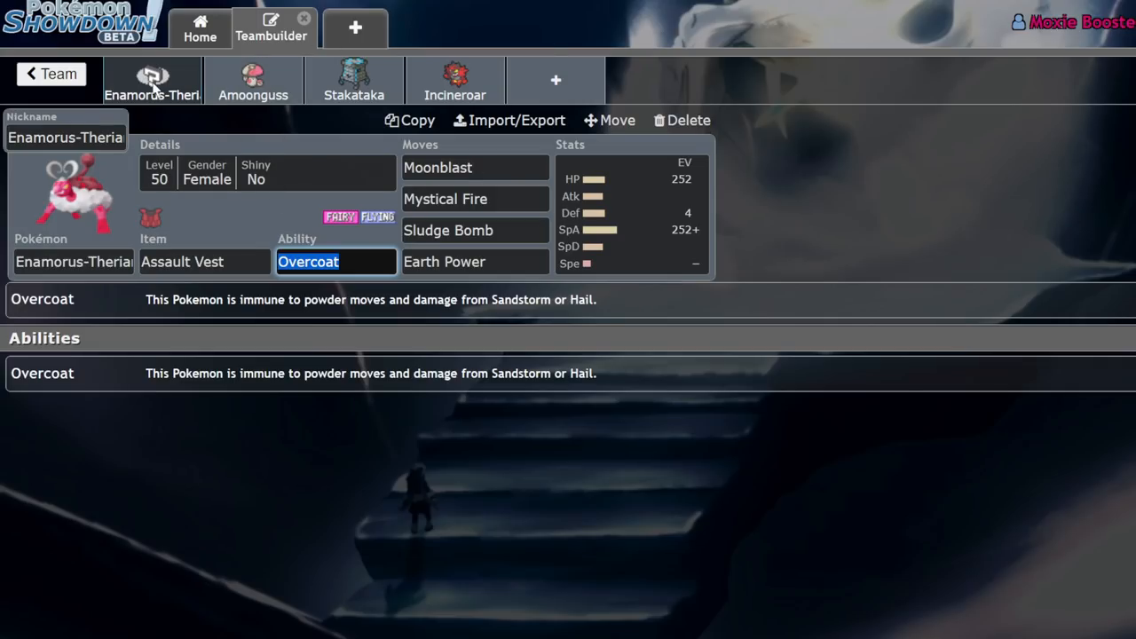
mouse_move(554, 75)
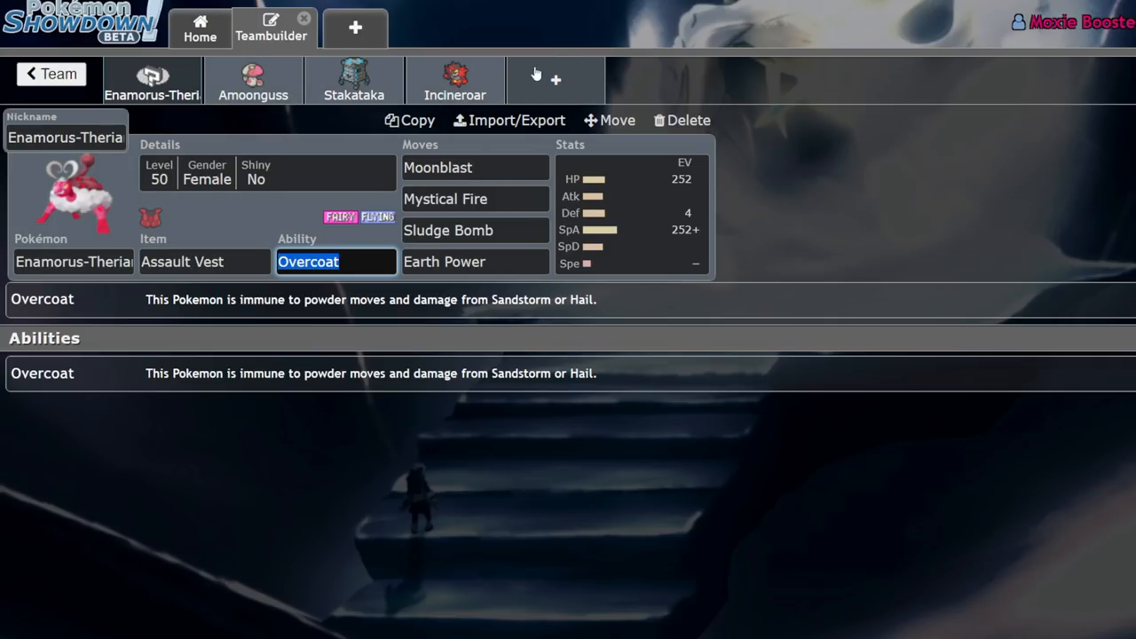
- Add Milotic to the team as the fifth member via a 'mil' search
click(554, 80)
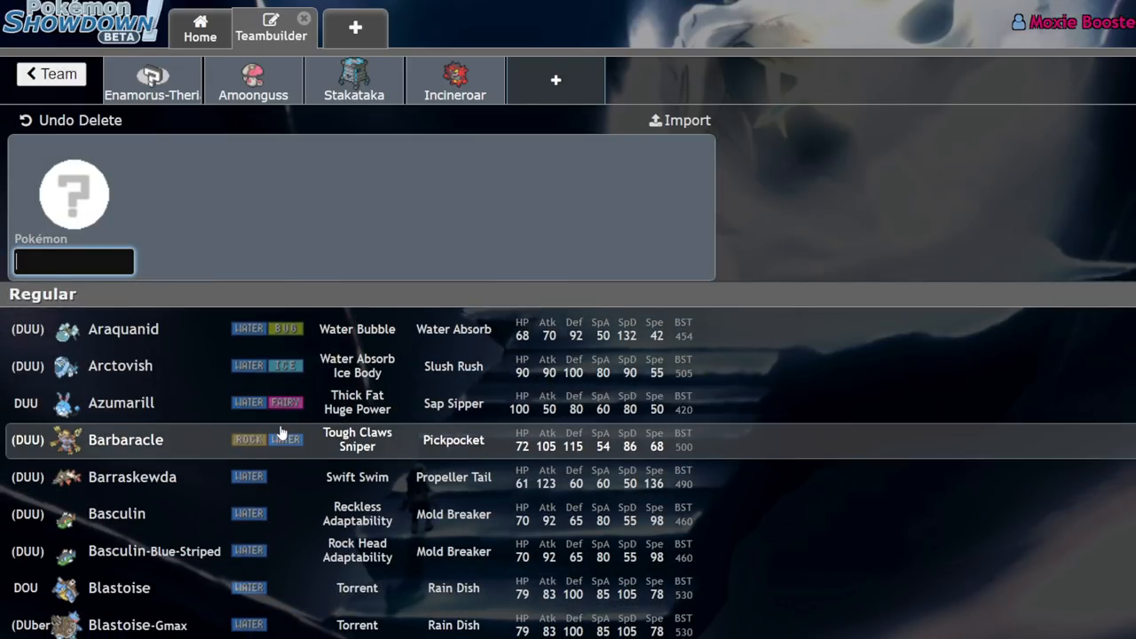
scroll(down, 3)
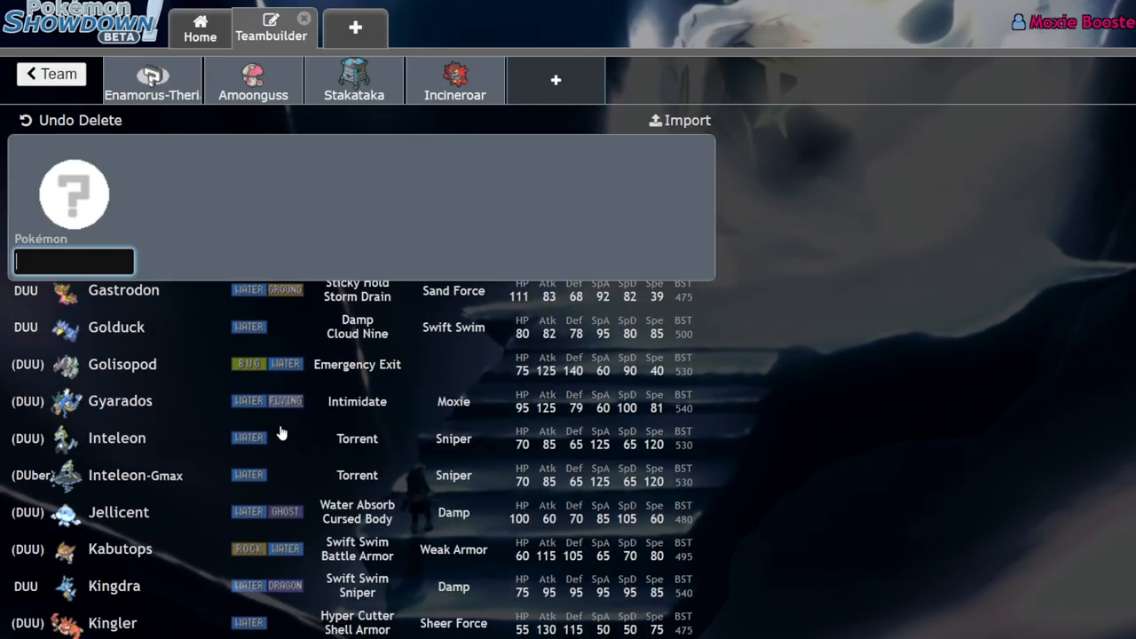
scroll(down, 3)
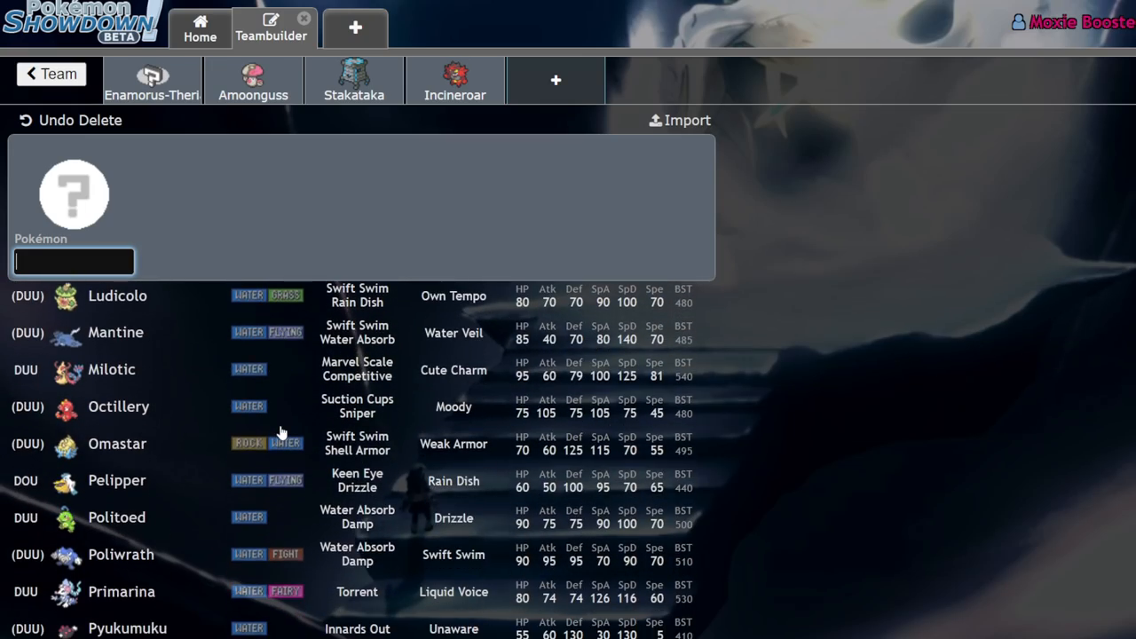
scroll(up, 3)
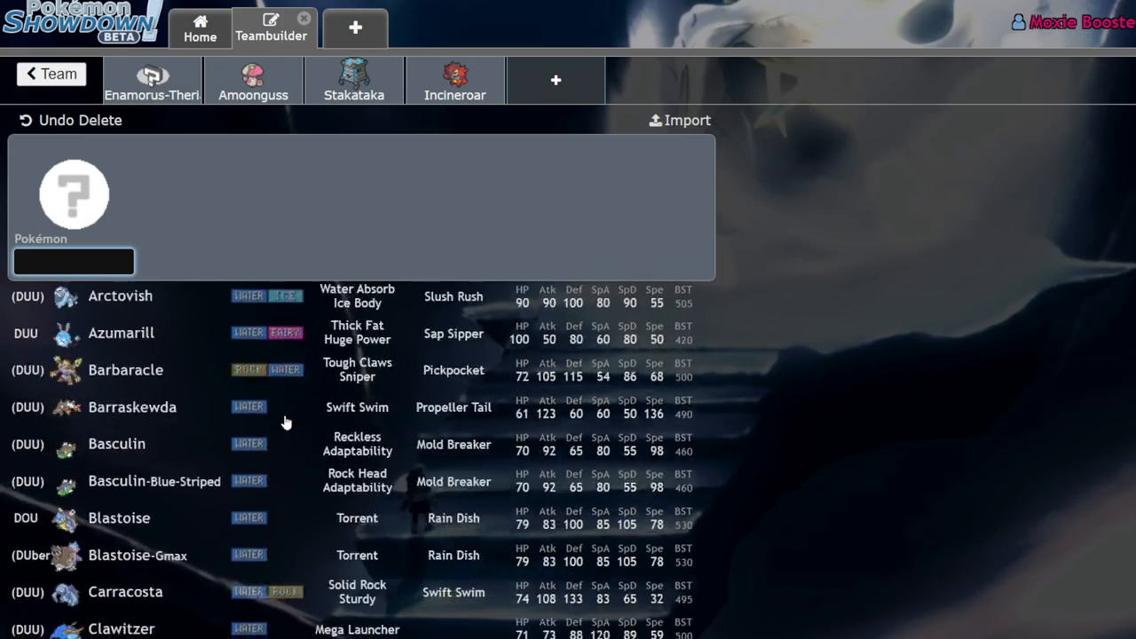
text(mil)
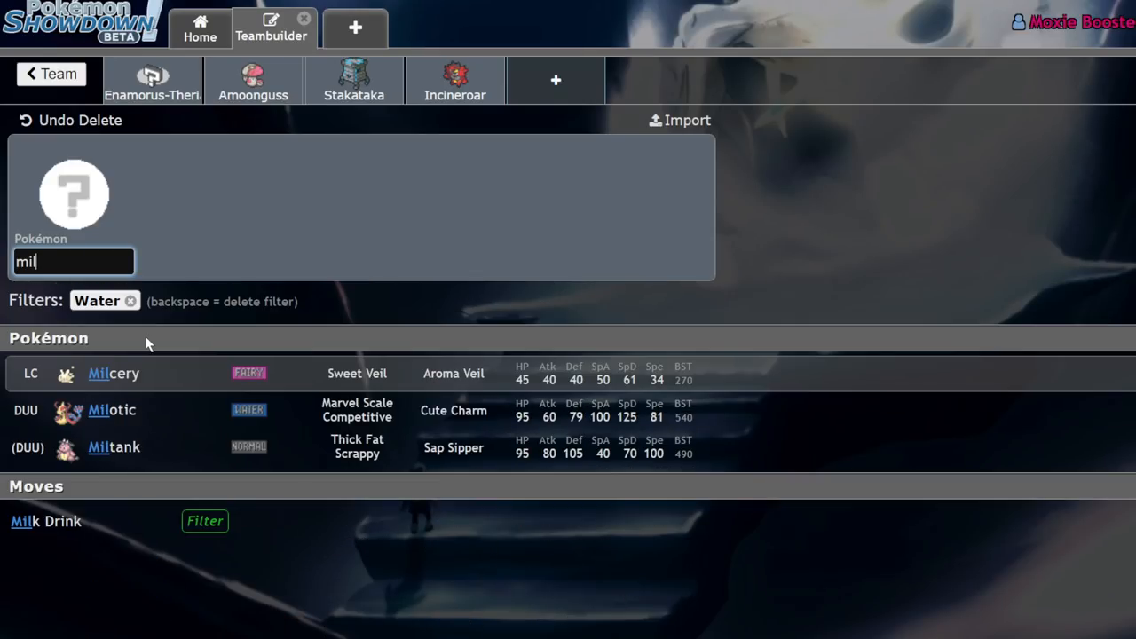
click(111, 409)
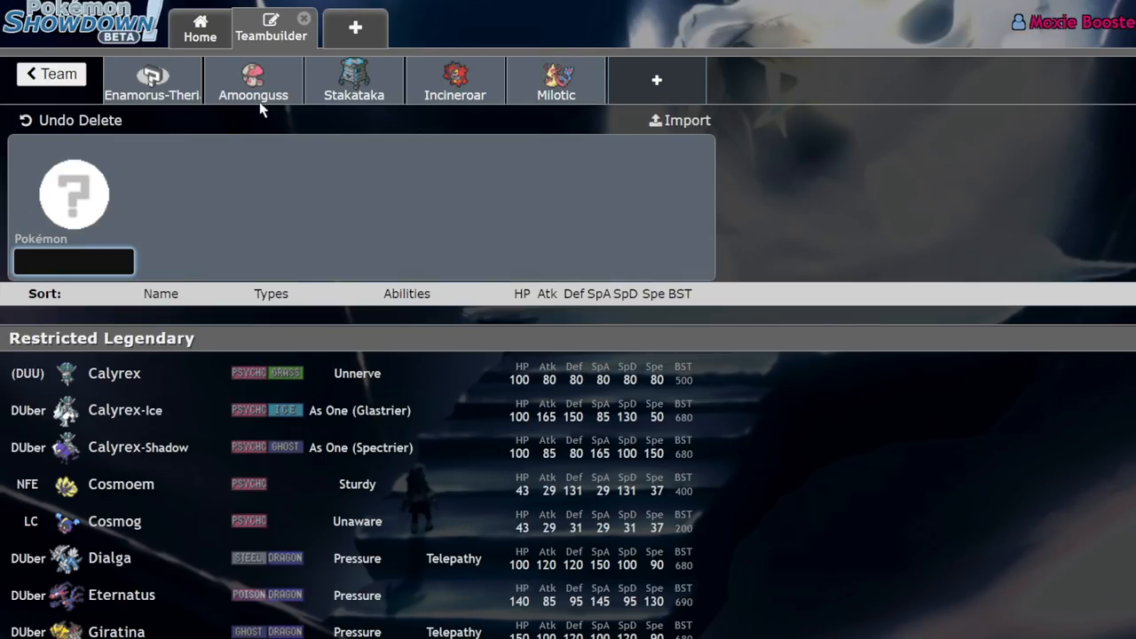
mouse_move(234, 111)
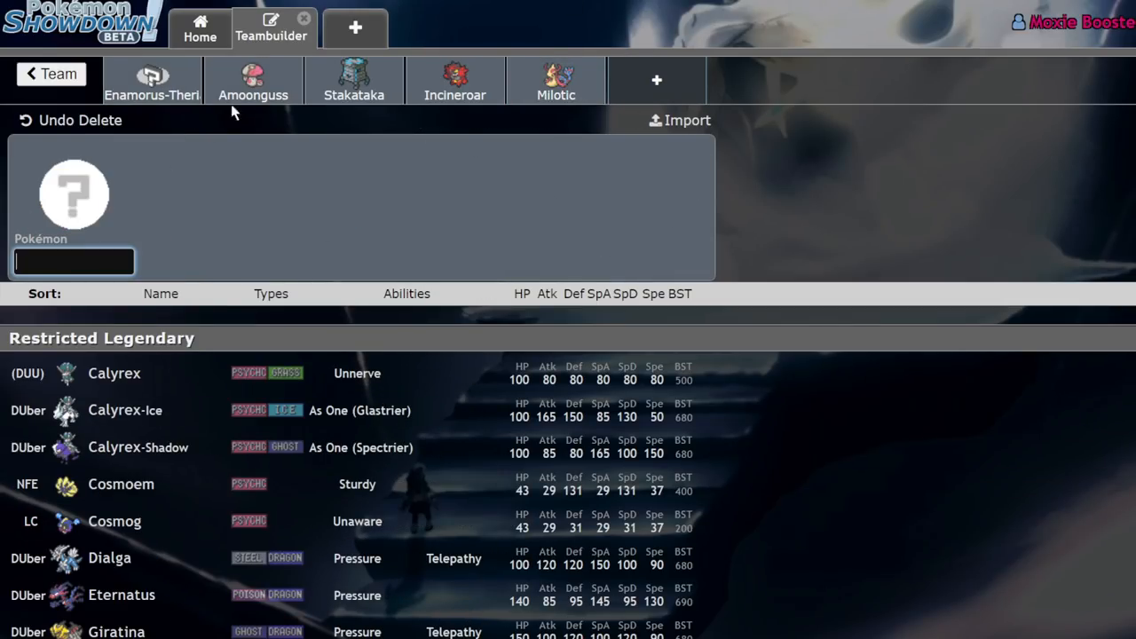
mouse_move(390, 96)
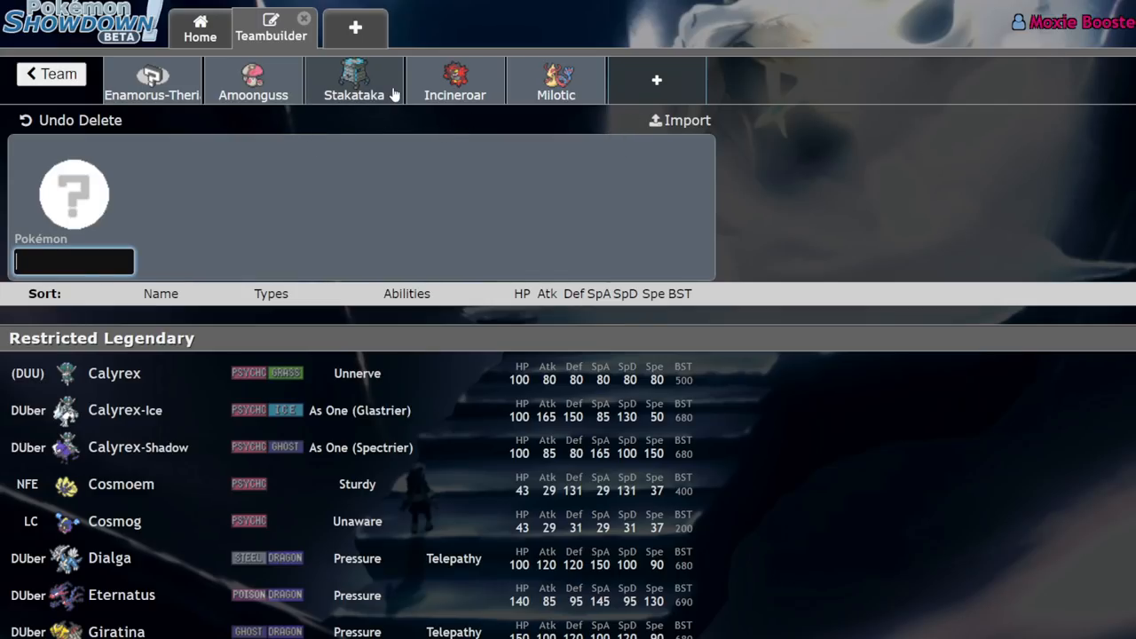
mouse_move(305, 99)
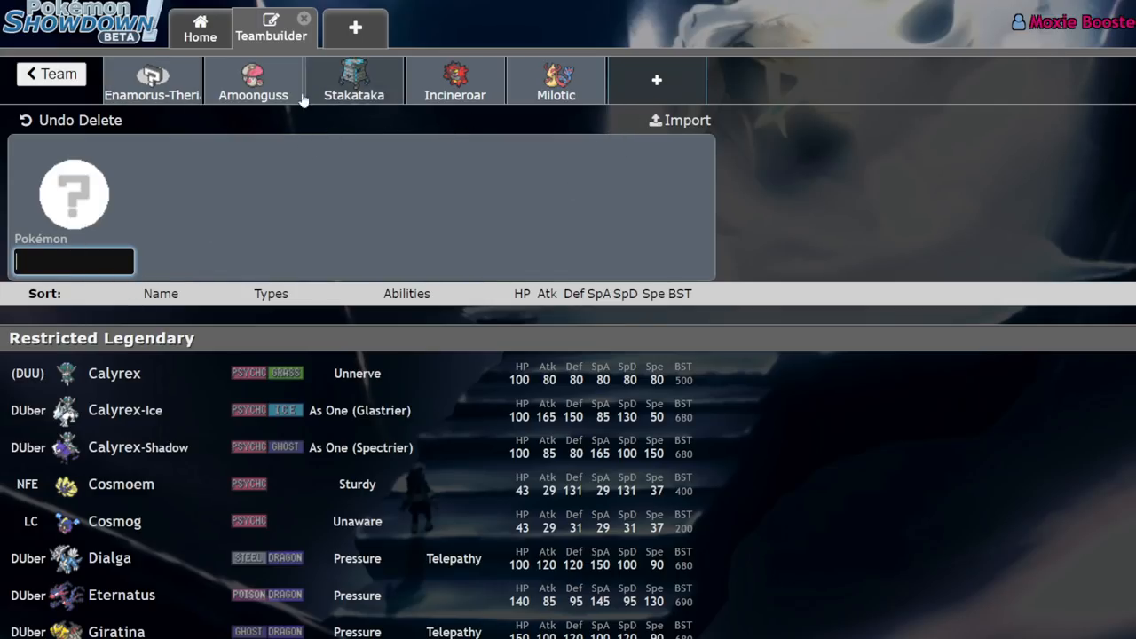
- Add Garchomp from a 'drago' search, then review Enamorus-Therian's EV spread
text(drago)
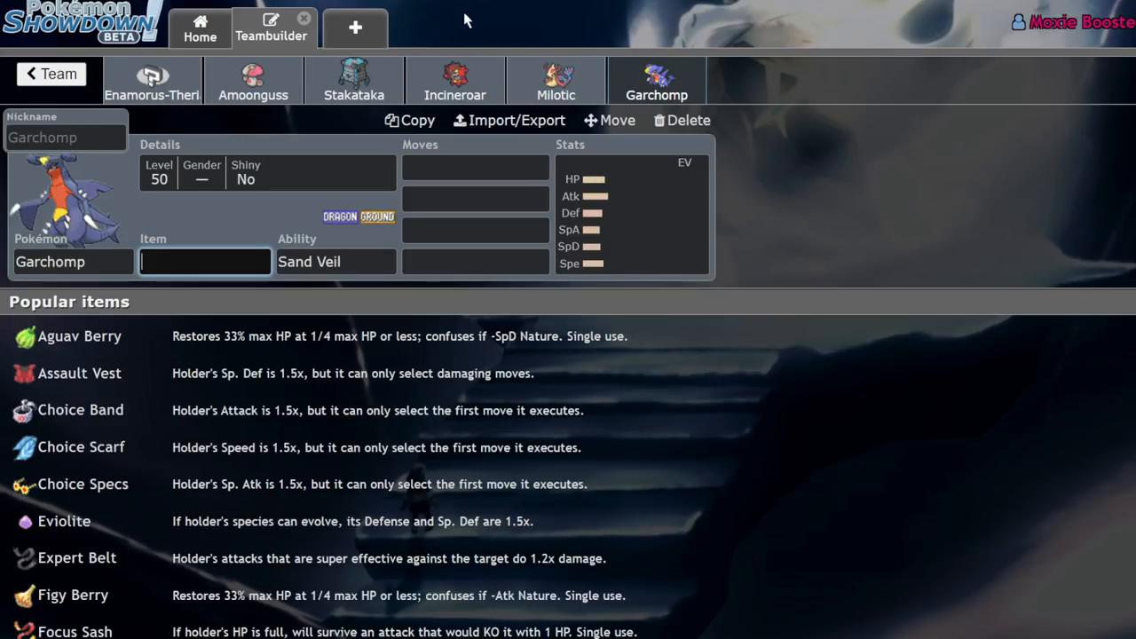
click(153, 80)
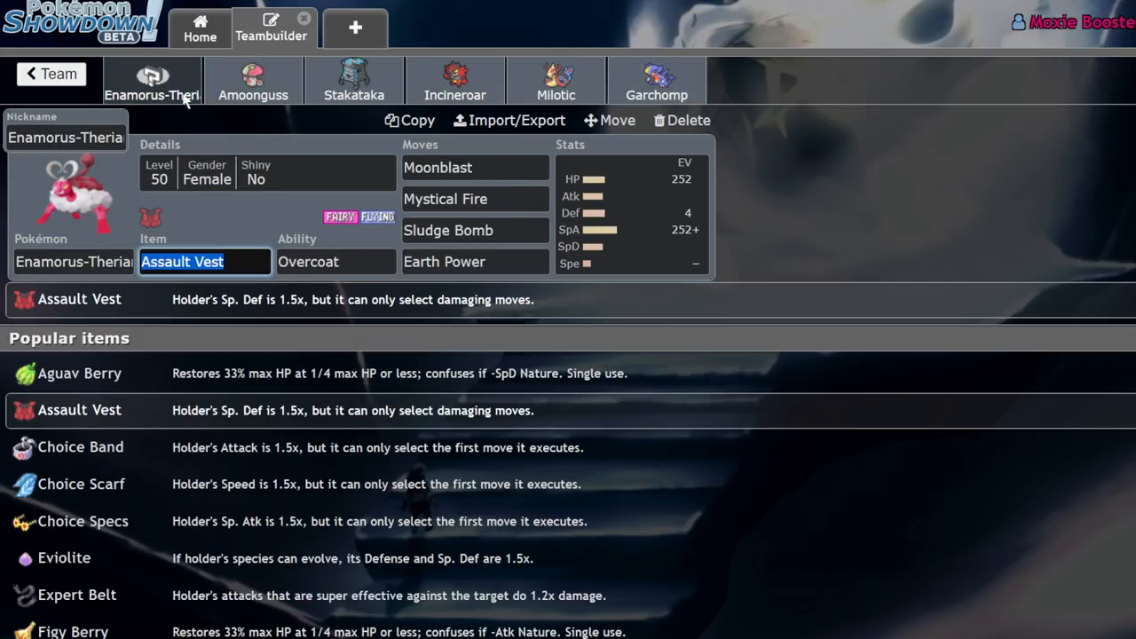
click(630, 213)
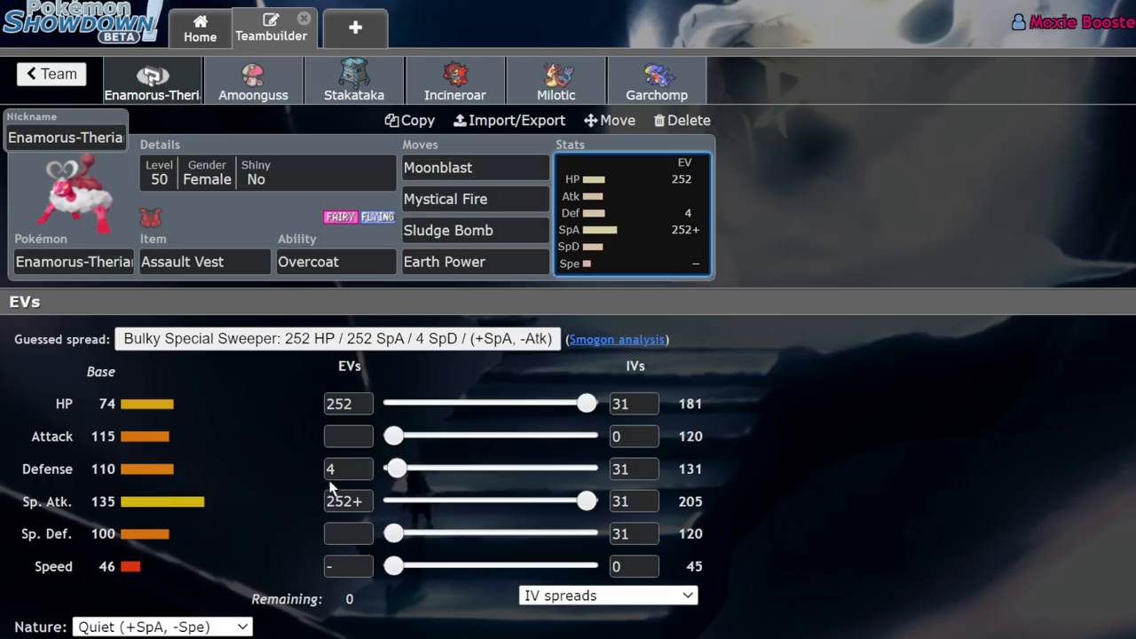
mouse_move(359, 282)
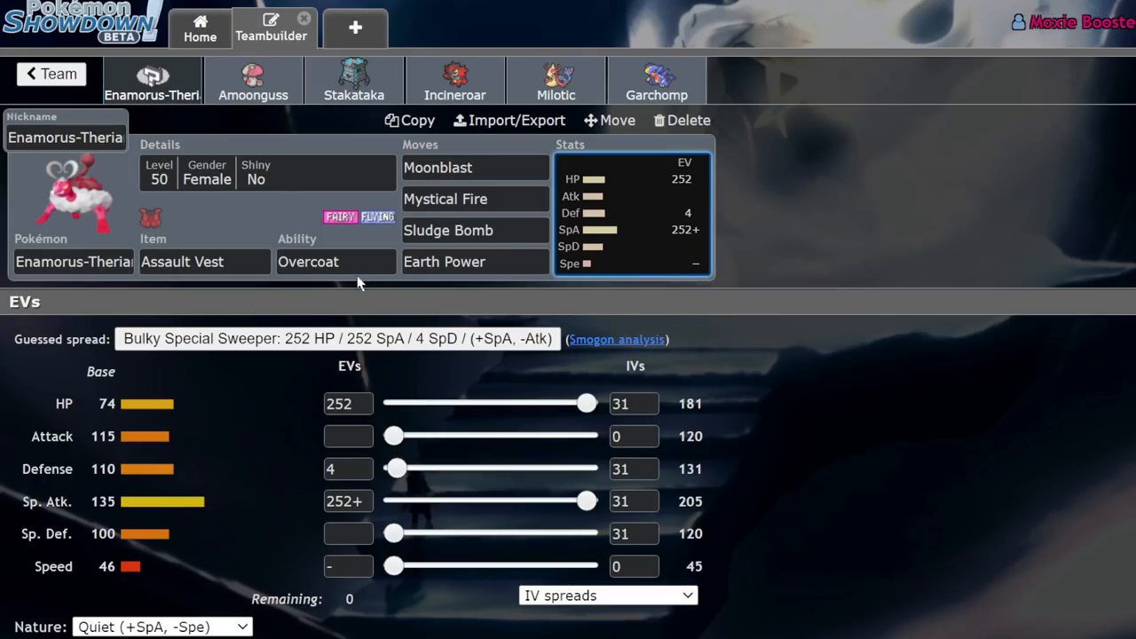
mouse_move(610, 300)
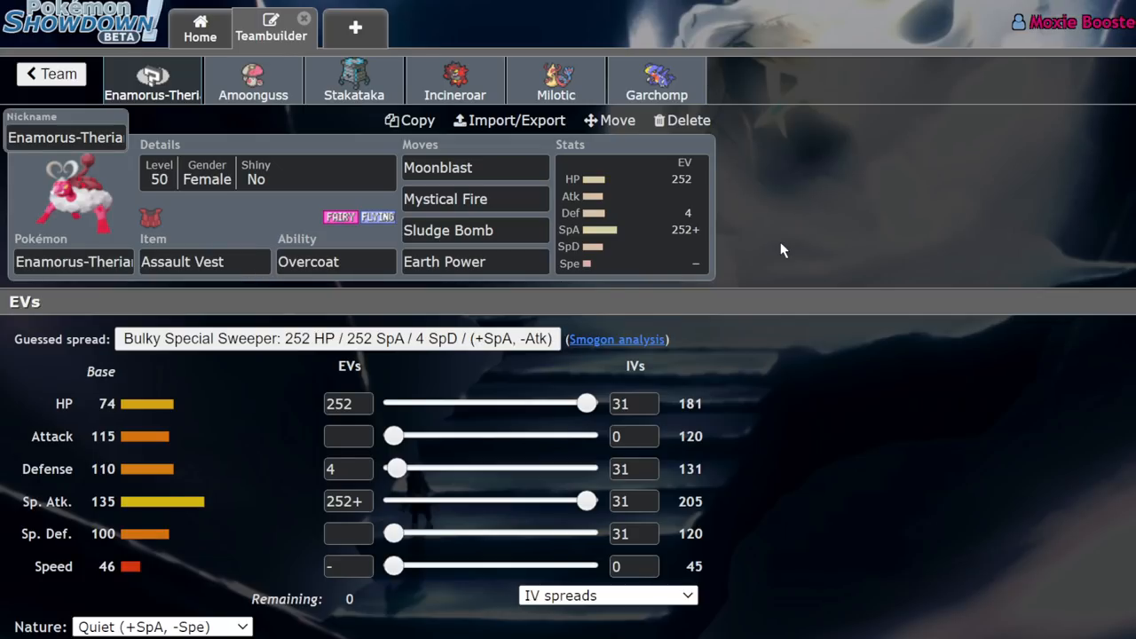
mouse_move(252, 80)
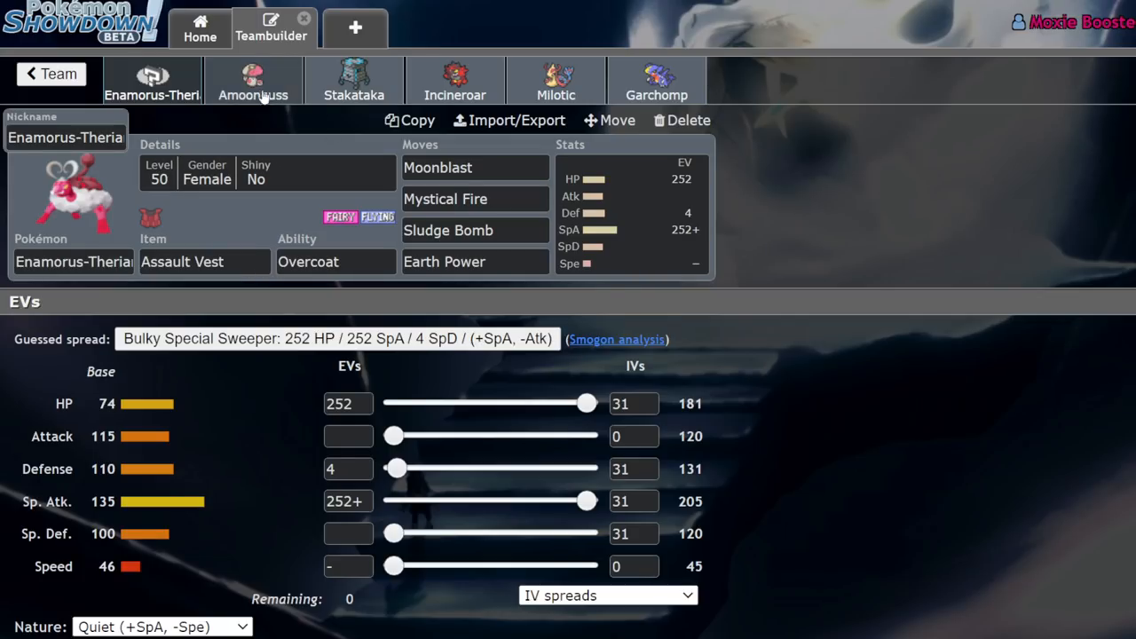
click(353, 80)
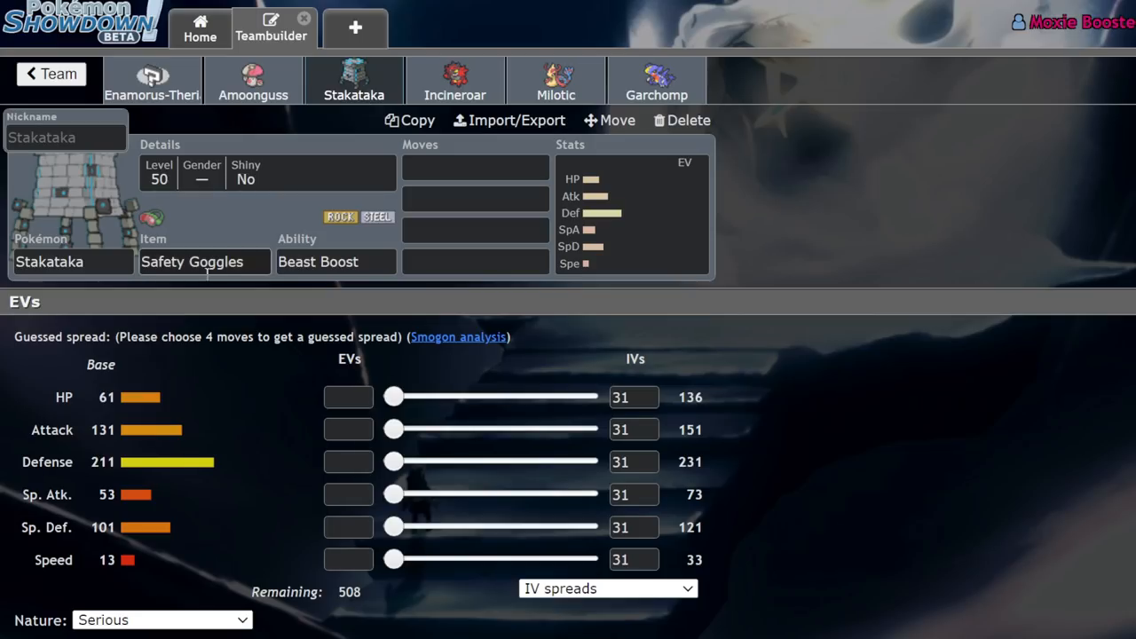
click(153, 80)
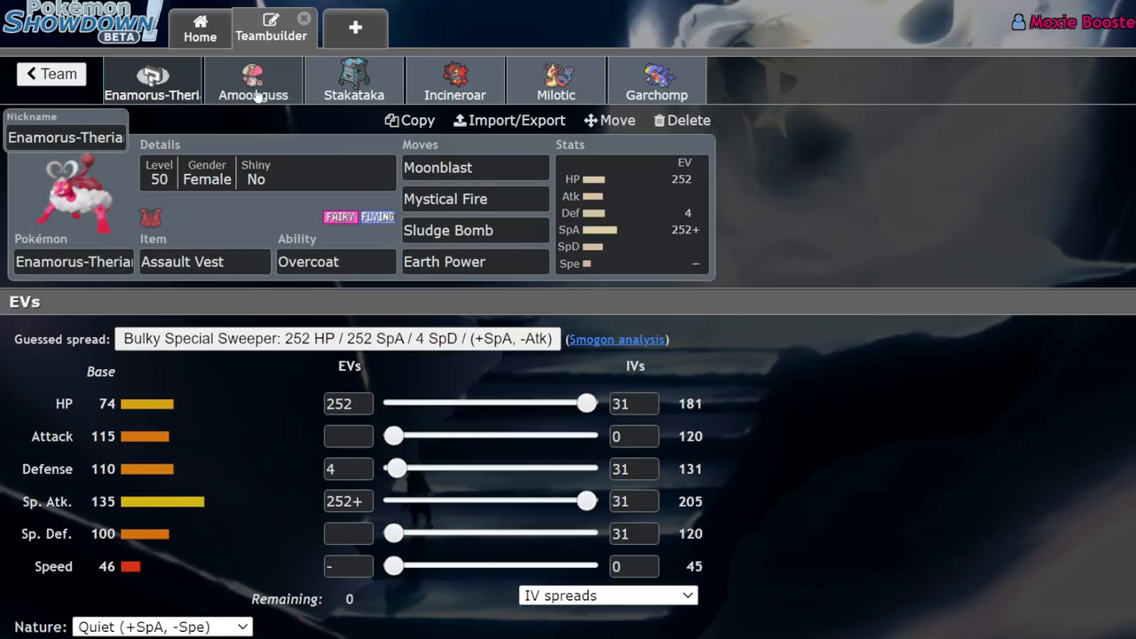
- Remove Garchomp and pick Celesteela from the Steel-type list as the sixth member
click(656, 79)
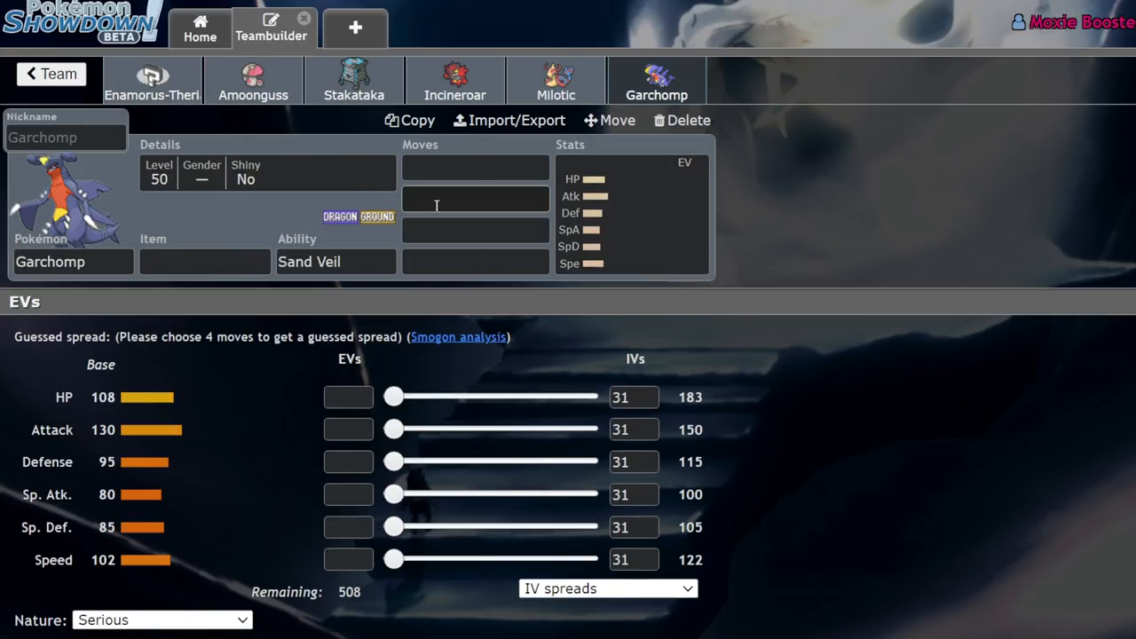
click(682, 121)
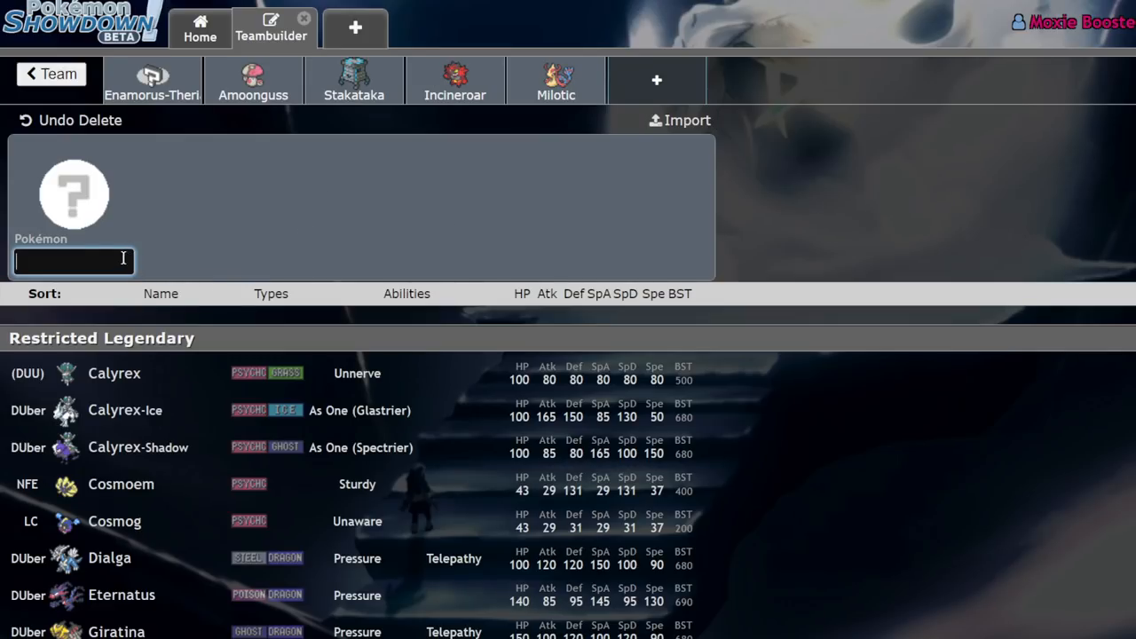
text(ferr)
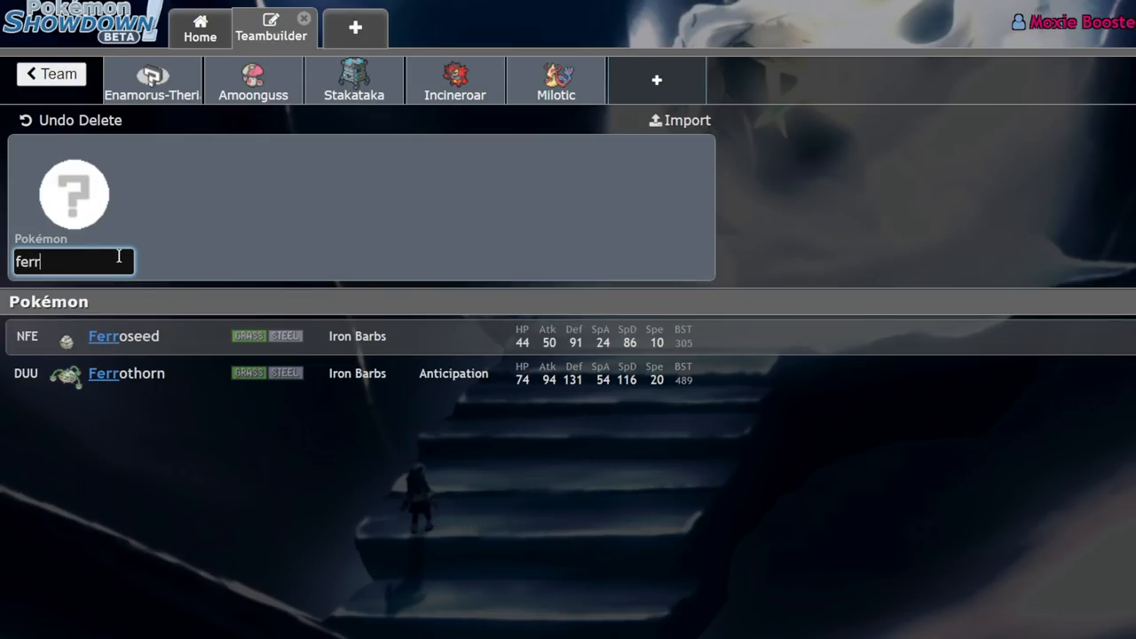
click(126, 373)
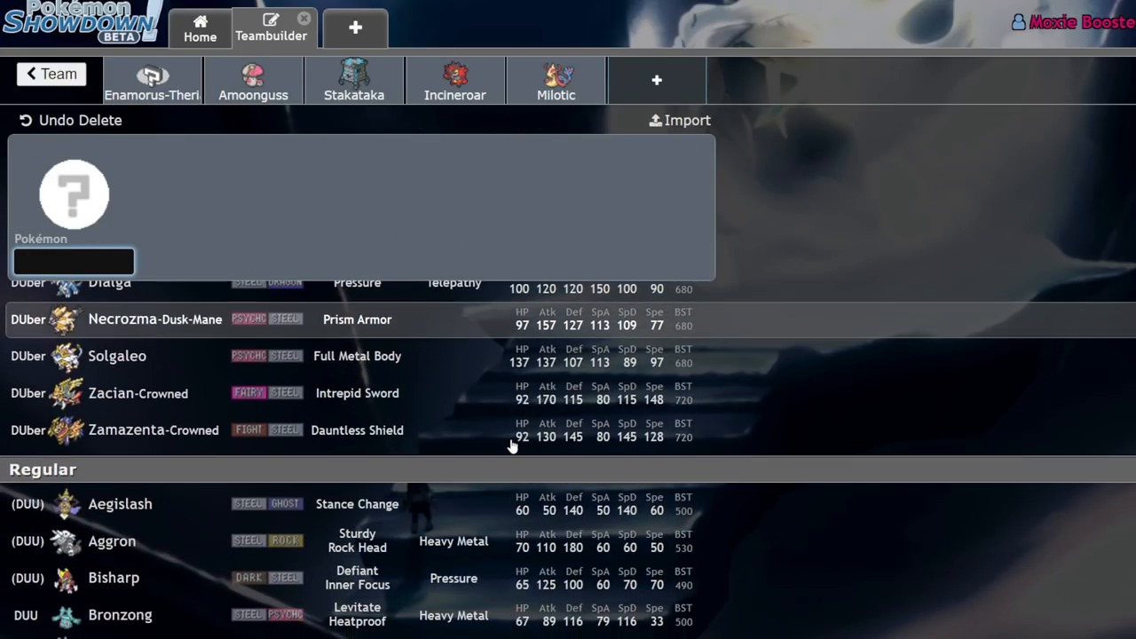
scroll(up, 3)
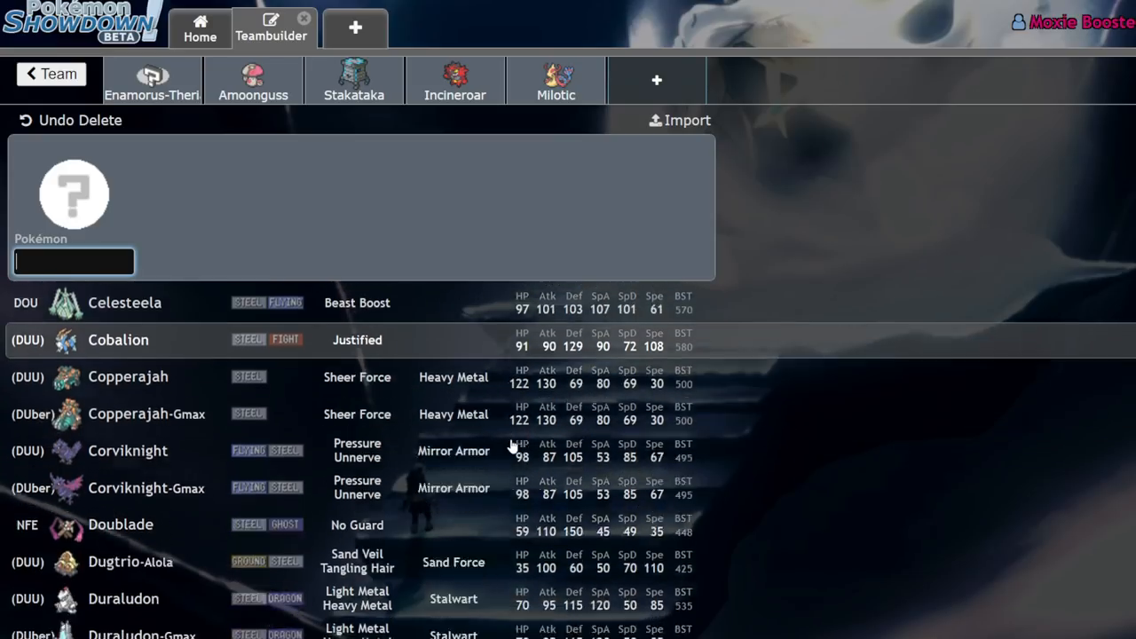
scroll(up, 3)
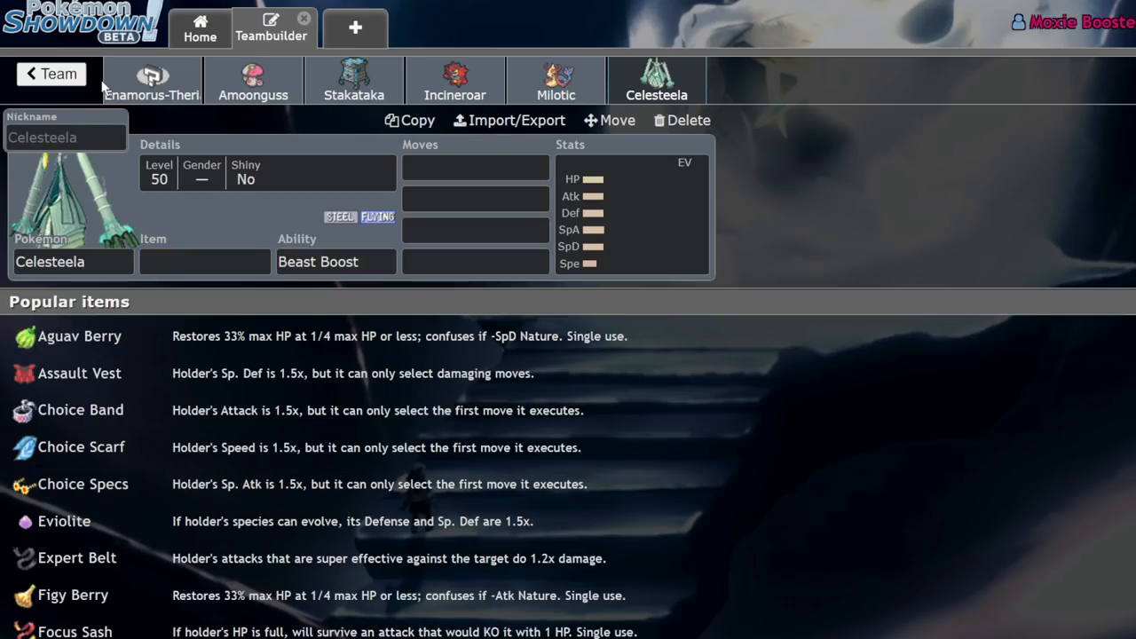
- Return to Enamorus-Therian's set to review its stat investment
click(153, 80)
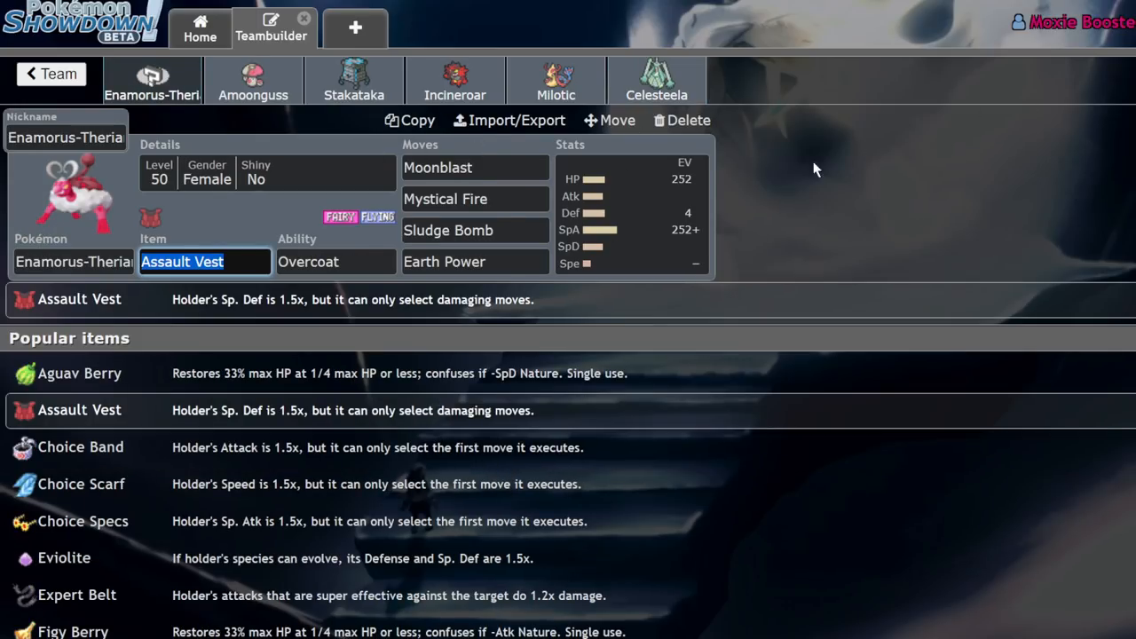
mouse_move(770, 181)
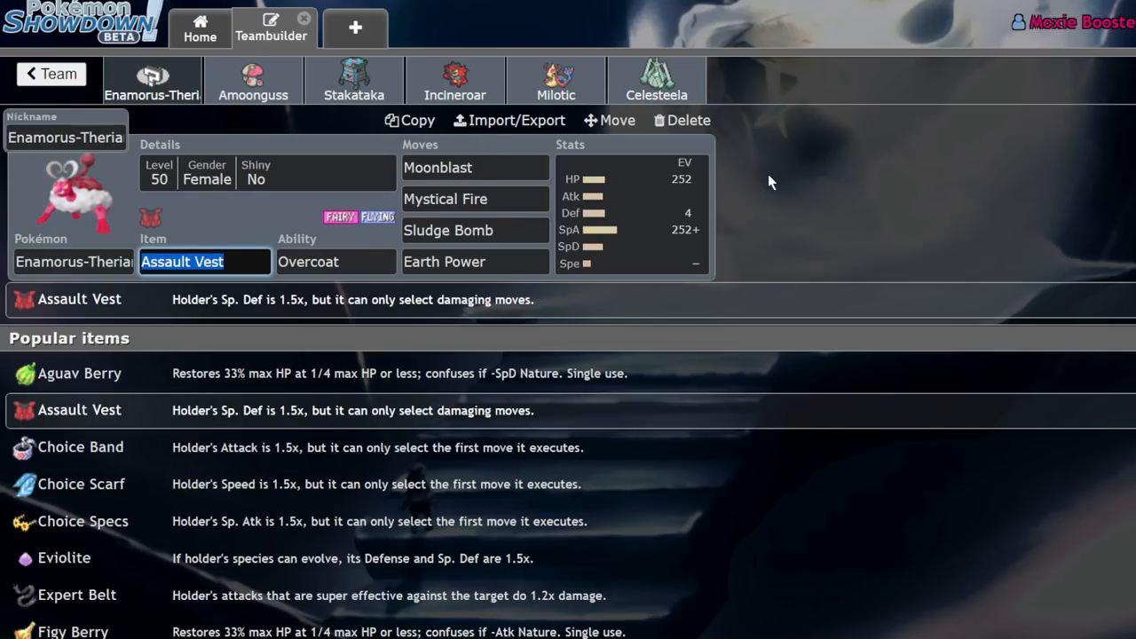
mouse_move(631, 135)
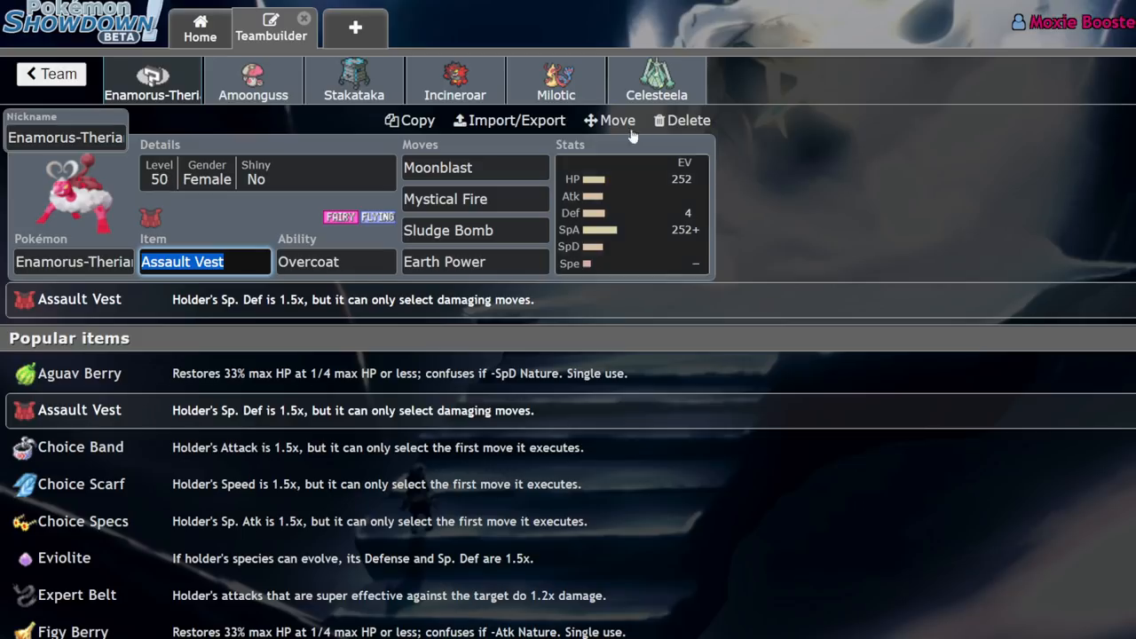
mouse_move(292, 71)
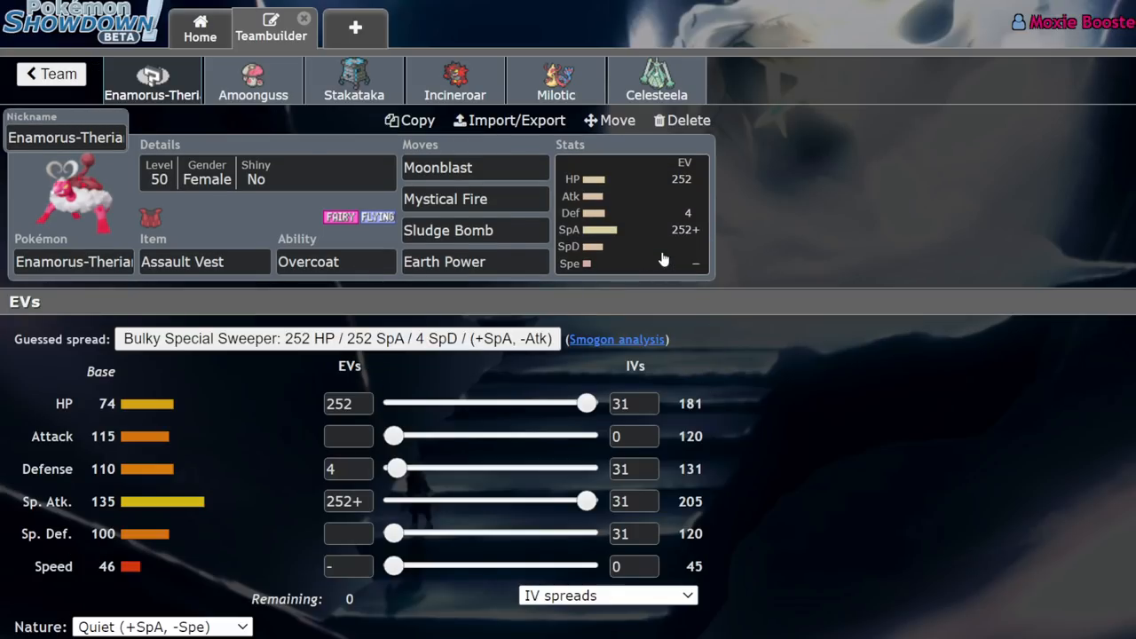
mouse_move(897, 238)
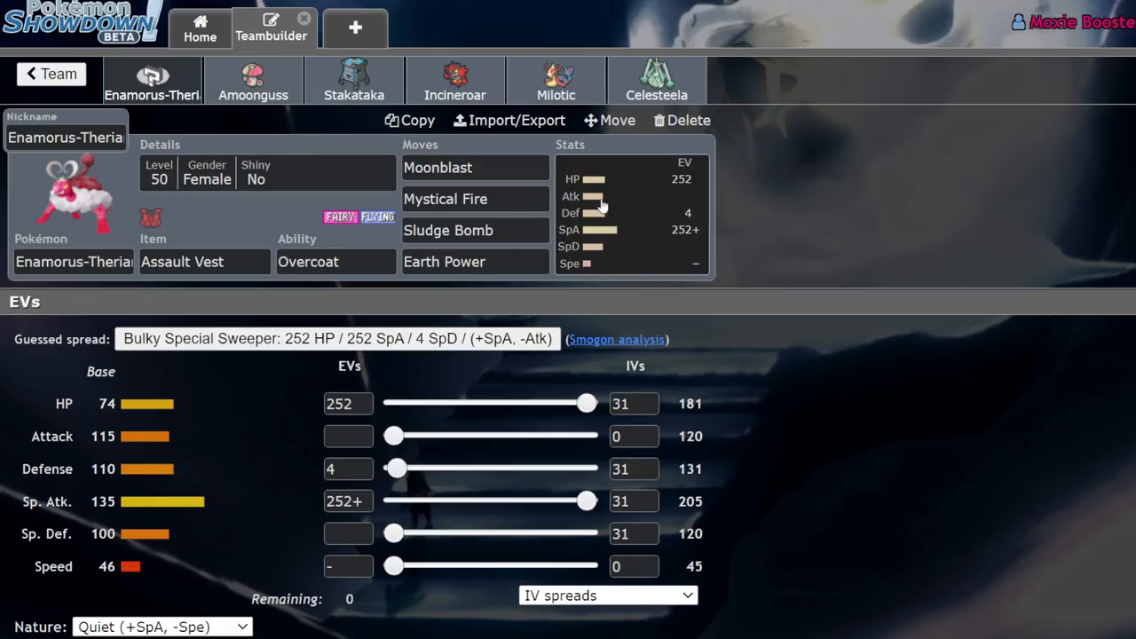
mouse_move(905, 310)
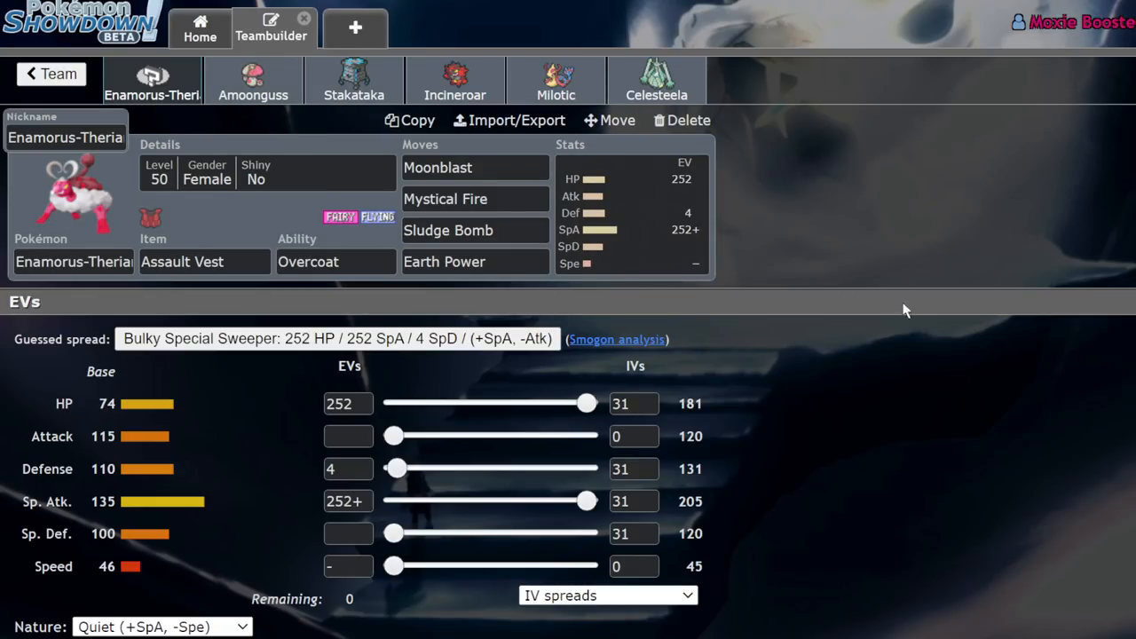
mouse_move(1021, 151)
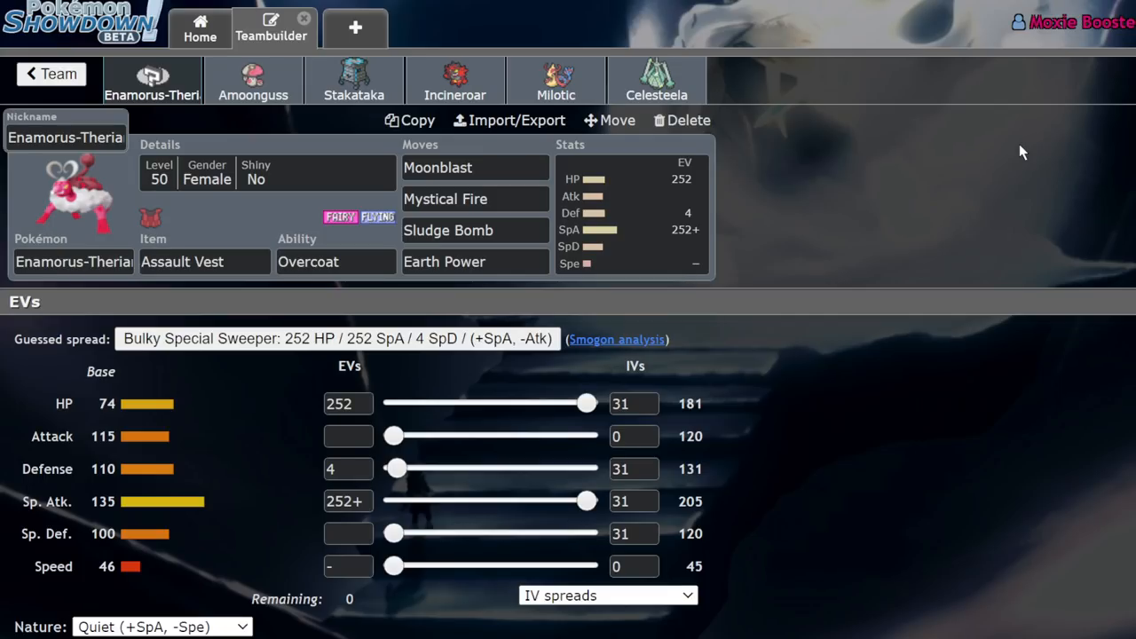
mouse_move(252, 80)
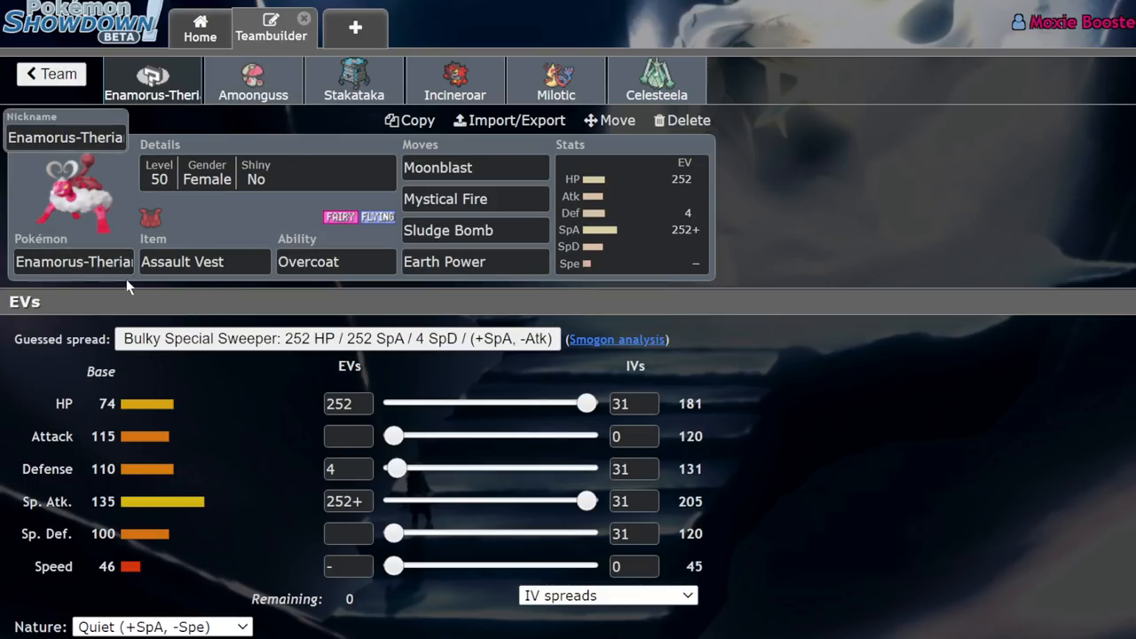
mouse_move(994, 231)
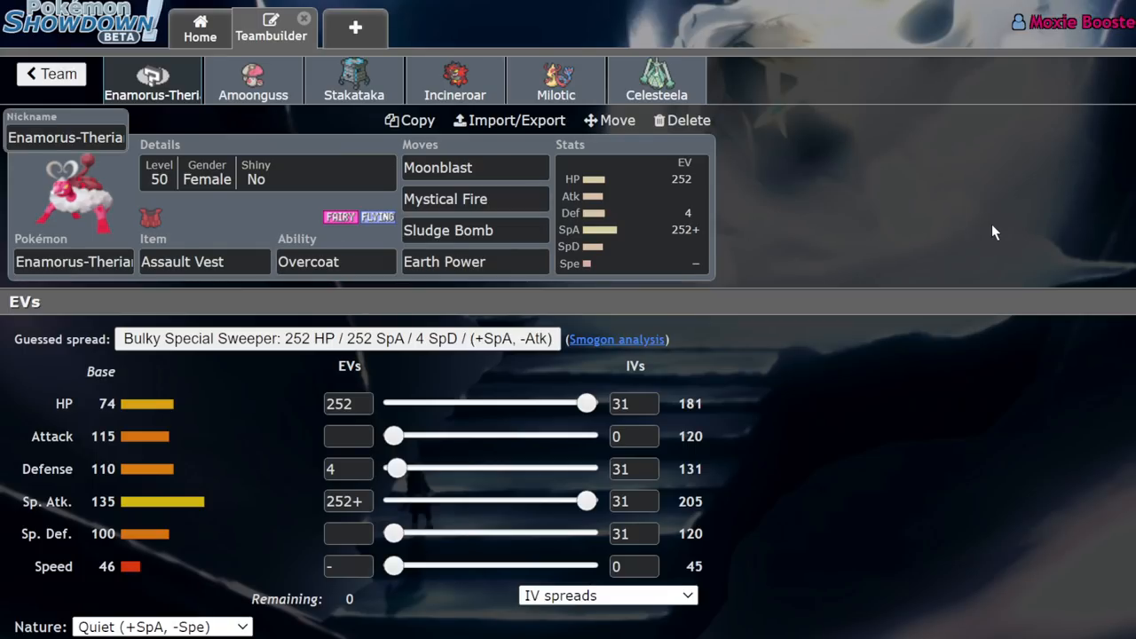